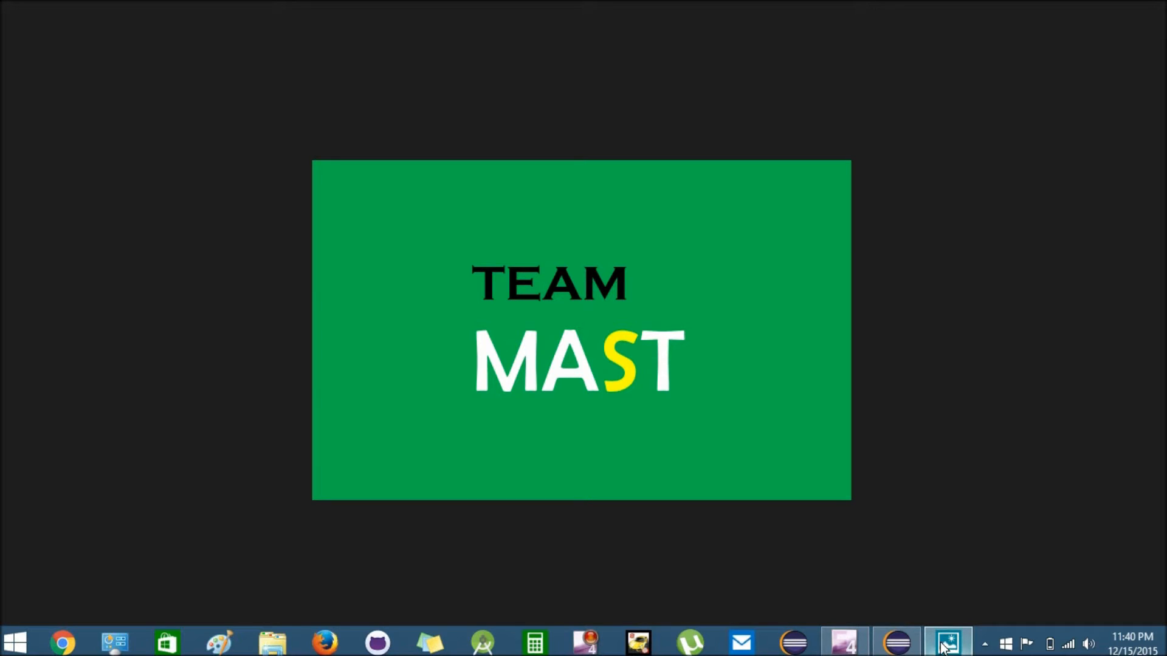
Step: Bring Eclipse forward and select the com.teammast package in the Collections Example project
click(947, 642)
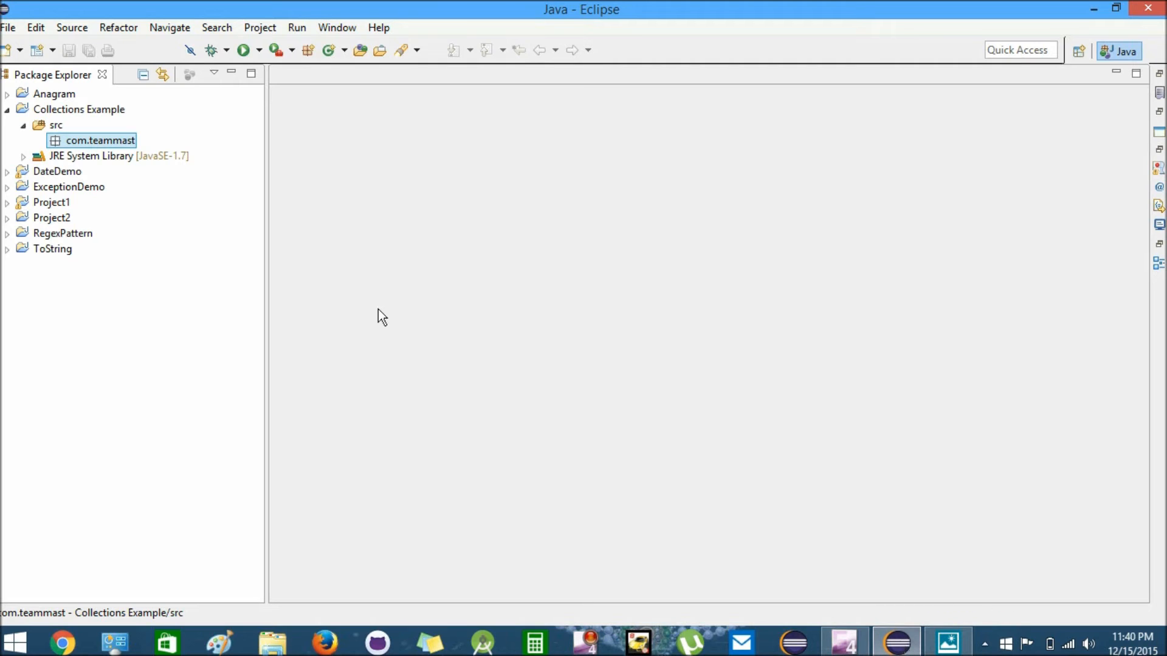
mouse_move(217, 122)
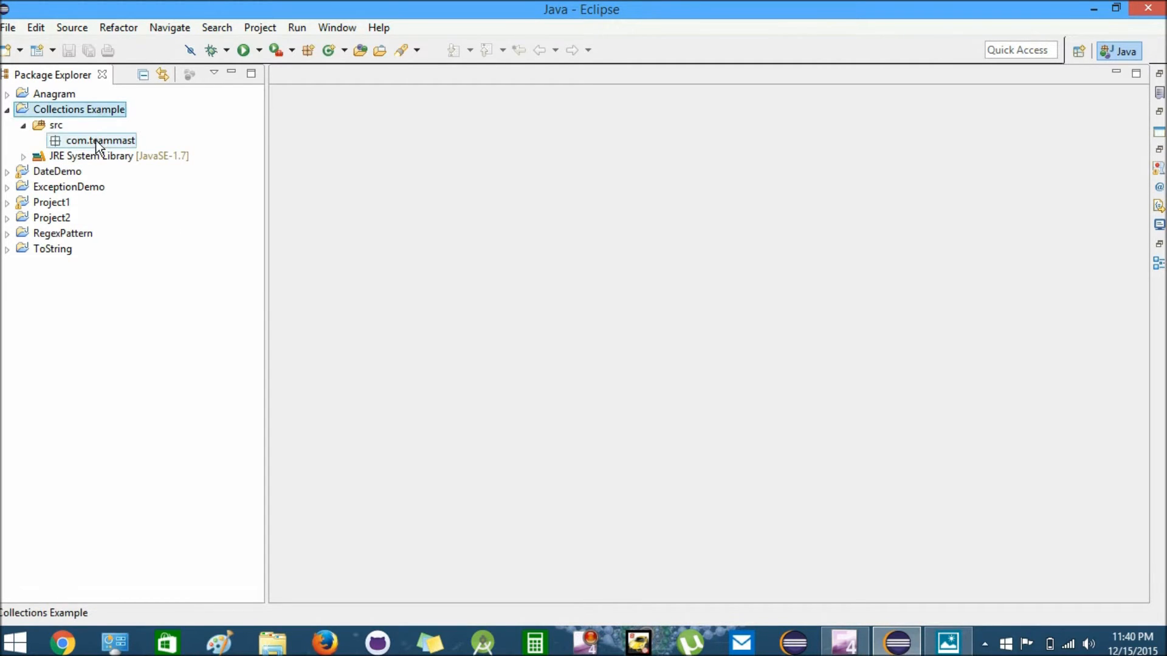
click(101, 141)
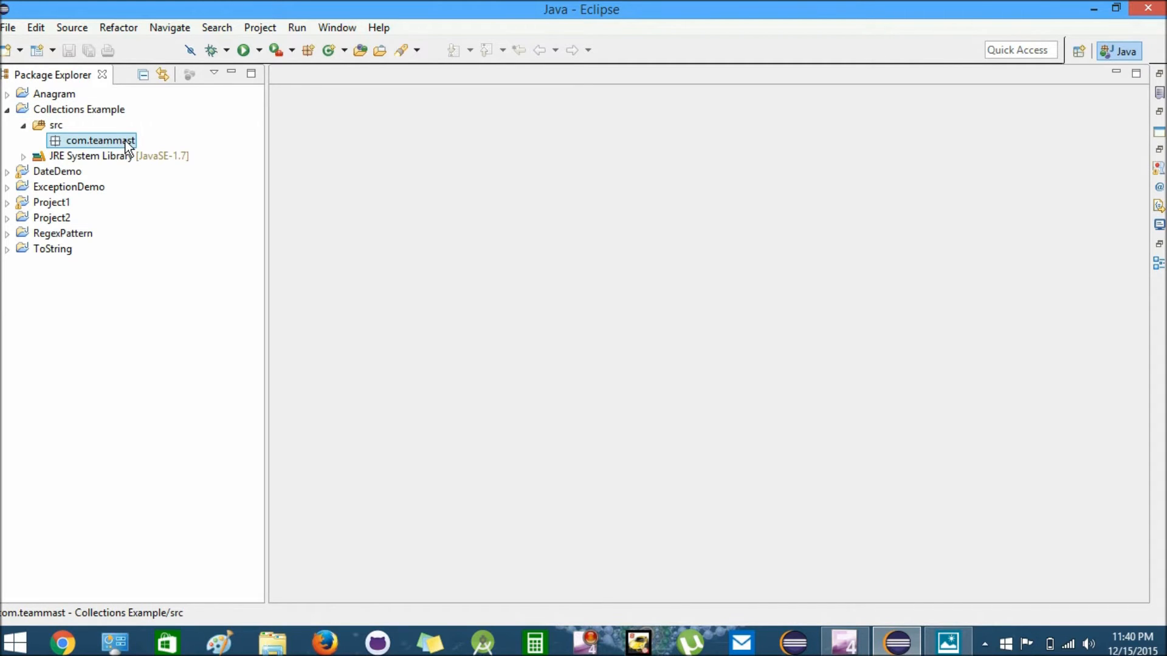
Step: Create a new class LinkedListExample in com.teammast with a main method stub
right_click(99, 141)
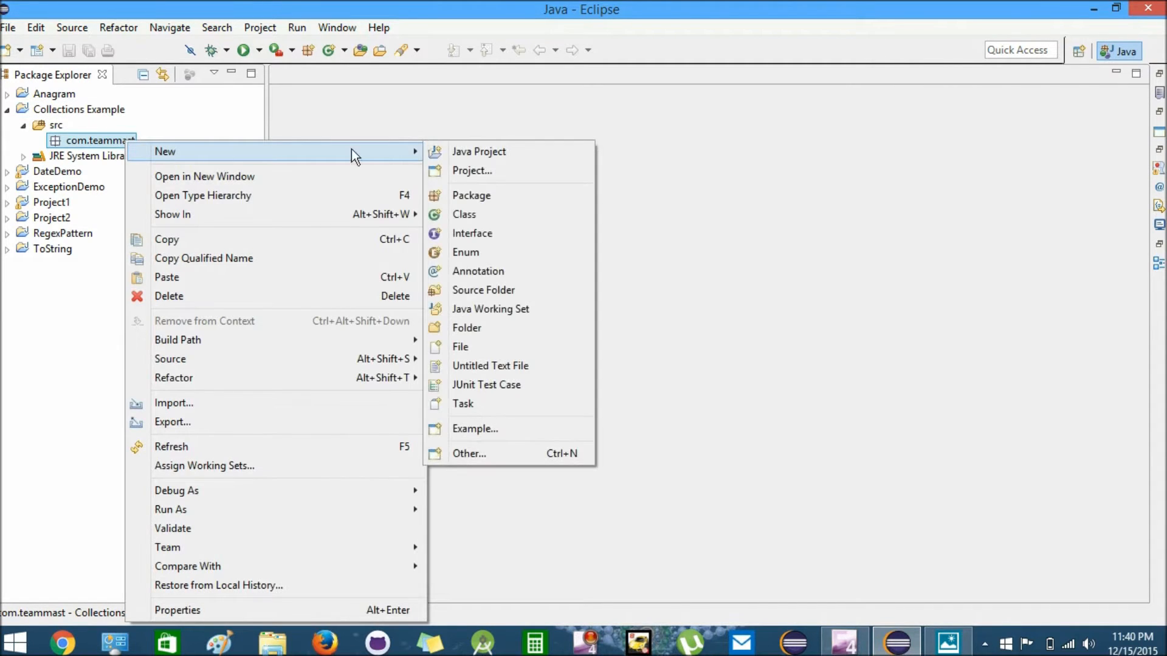
mouse_move(505, 215)
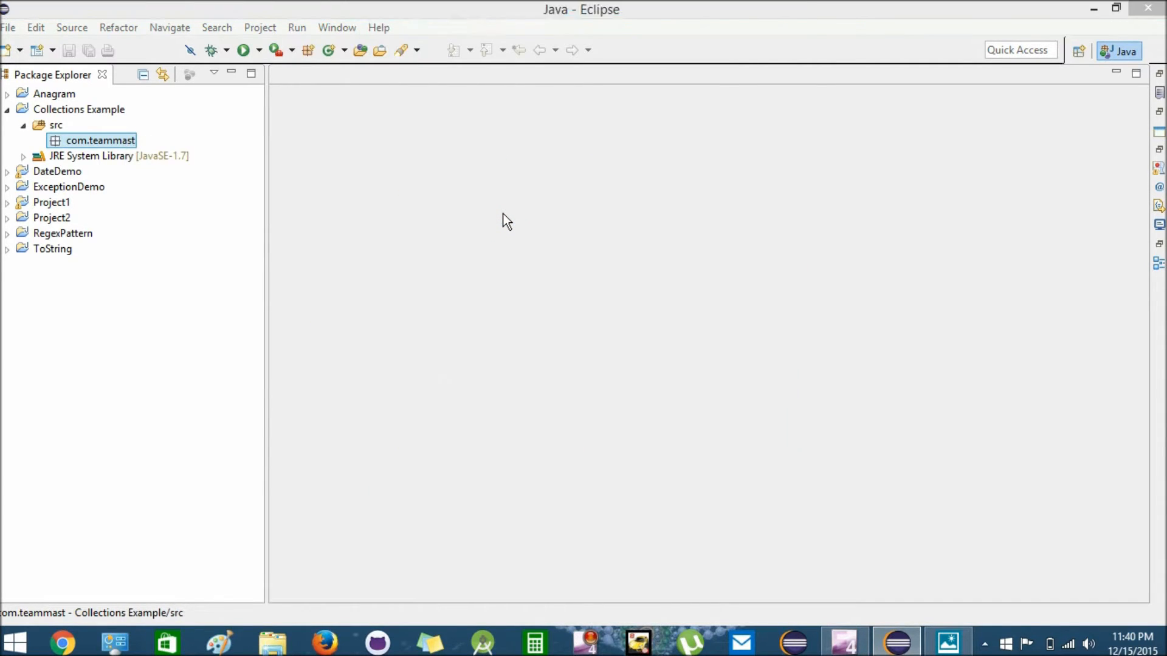
text(Lin)
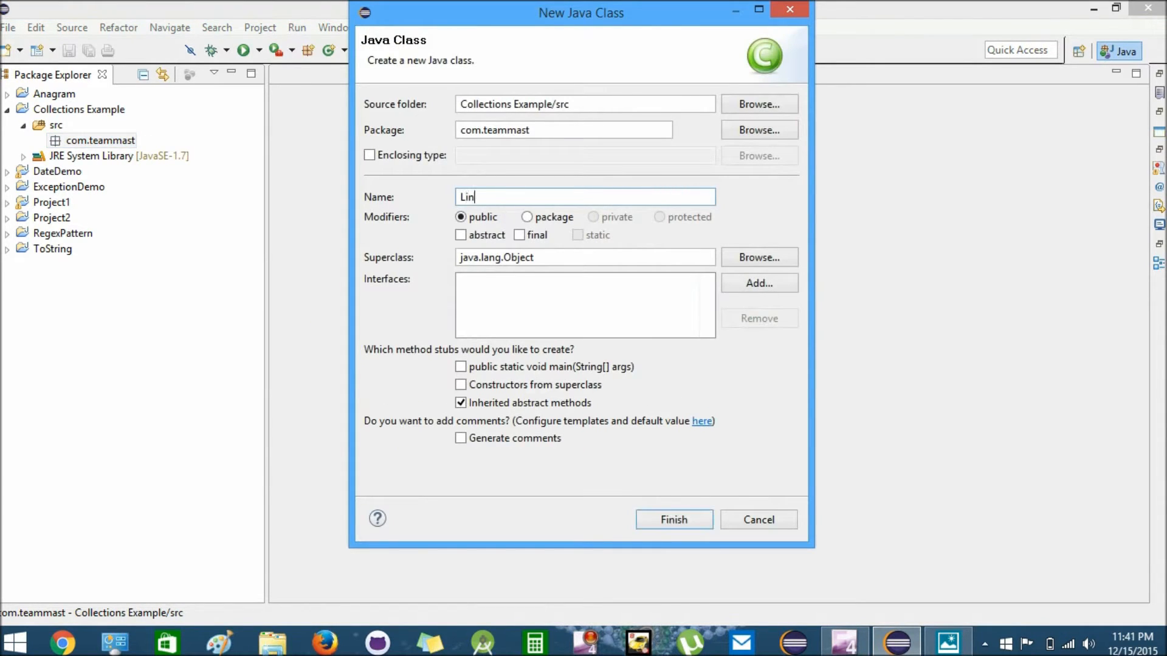
text(kedList)
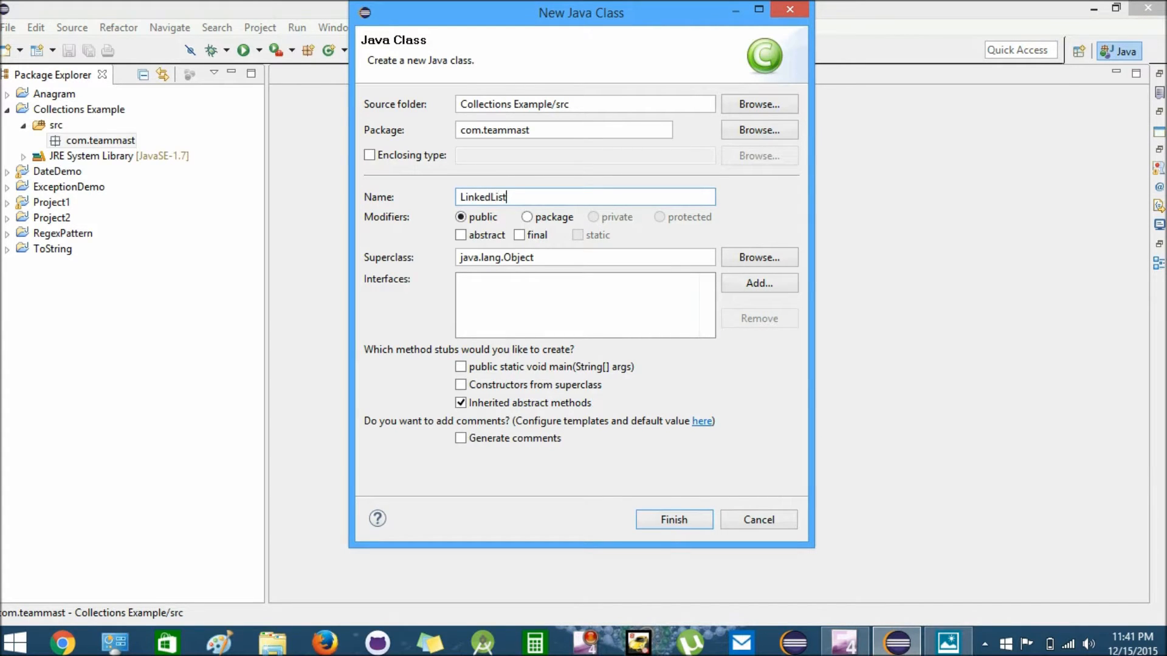
text(Example)
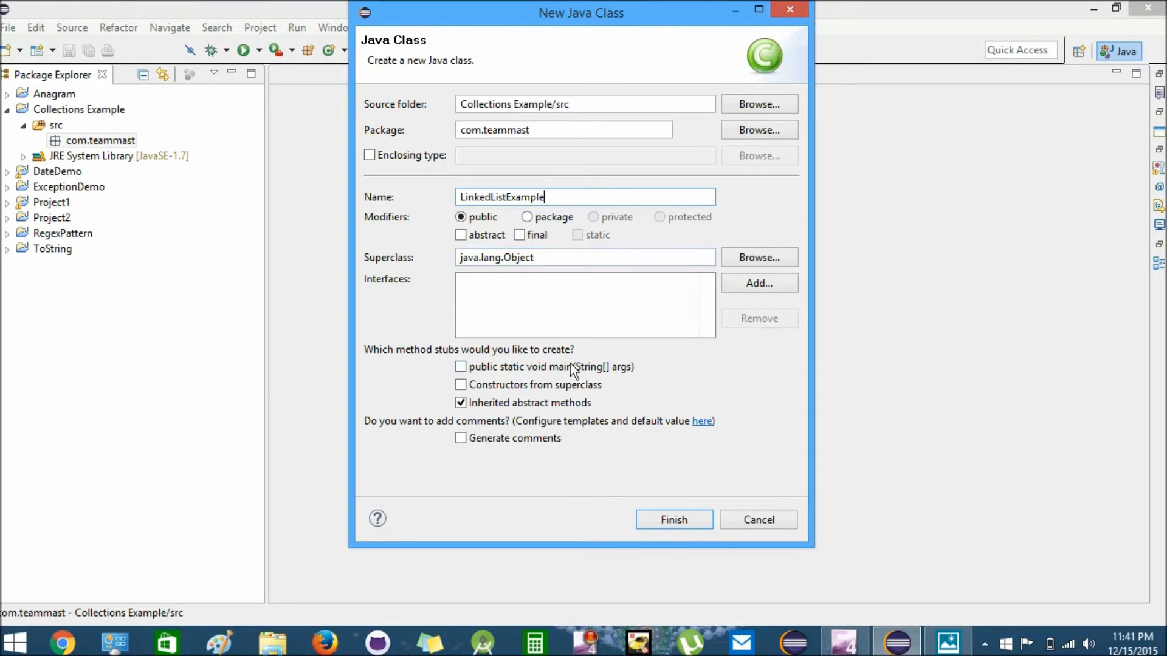
click(460, 366)
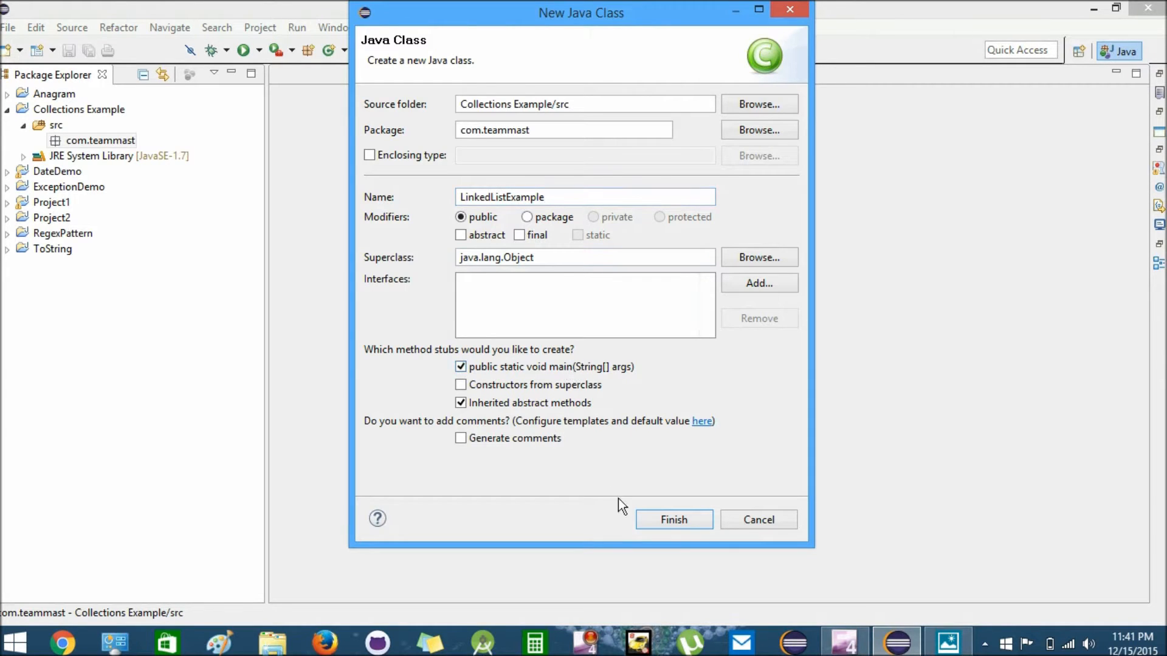
click(672, 519)
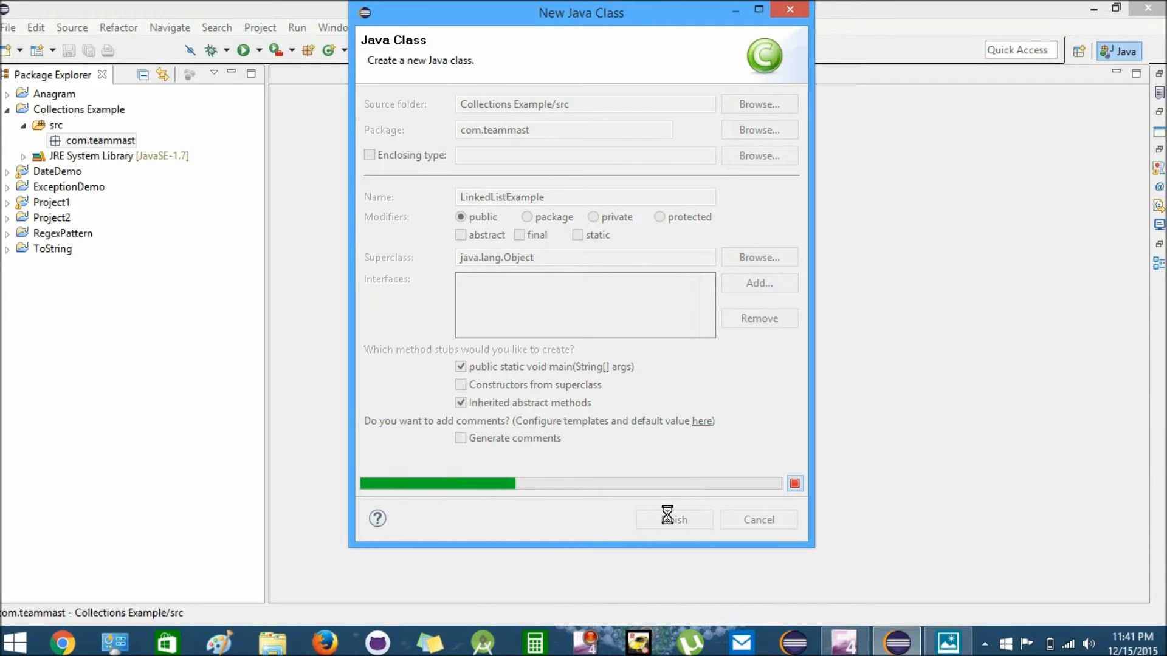
click(672, 519)
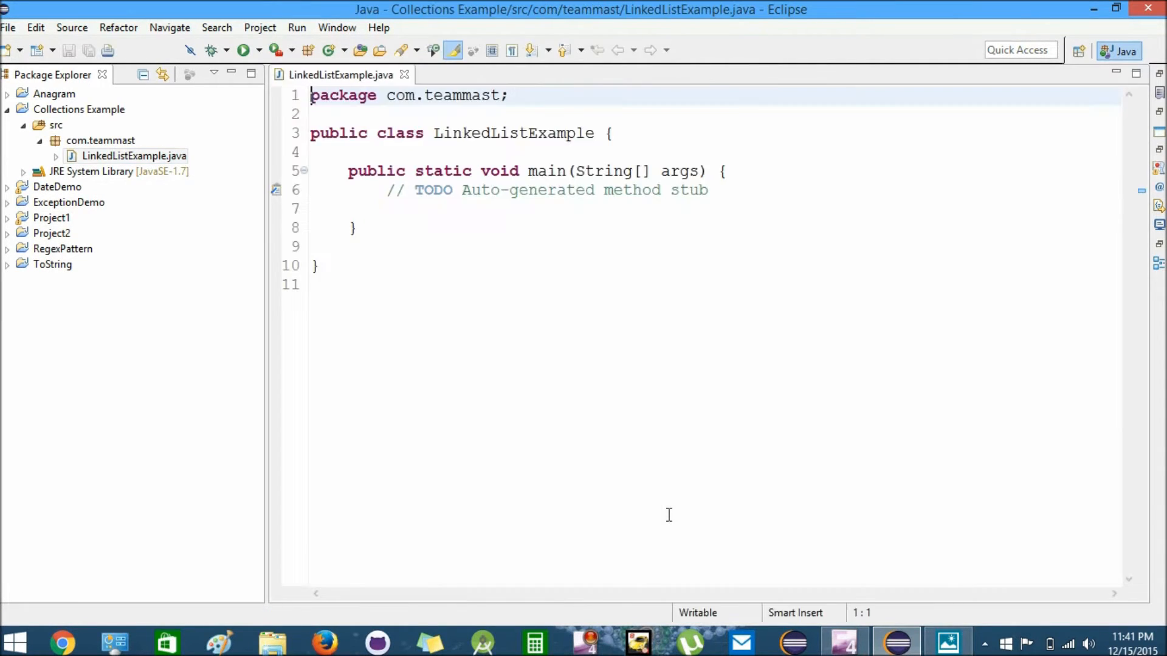
mouse_move(437, 218)
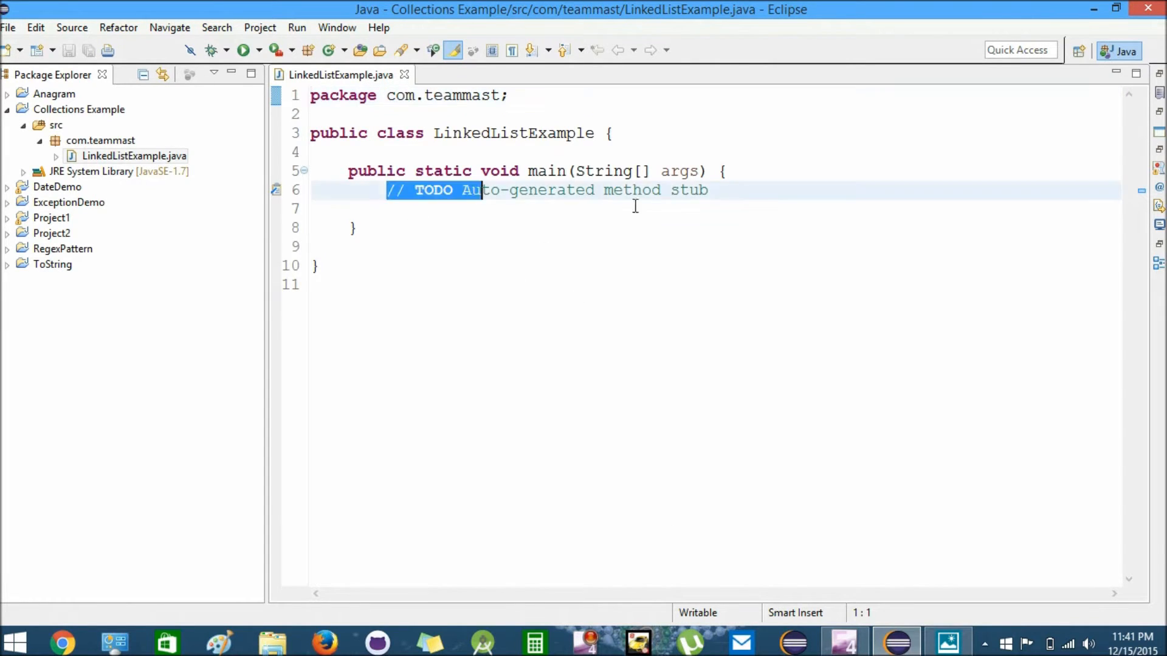
Step: Replace the TODO comment with List<String> list = new LinkedList<>(); inside main
key(Delete)
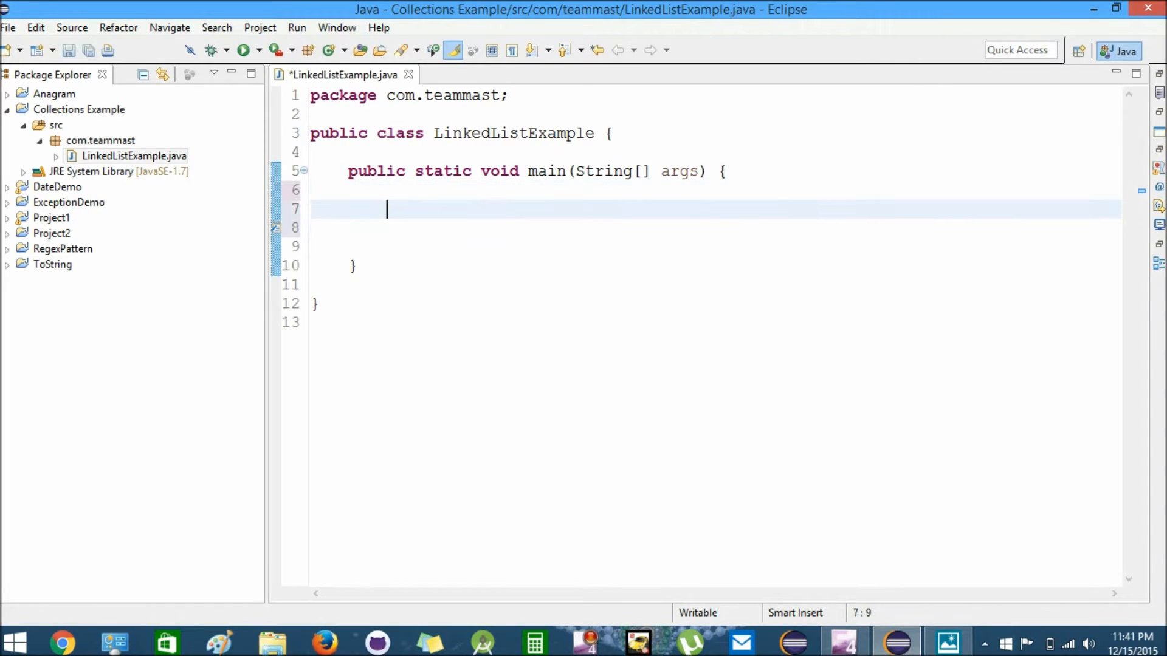
key(ctrl+s)
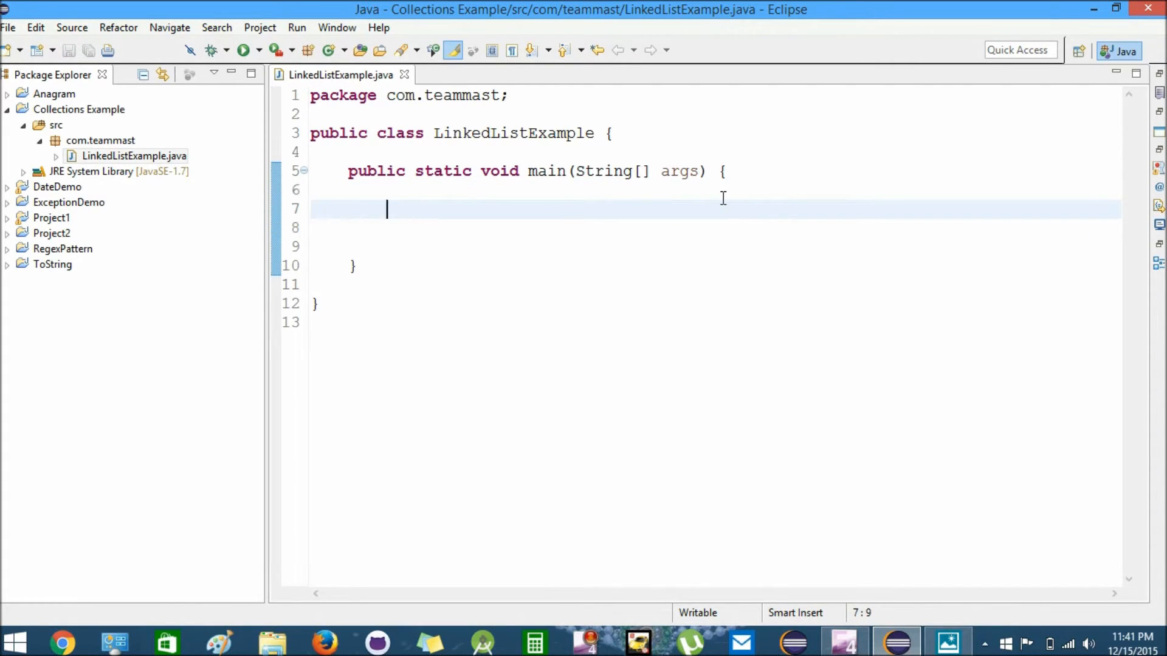
text(List)
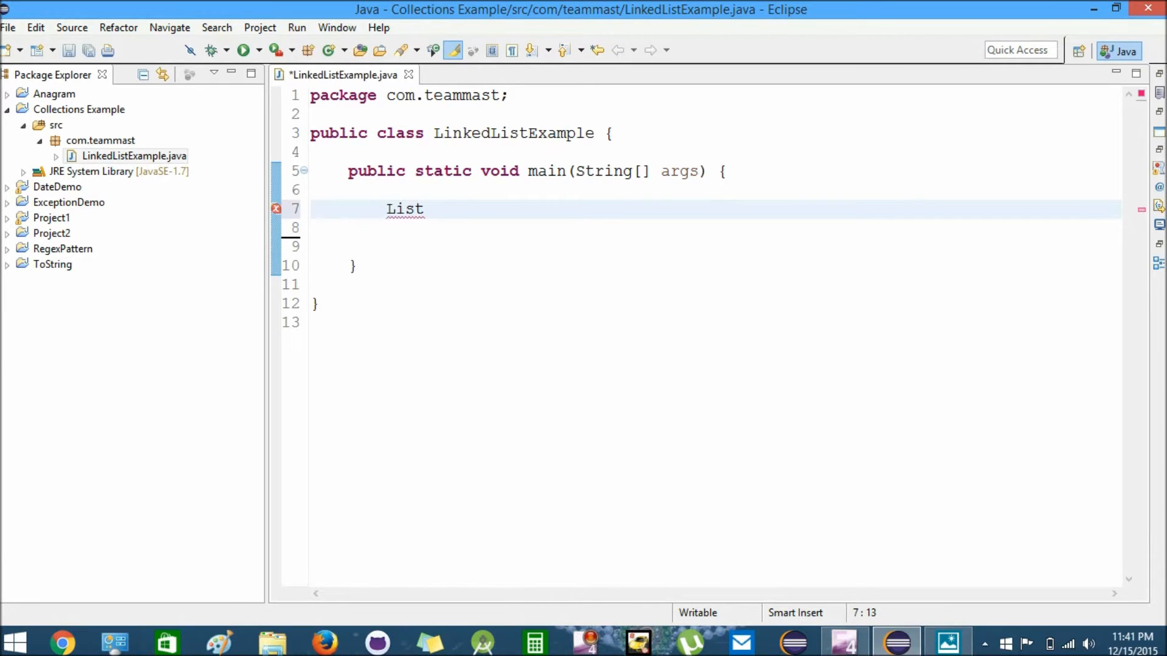
text(<>)
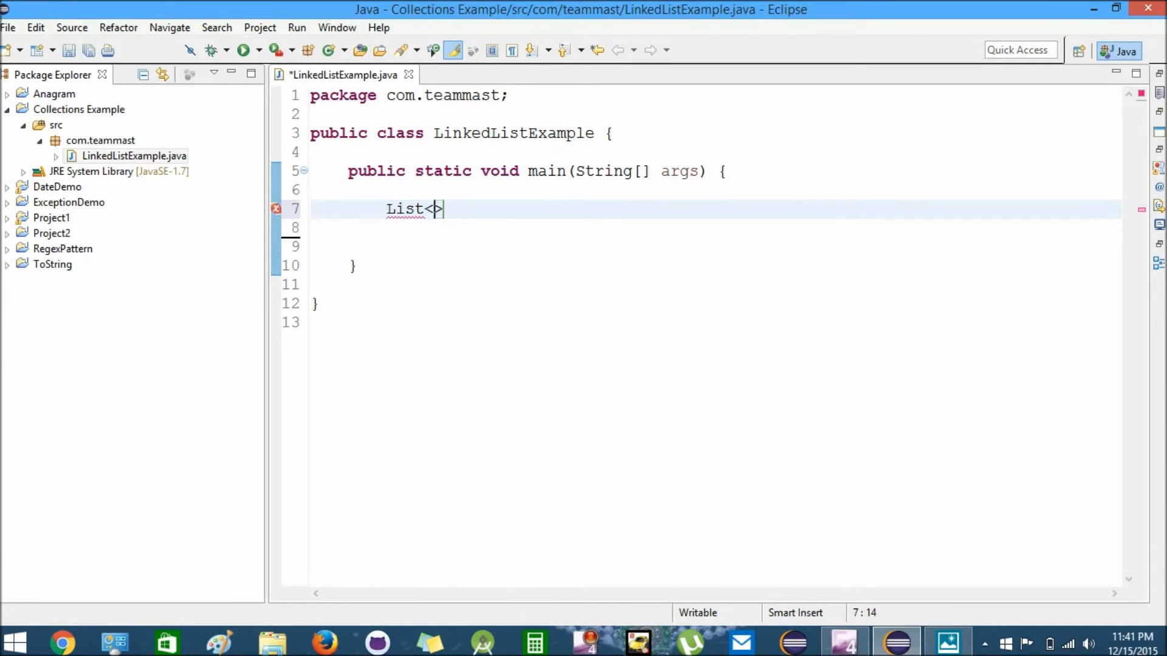
text(Stri)
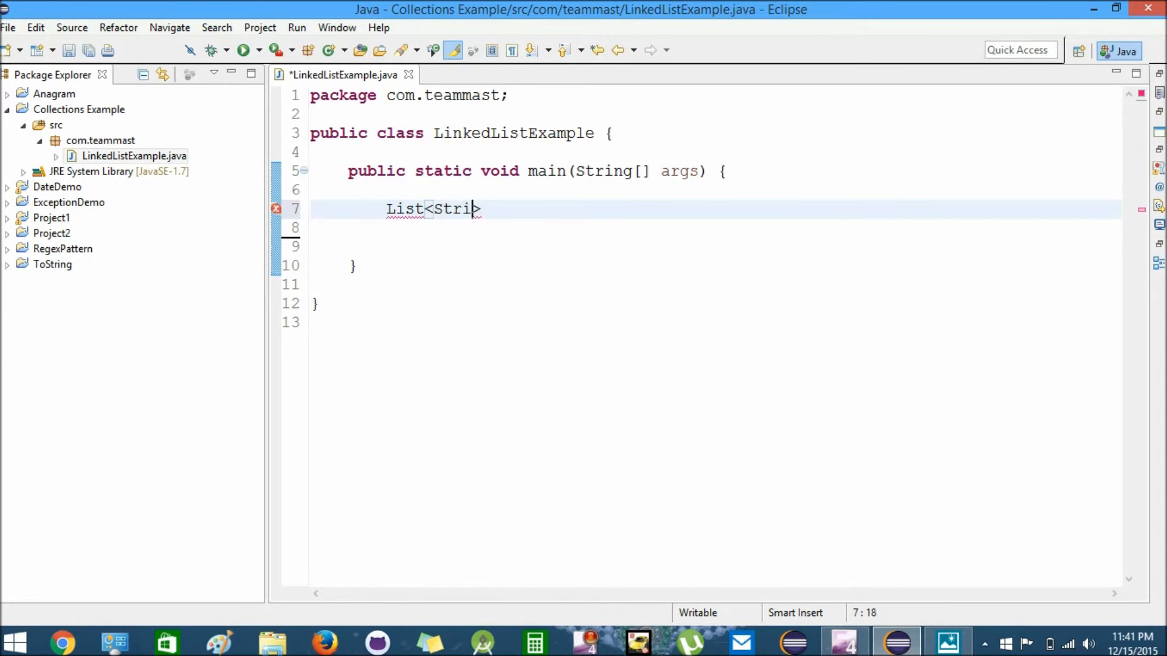
text(ng> lis)
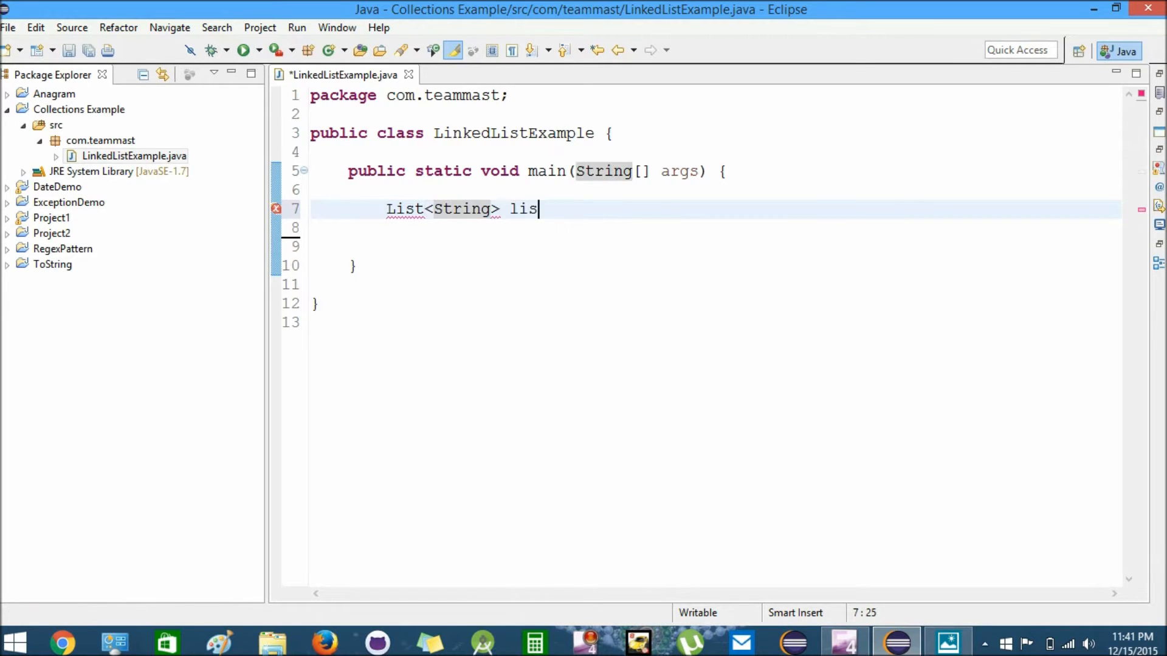
text(t =)
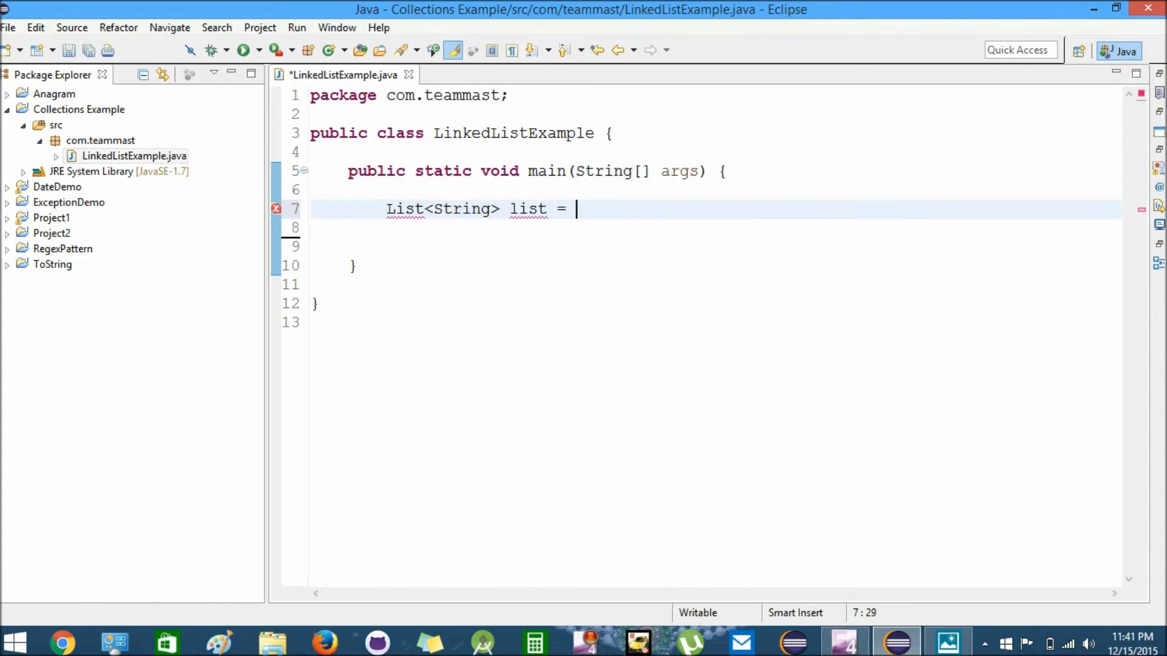
text(new)
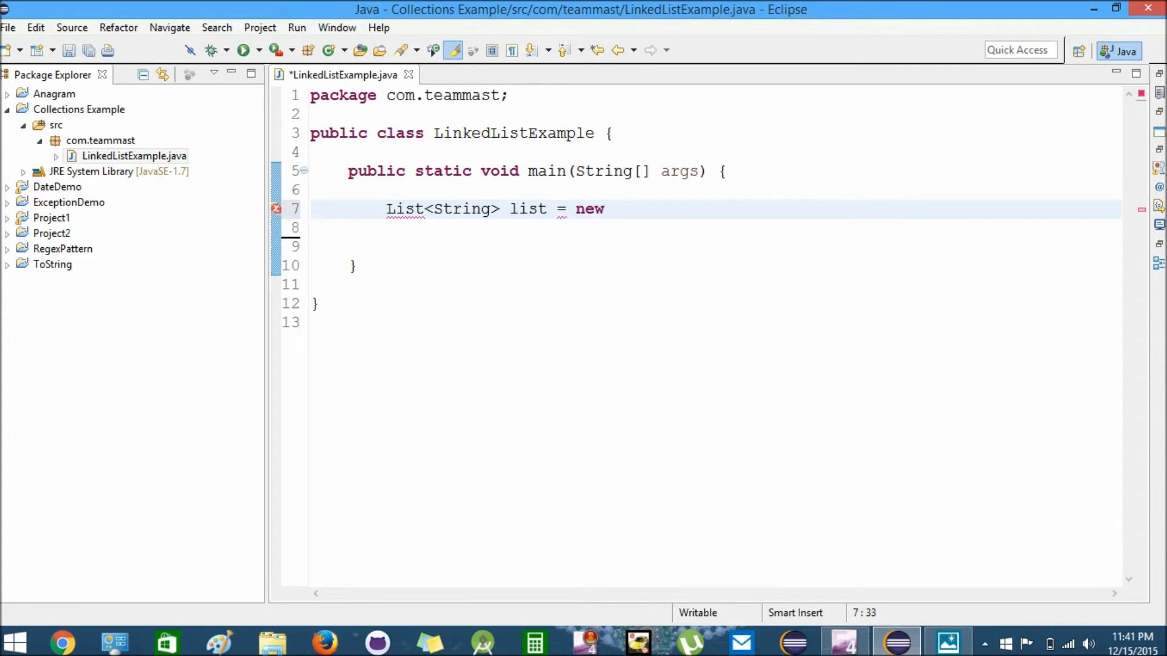
text(LinkedL)
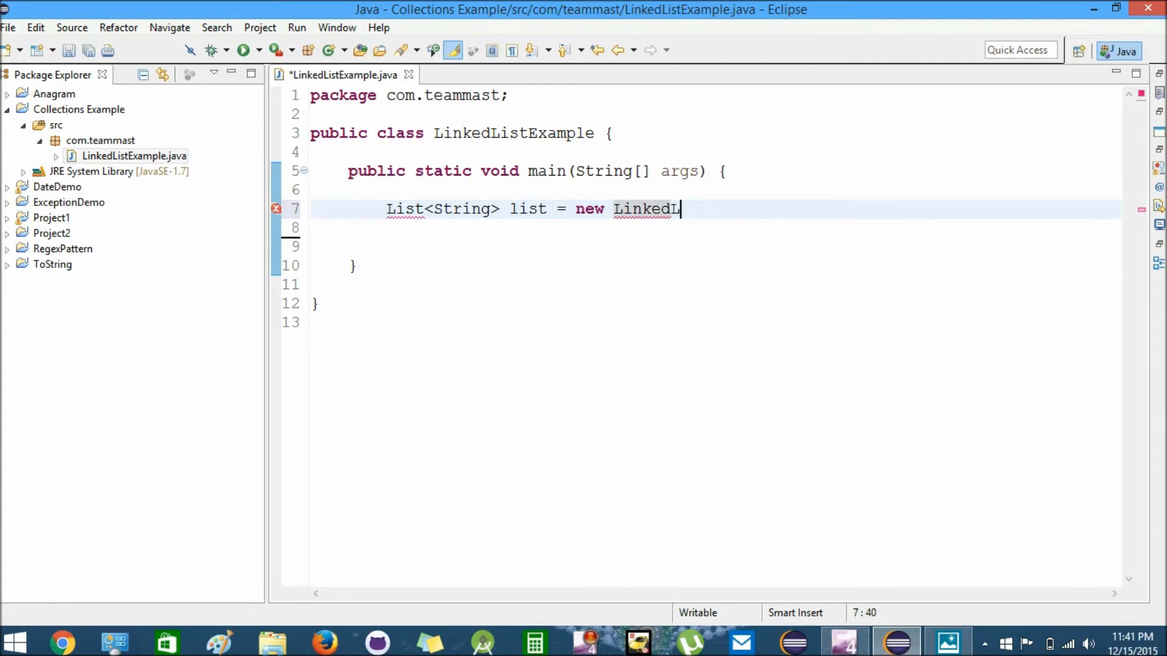
text(ist)
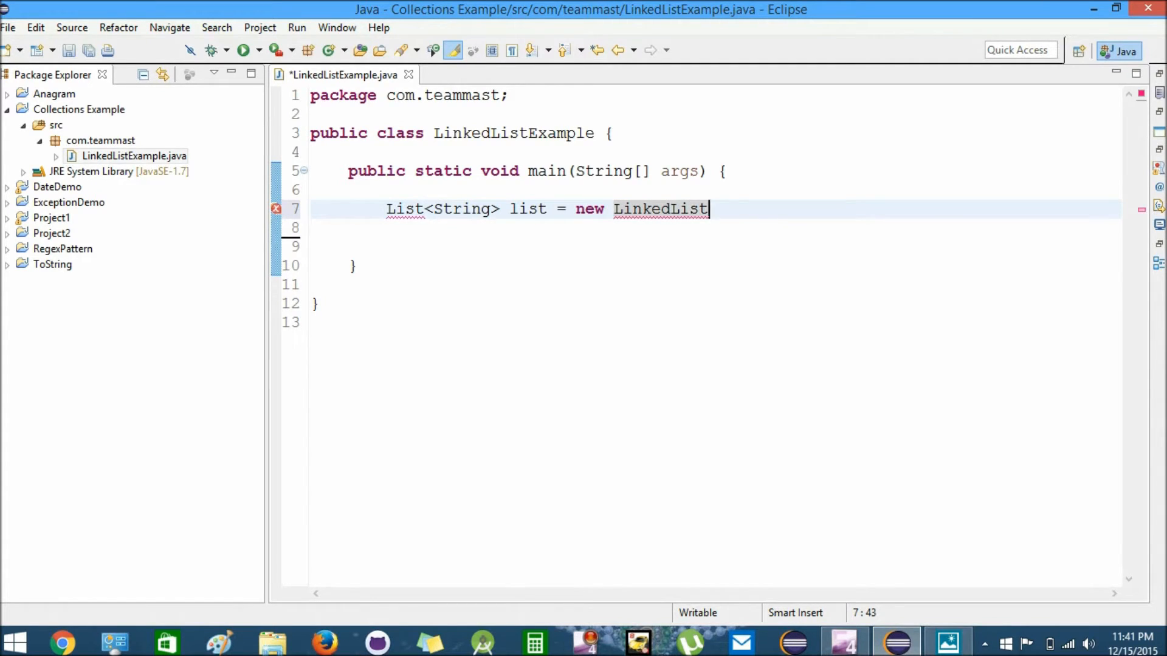
text(<>)
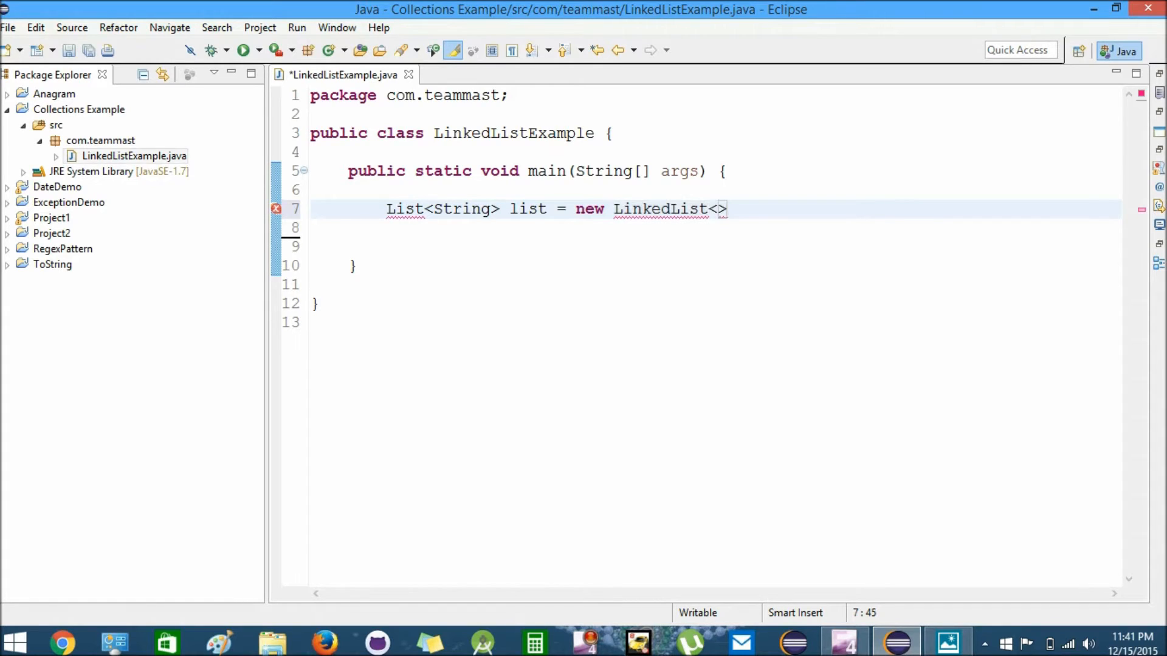
text(();)
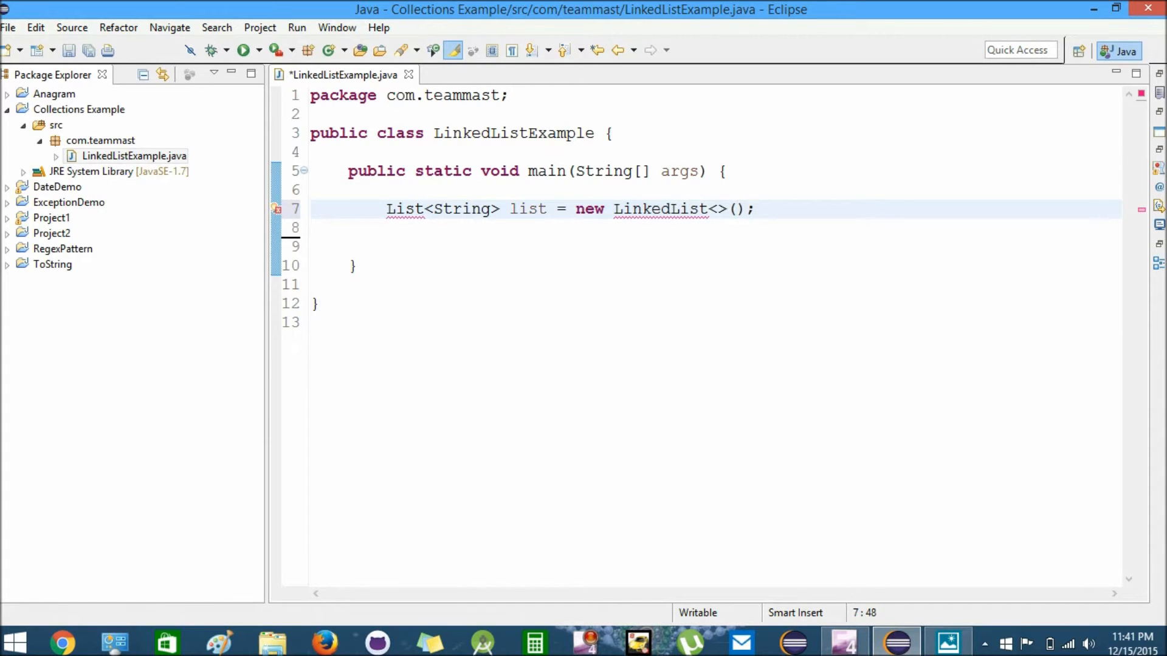
key(Enter)
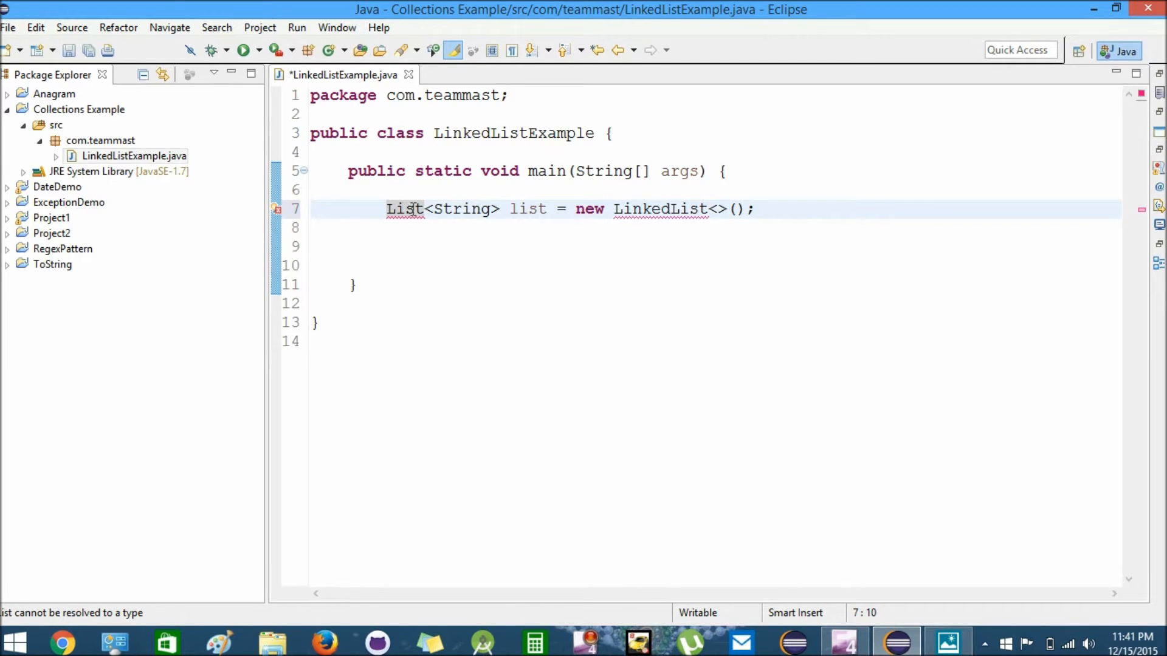
Step: Import java.util.List and java.util.LinkedList via quick fixes and save the file
click(420, 208)
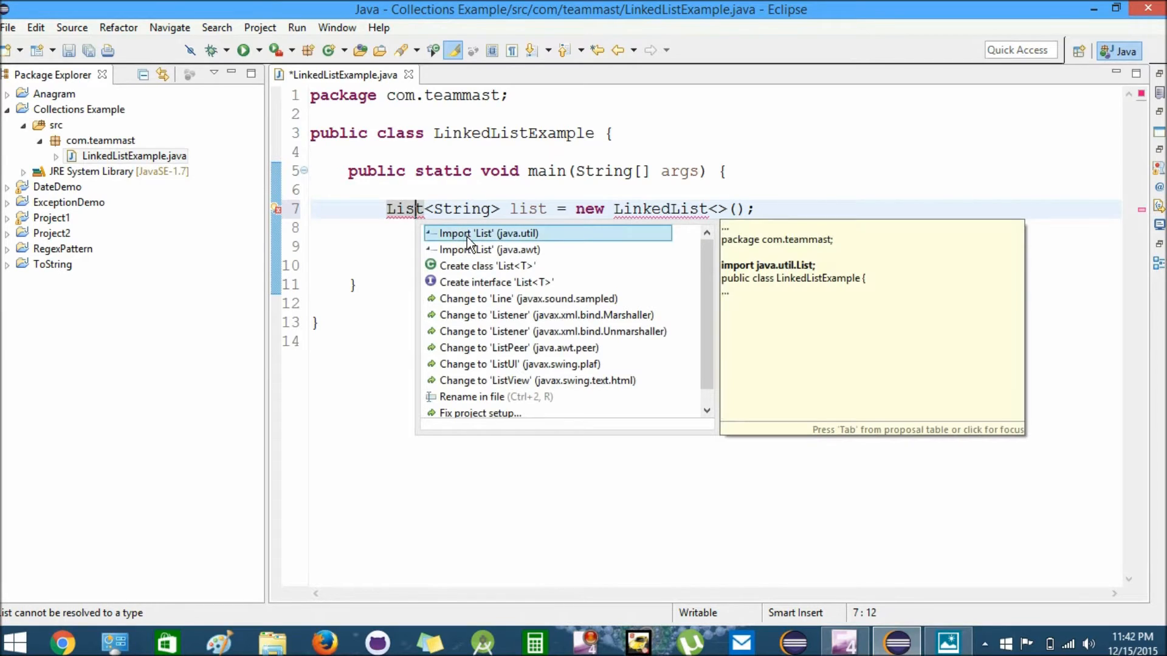
mouse_move(555, 238)
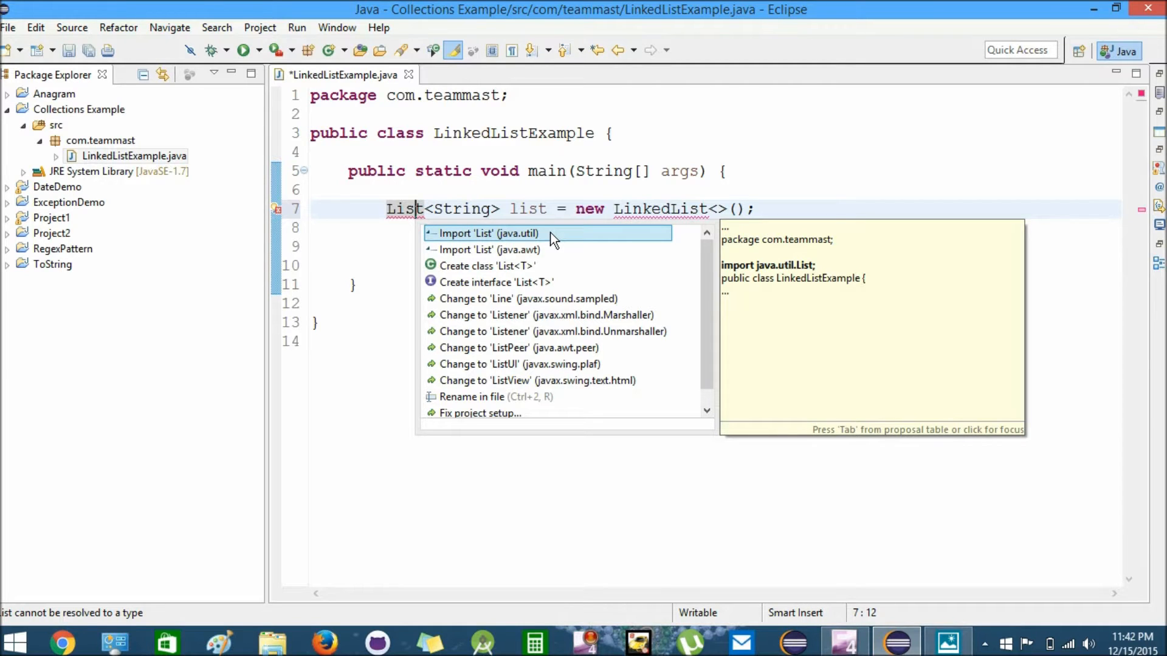
click(485, 234)
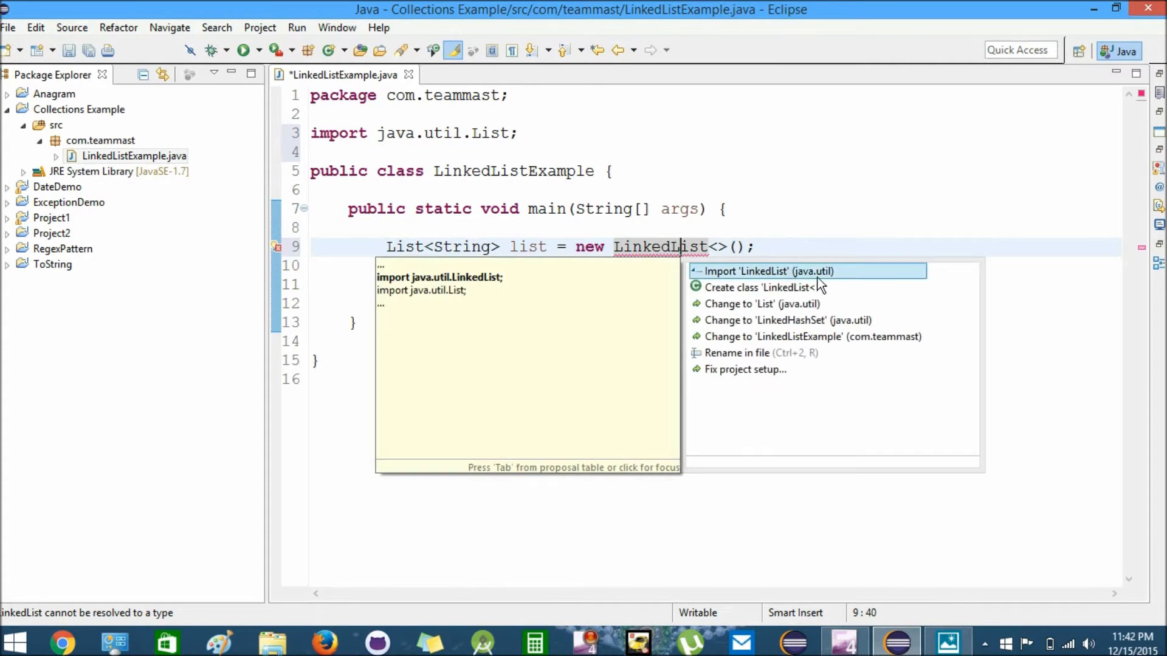
click(764, 271)
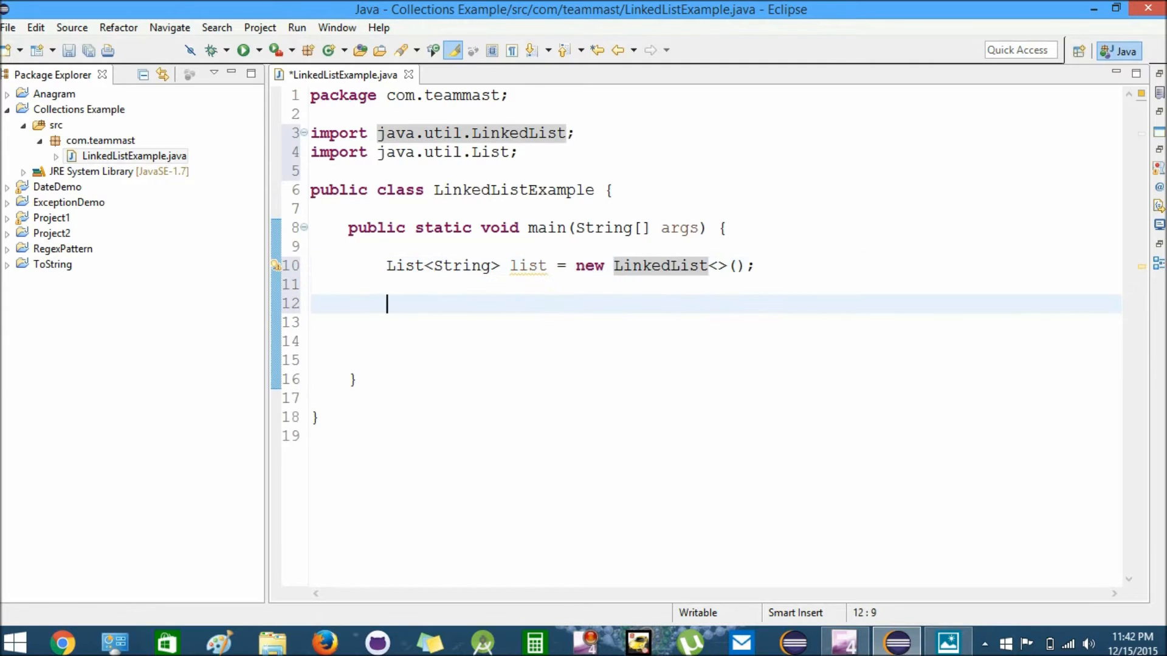
key(ctrl+s)
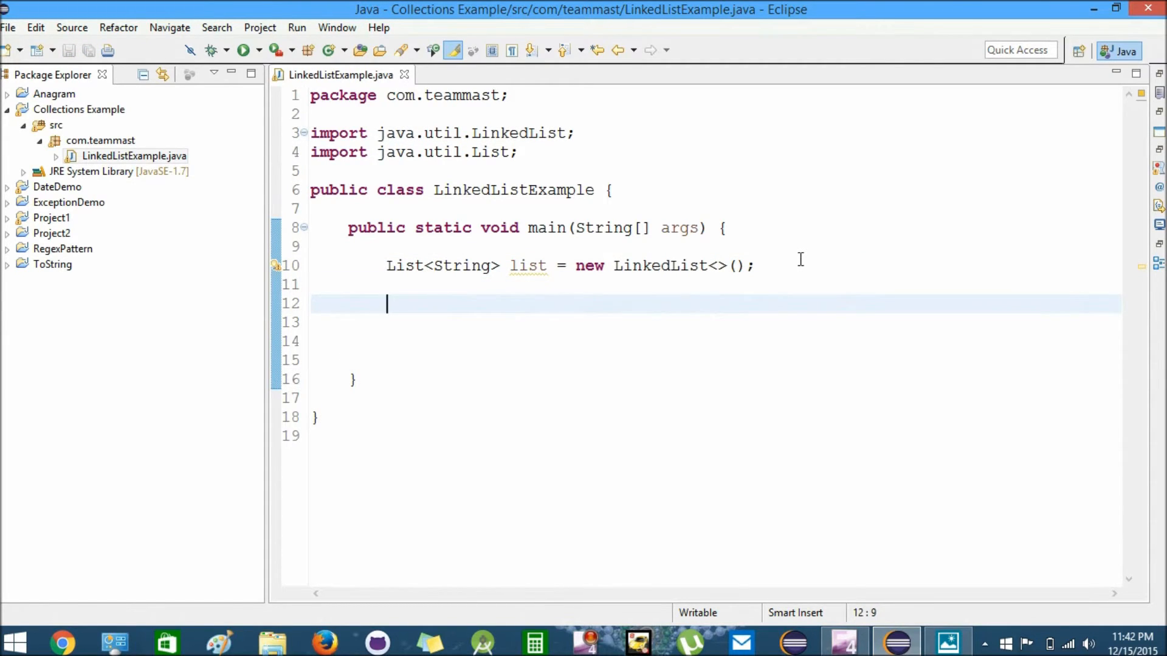
Step: Add list.add calls inserting "0", "1" and "2" into the list
text(list)
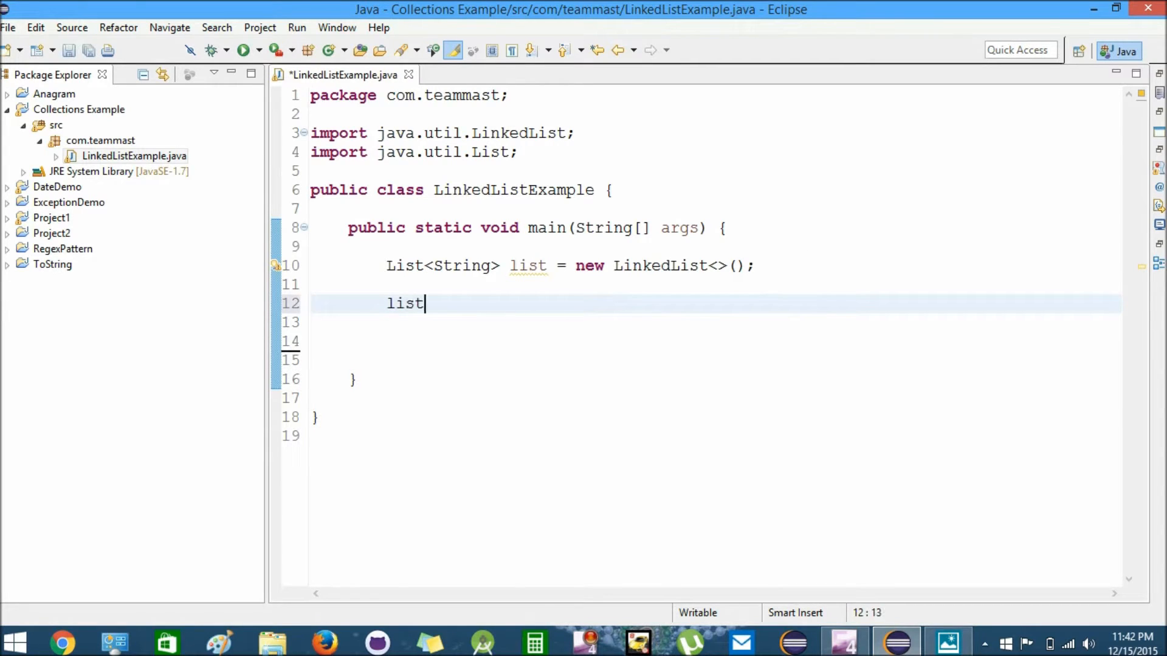
text(.)
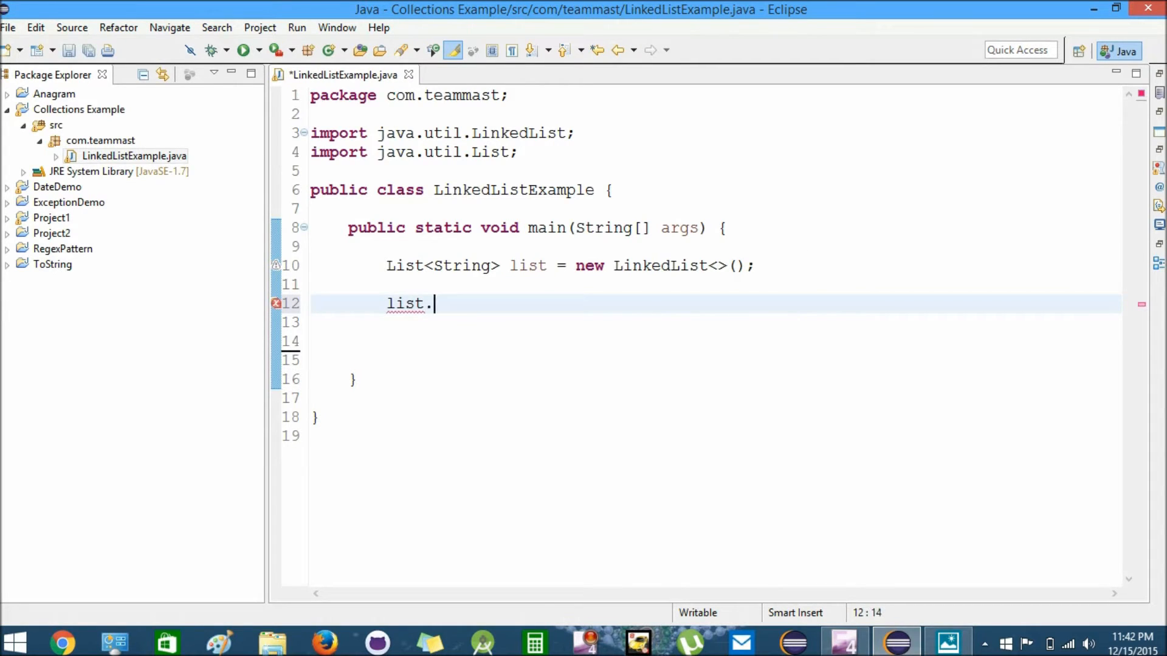
mouse_move(800, 260)
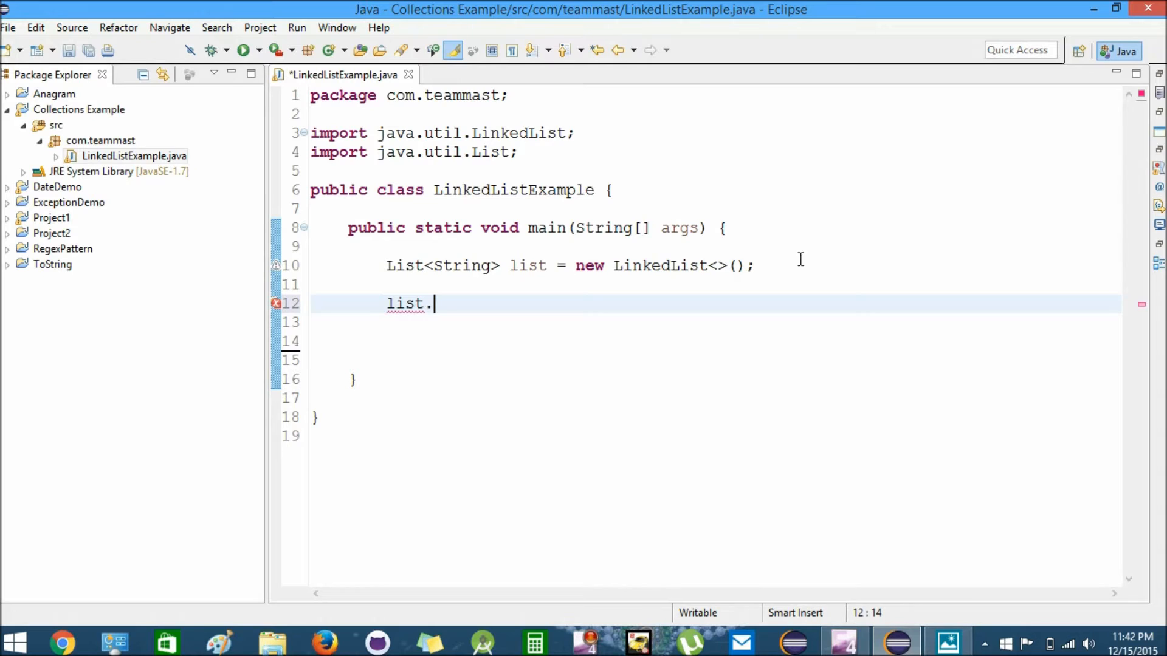
text(add(arg0)
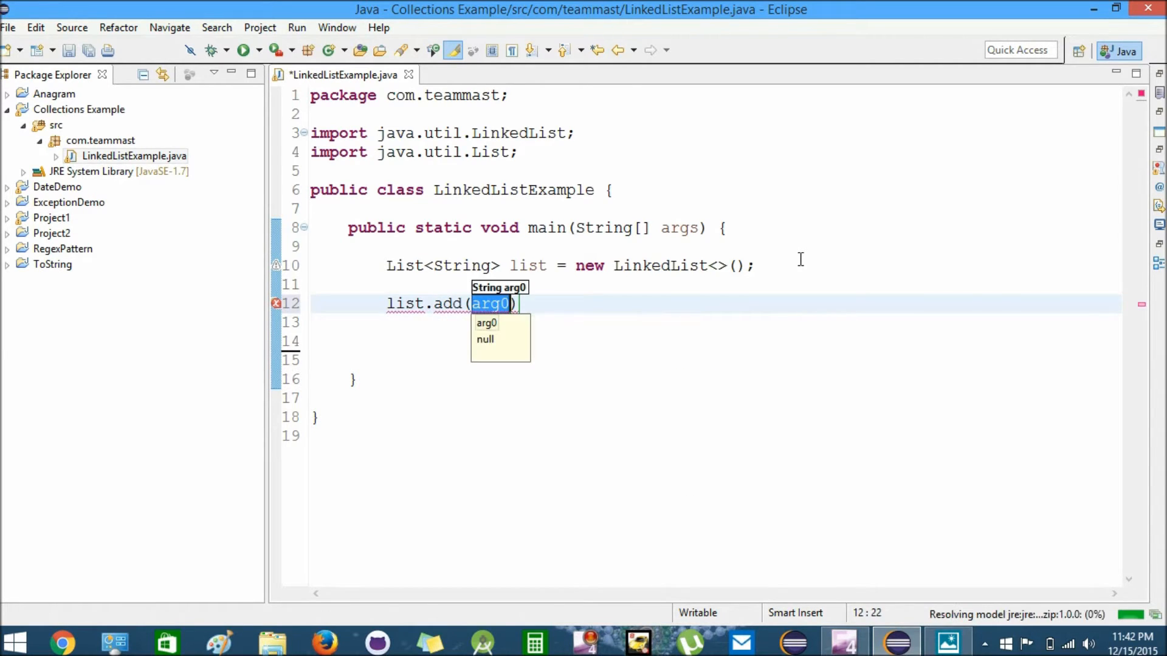
text(")
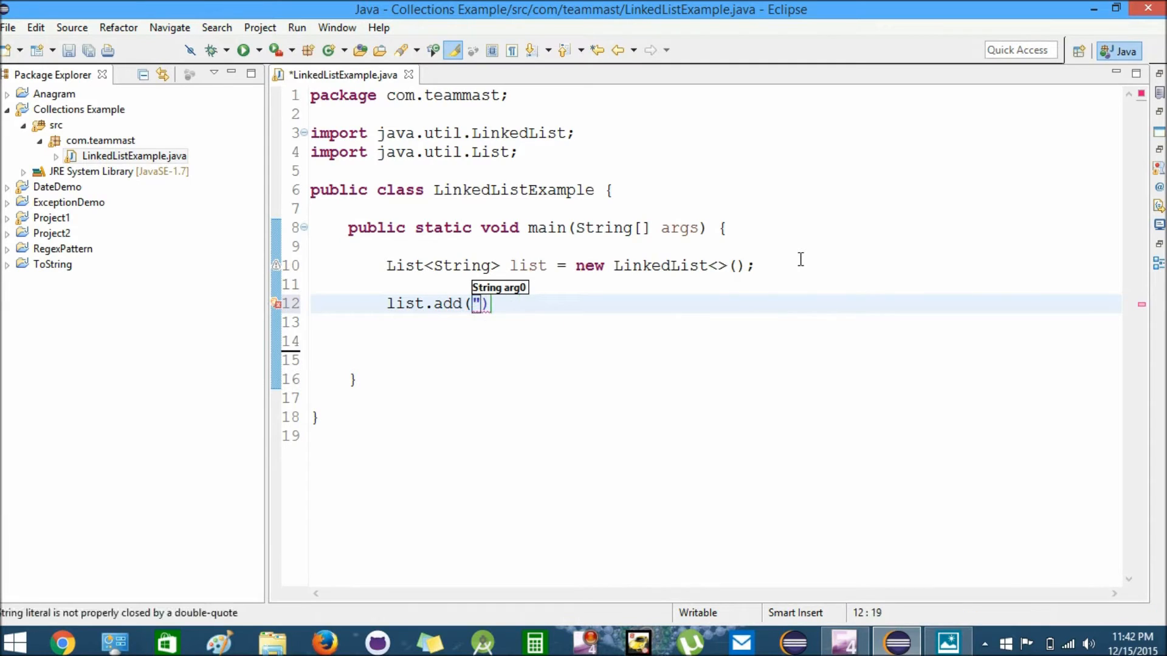
text(")
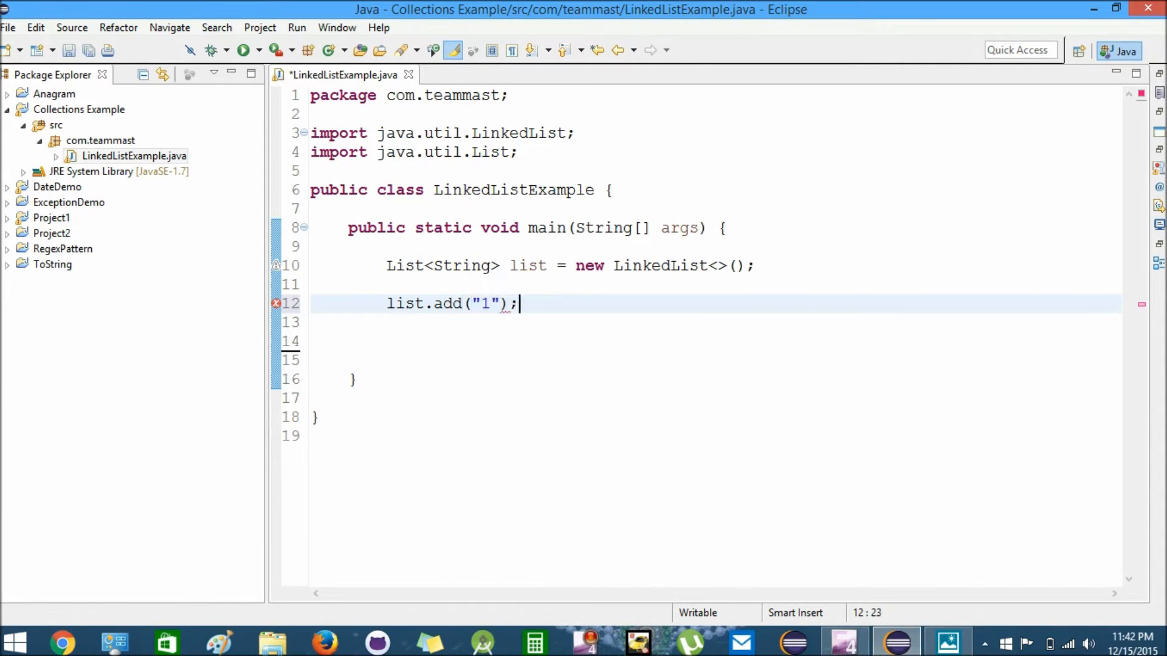
text(0)
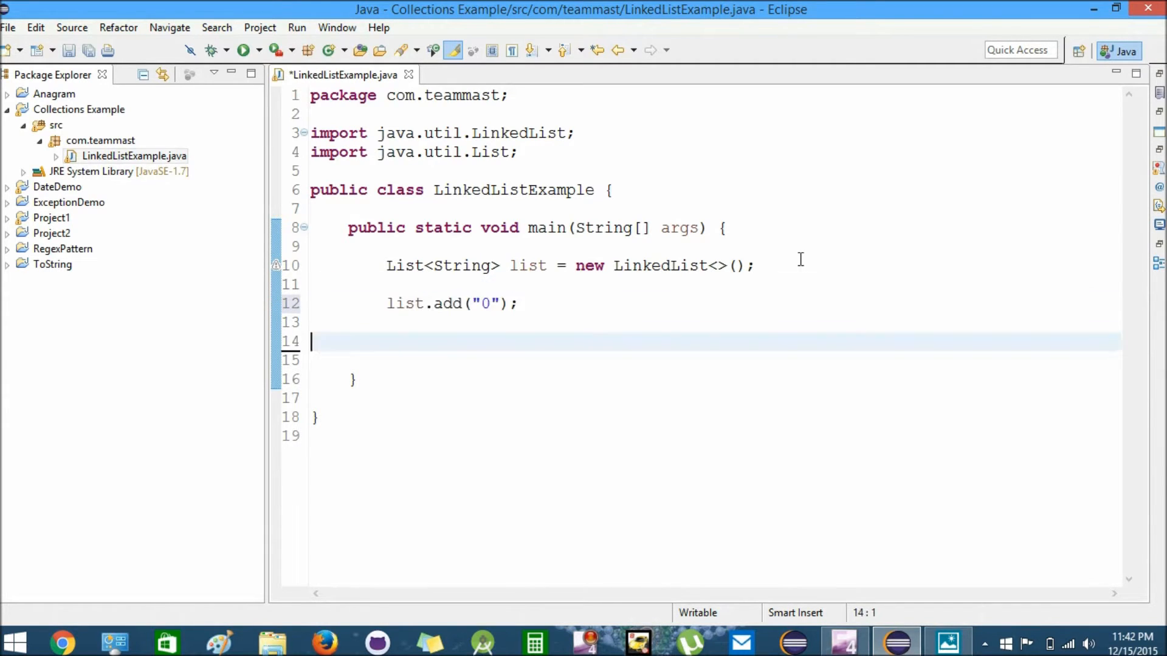
text(list.add("0");)
text(list.add("2");)
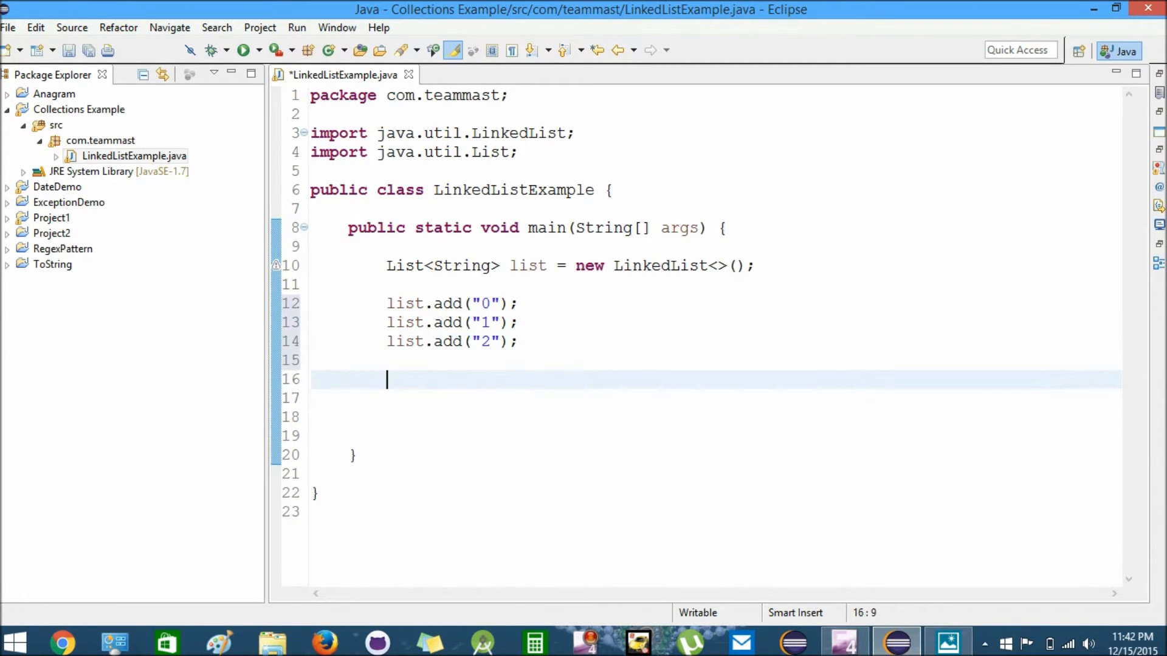
Step: Print the whole list with System.out.println(list) using the sysout template
text(Sysout)
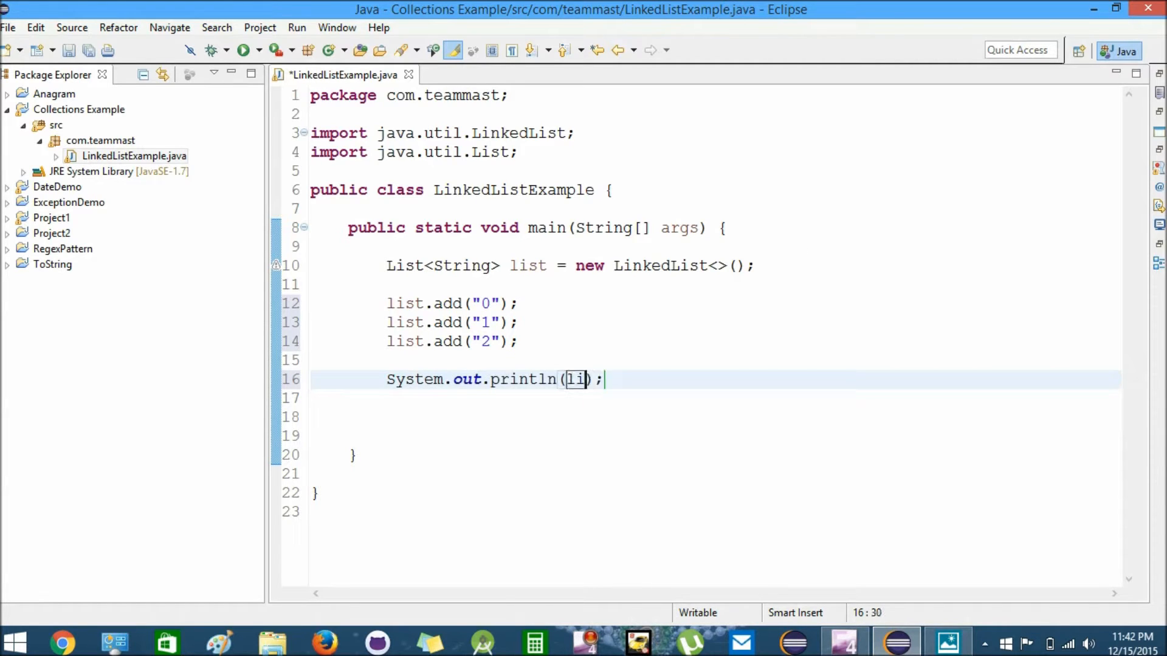
text(st)
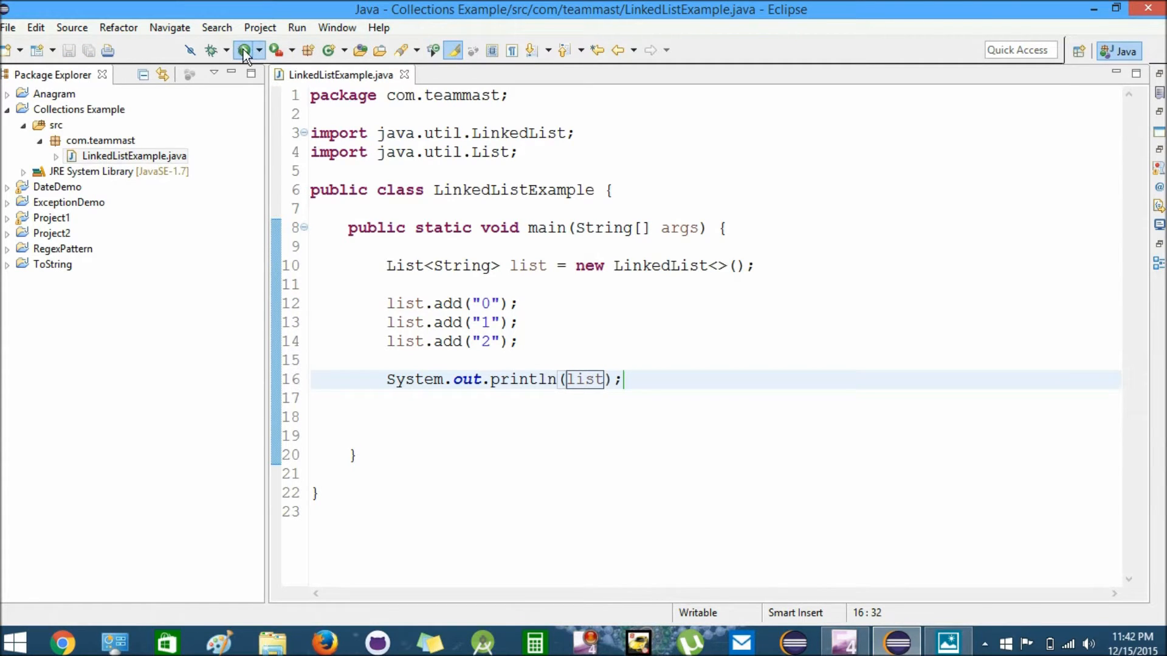
Step: Run LinkedListExample so the console prints [0, 1, 2], then return to the code
click(244, 49)
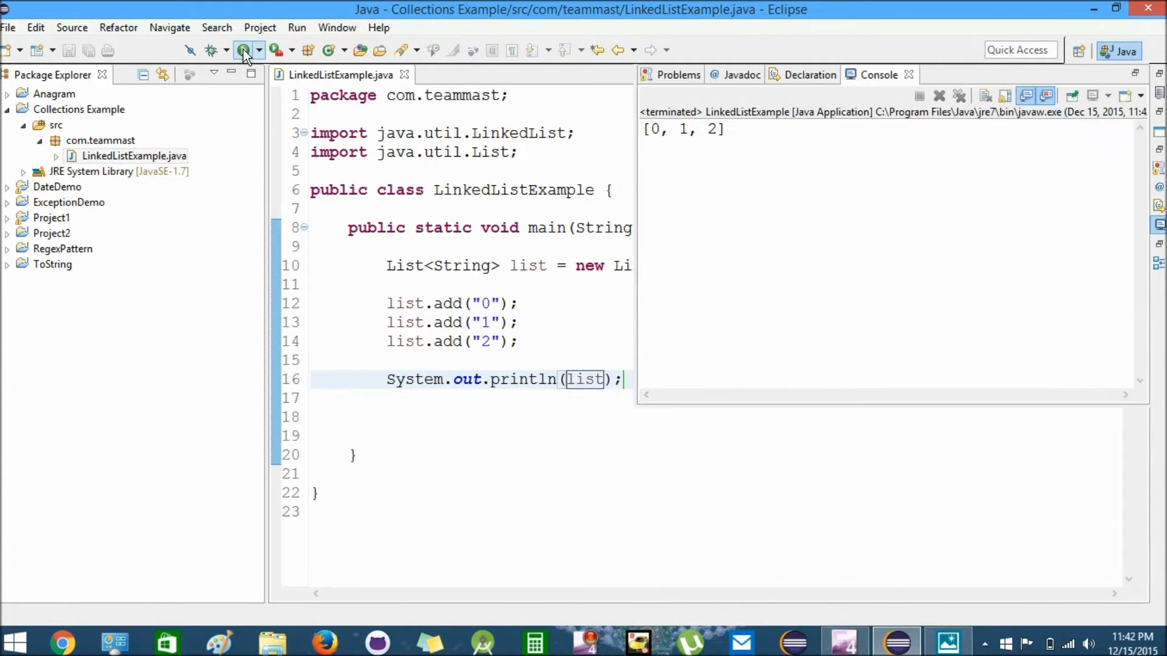
click(243, 49)
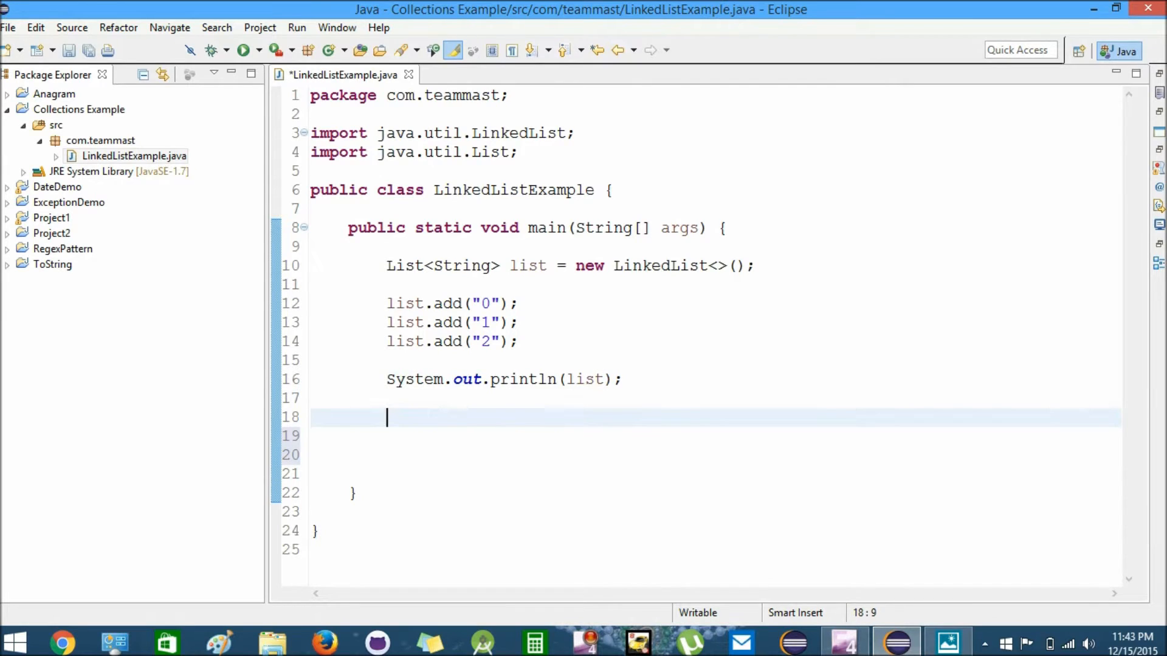
Step: Add a //size of the list comment and println of "Size of List : " + list.size()
text(//)
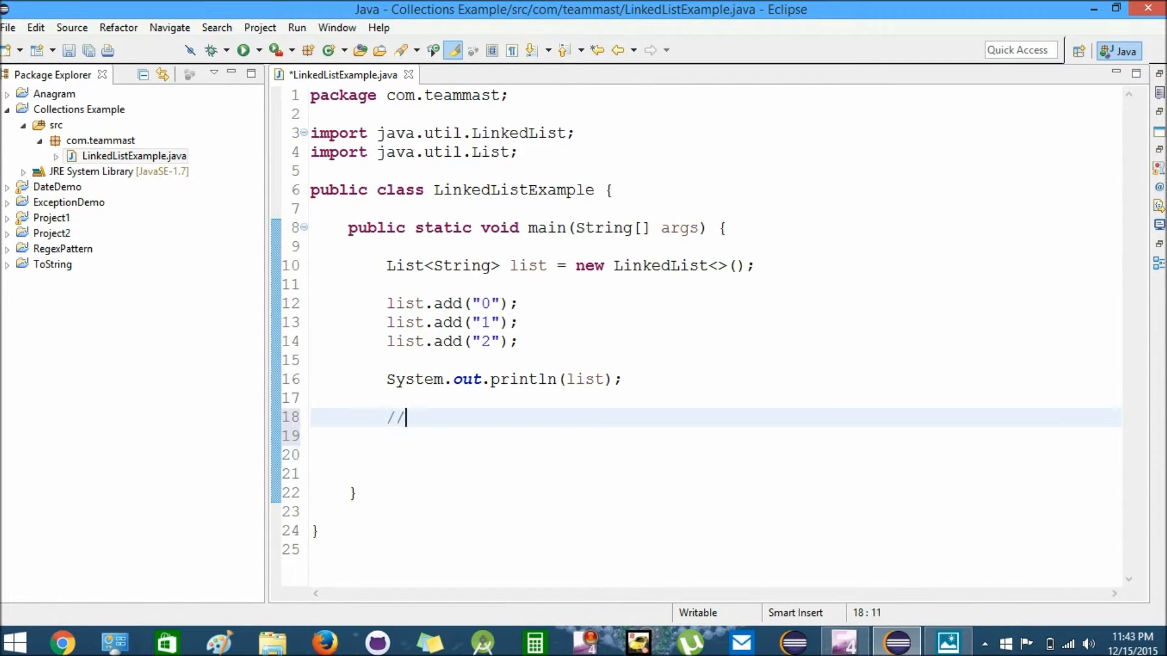
text(size of the list)
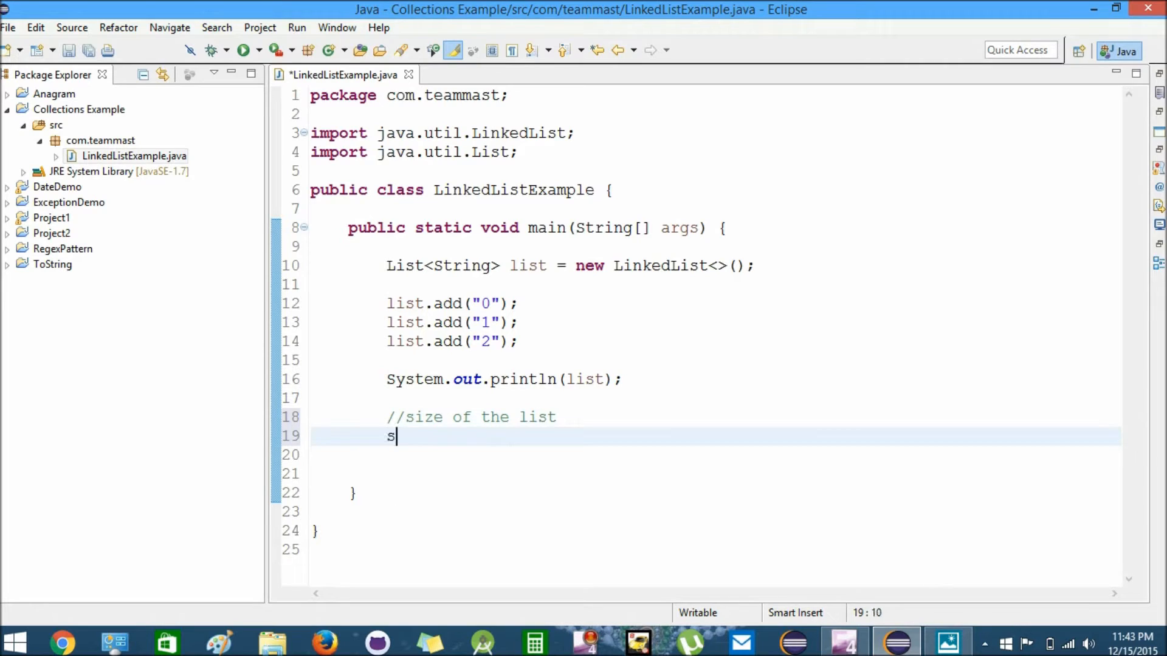
text(y)
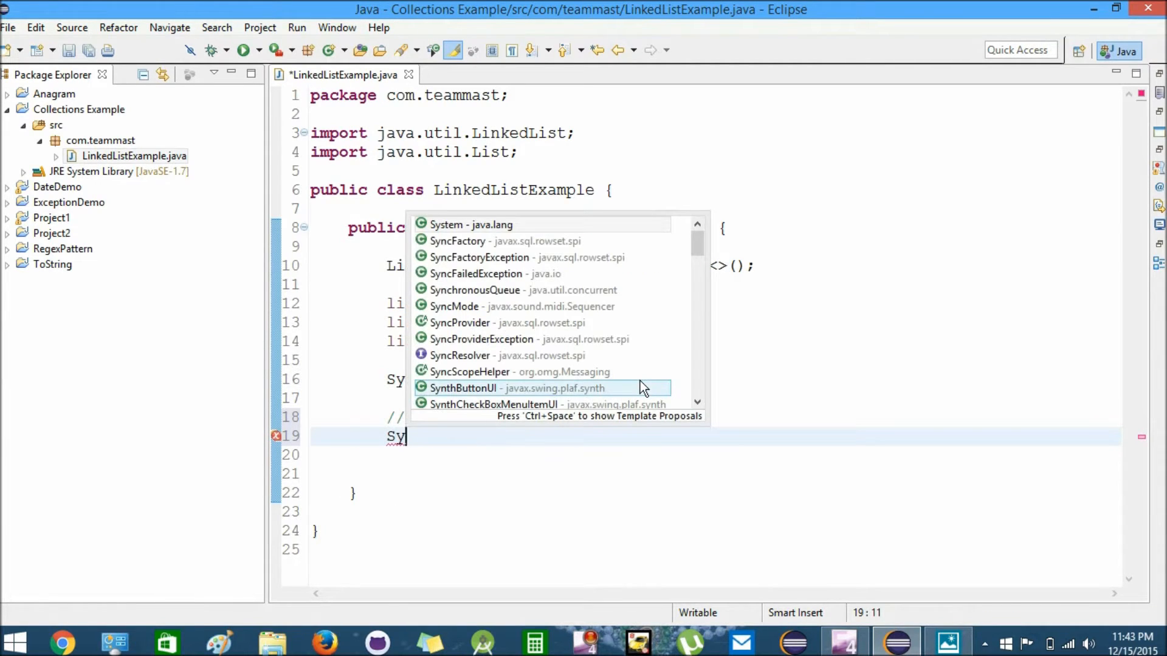
text(sout)
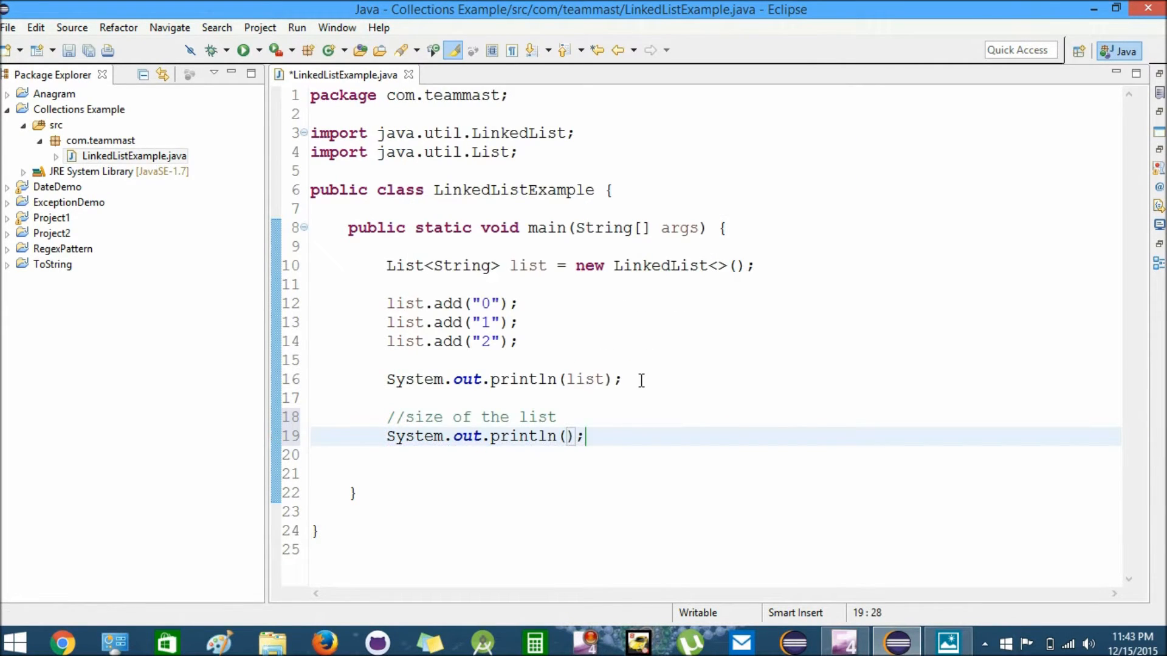
text(list.size()
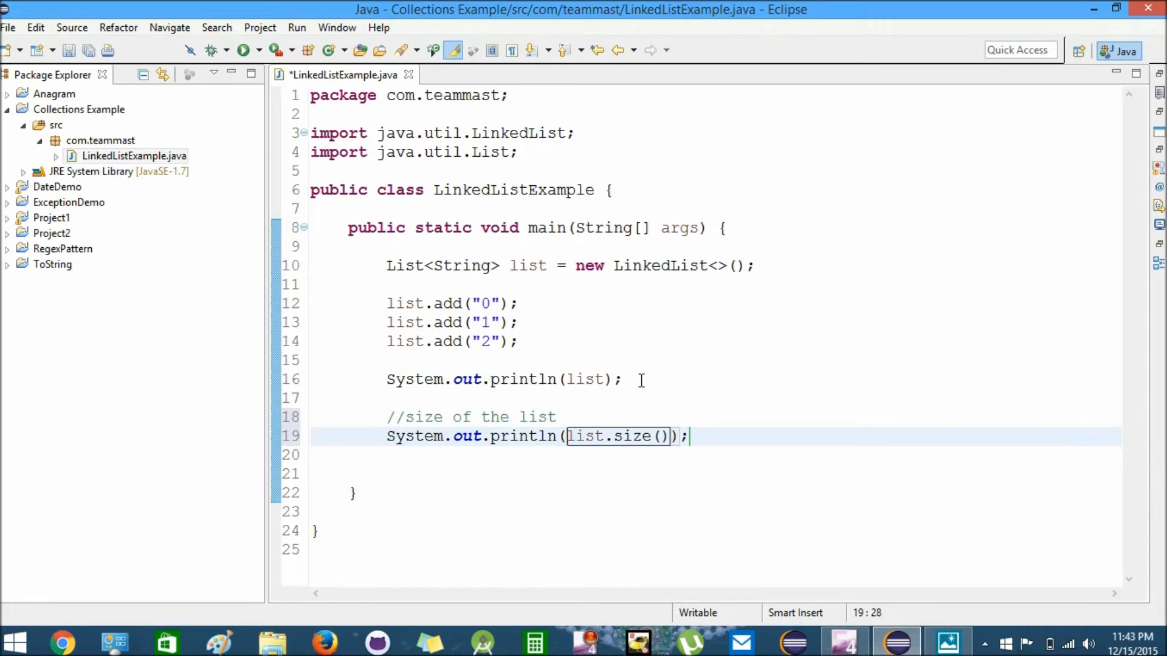
text("" +)
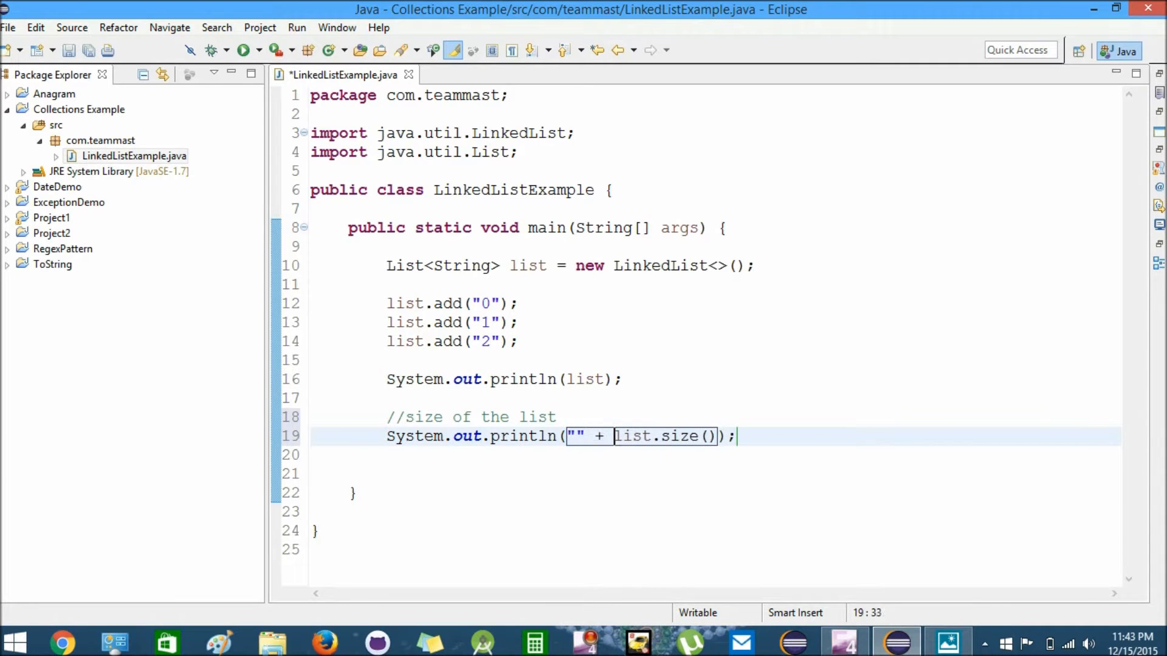
text(Size of List :)
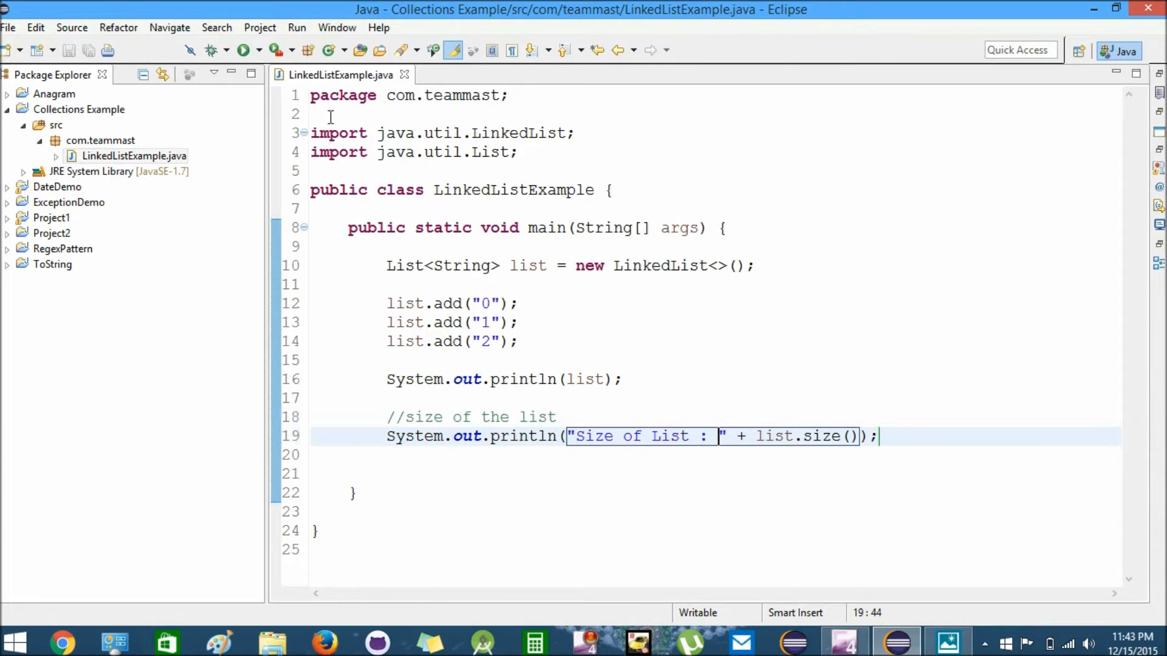
click(242, 50)
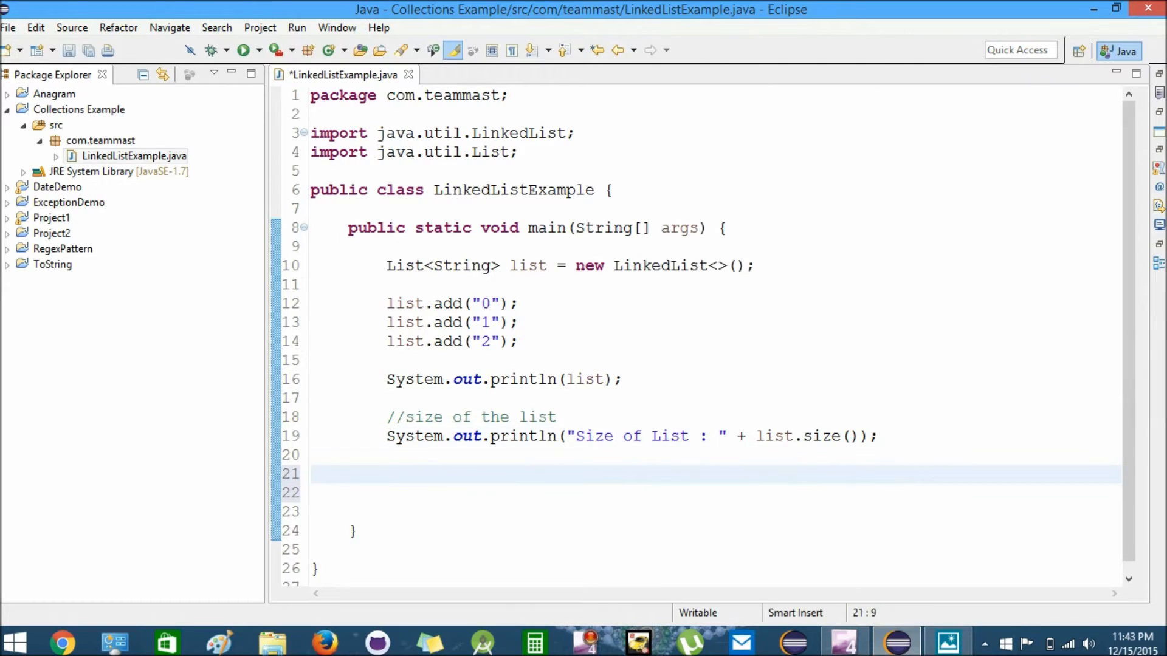
Step: Add a //get method comment and a println wrapping list.get(0)
text(//)
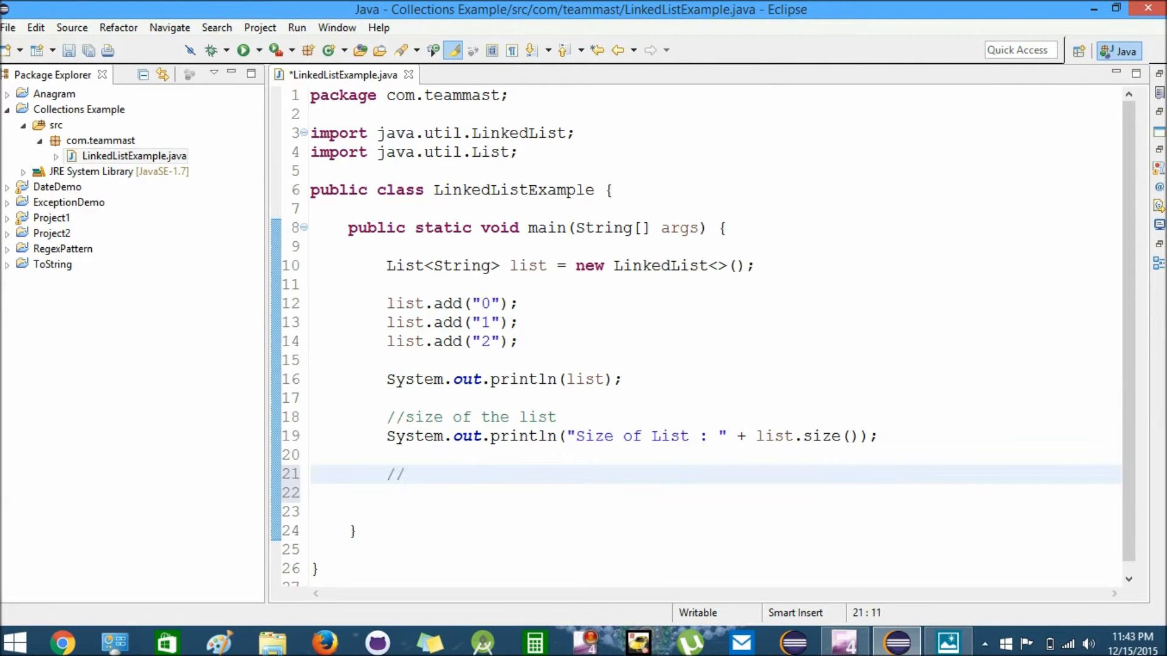
text(get method)
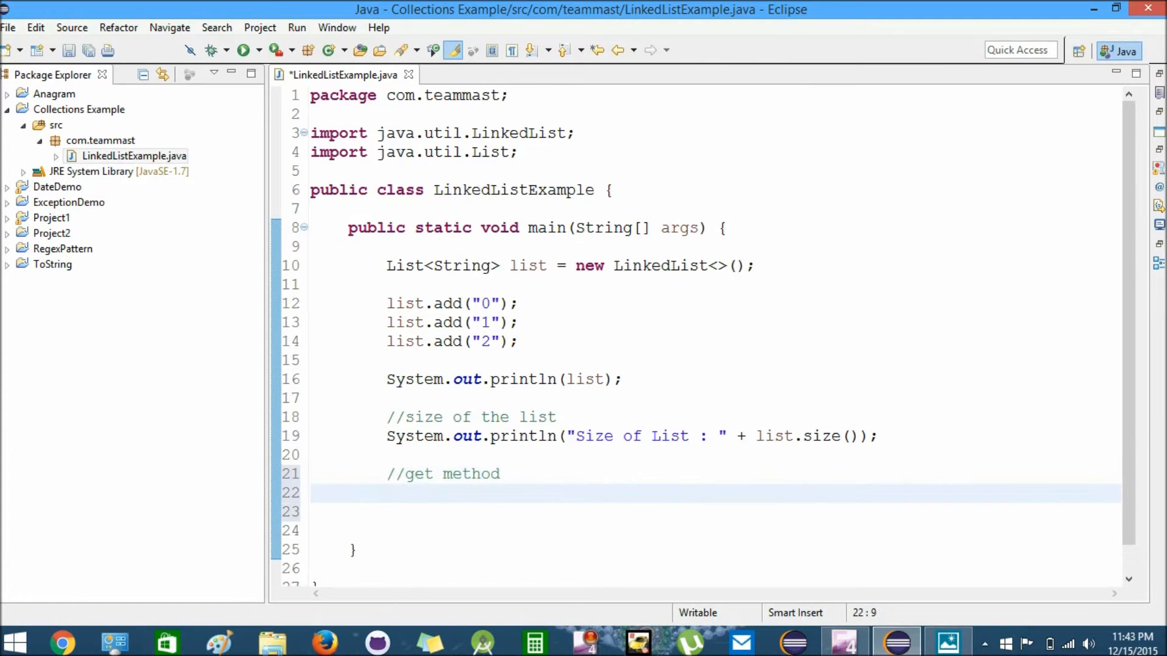
text(list.get(0)
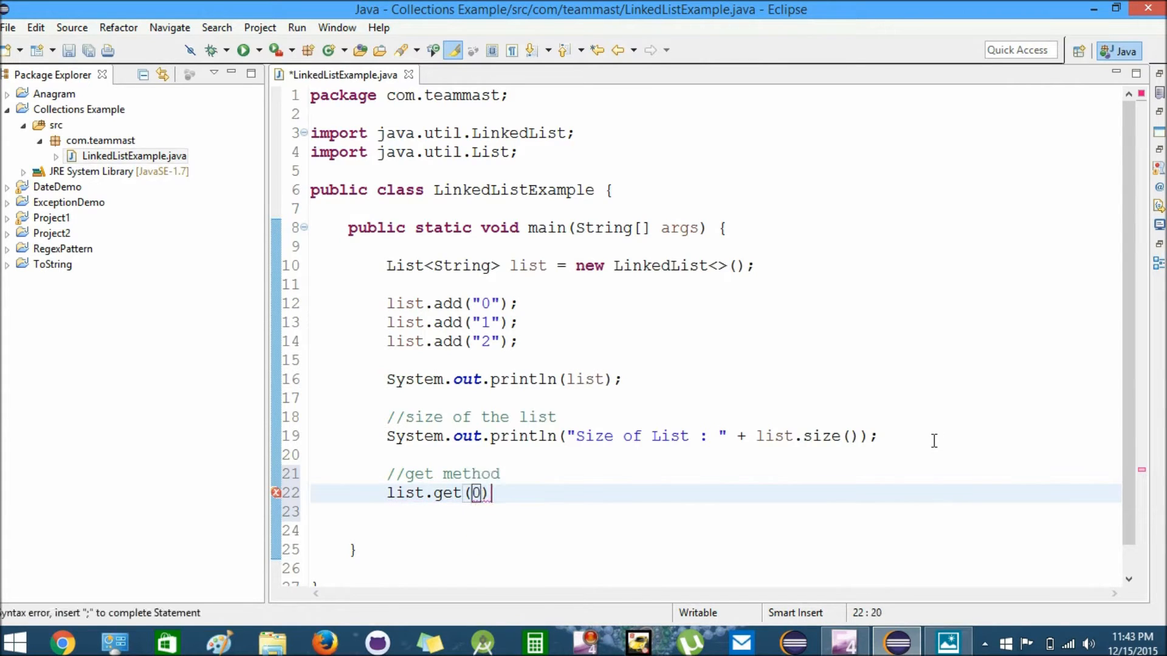
text(;)
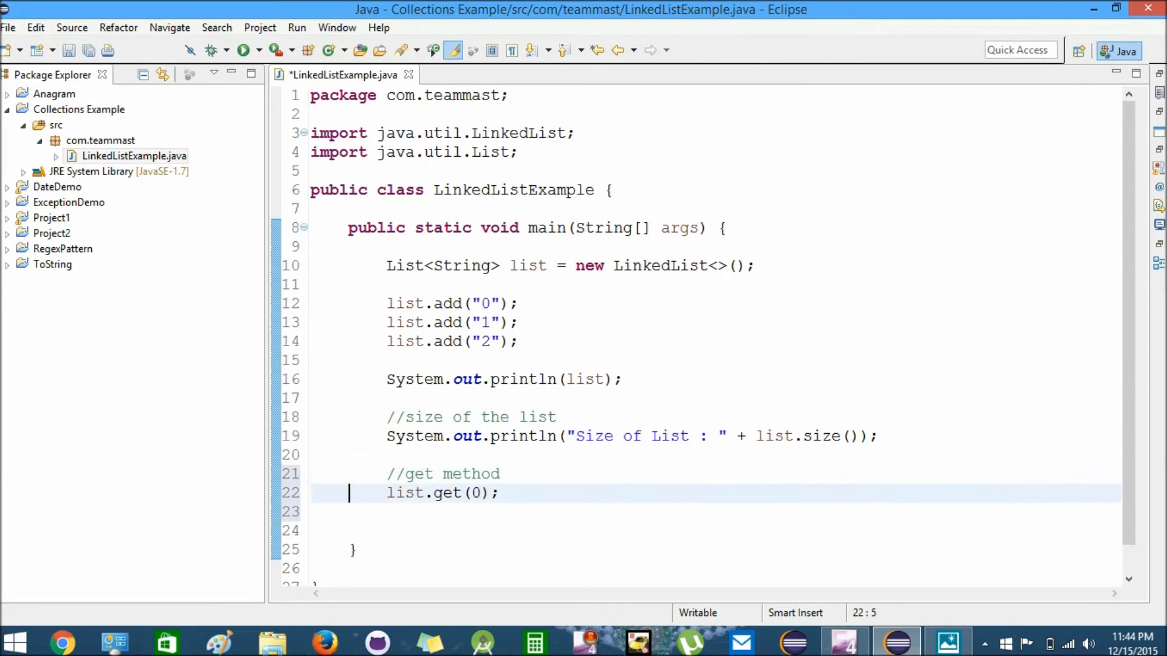
text(System.out.println()
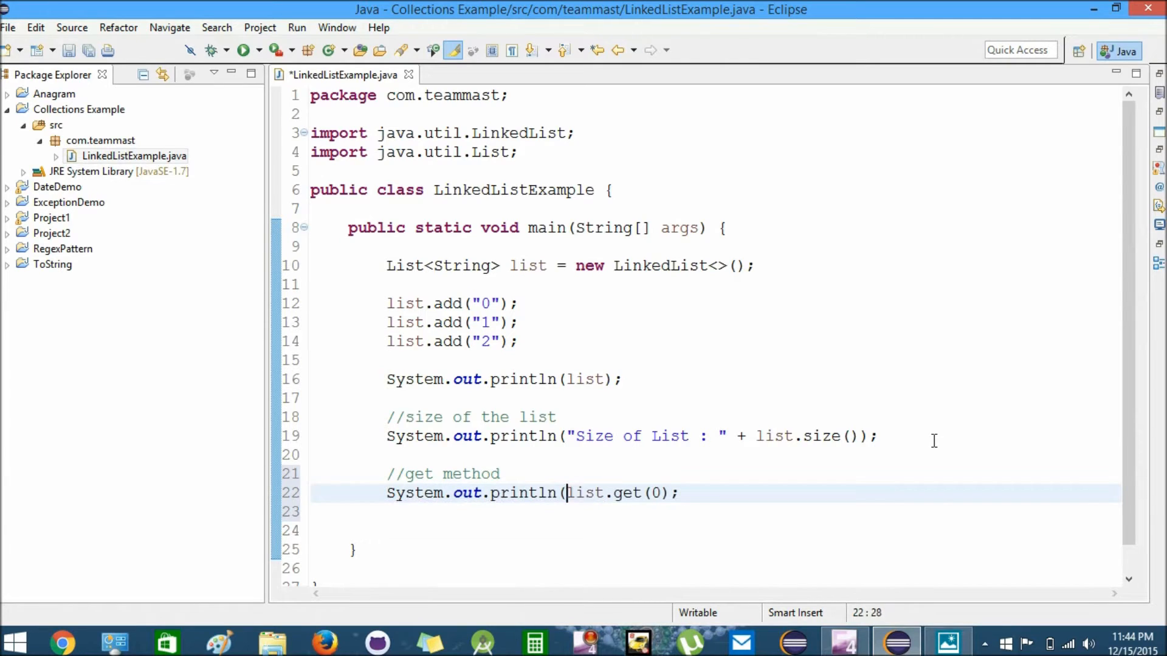
text())
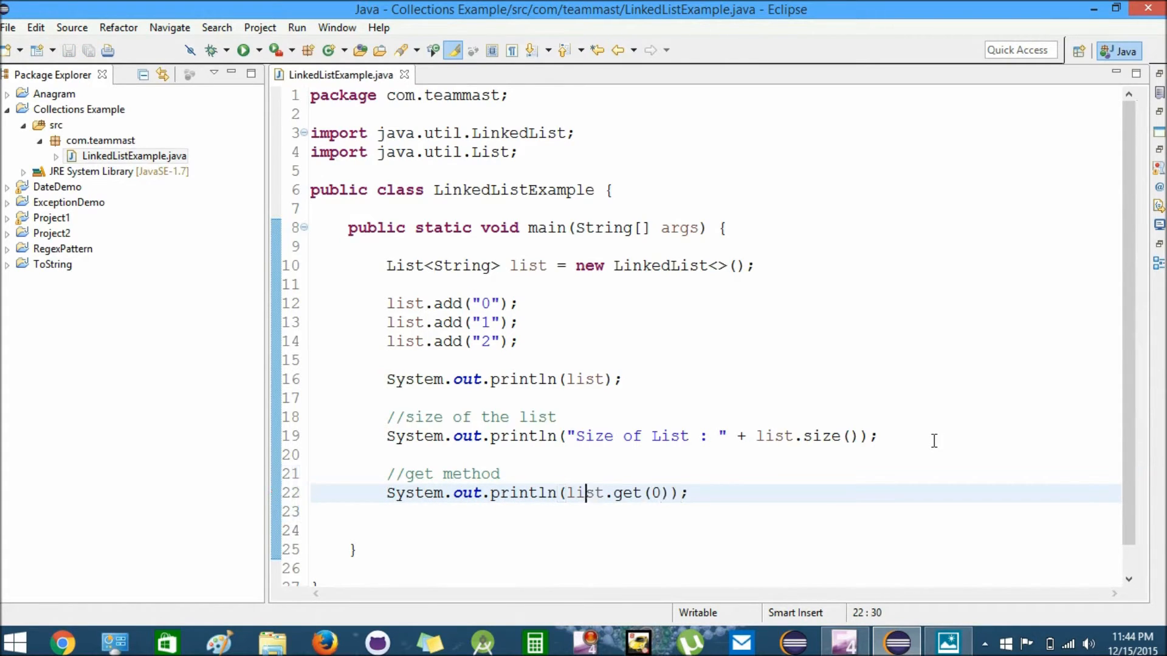
Step: Label the output "Element at o index", fix the stray letters, and save
text("")
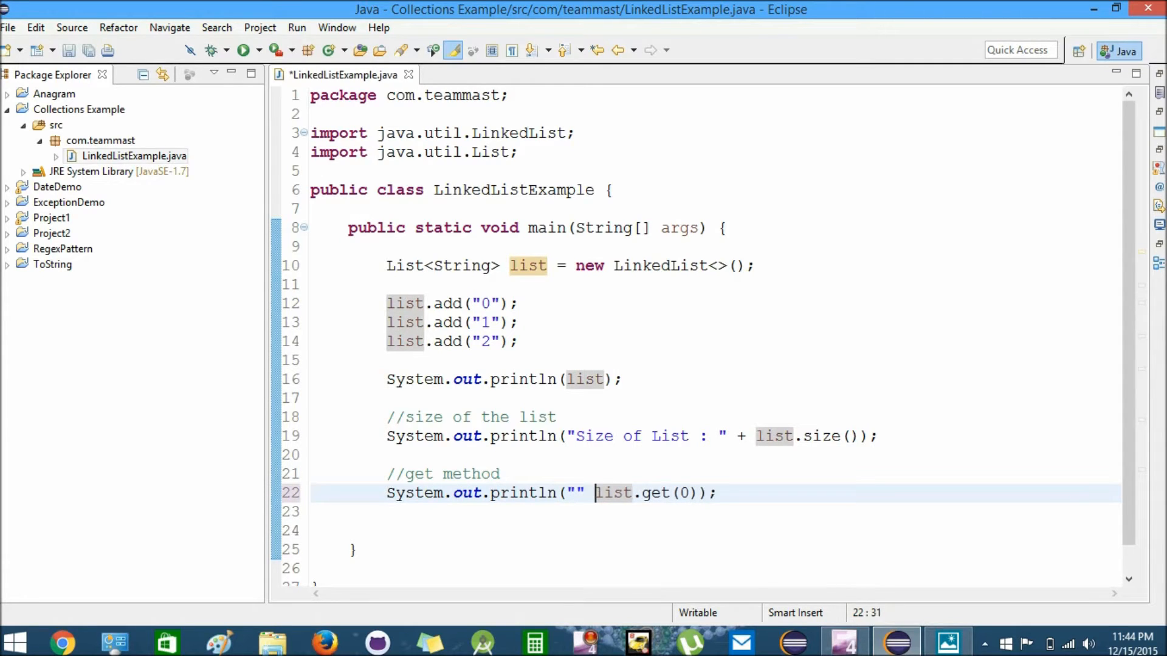
text(Element at)
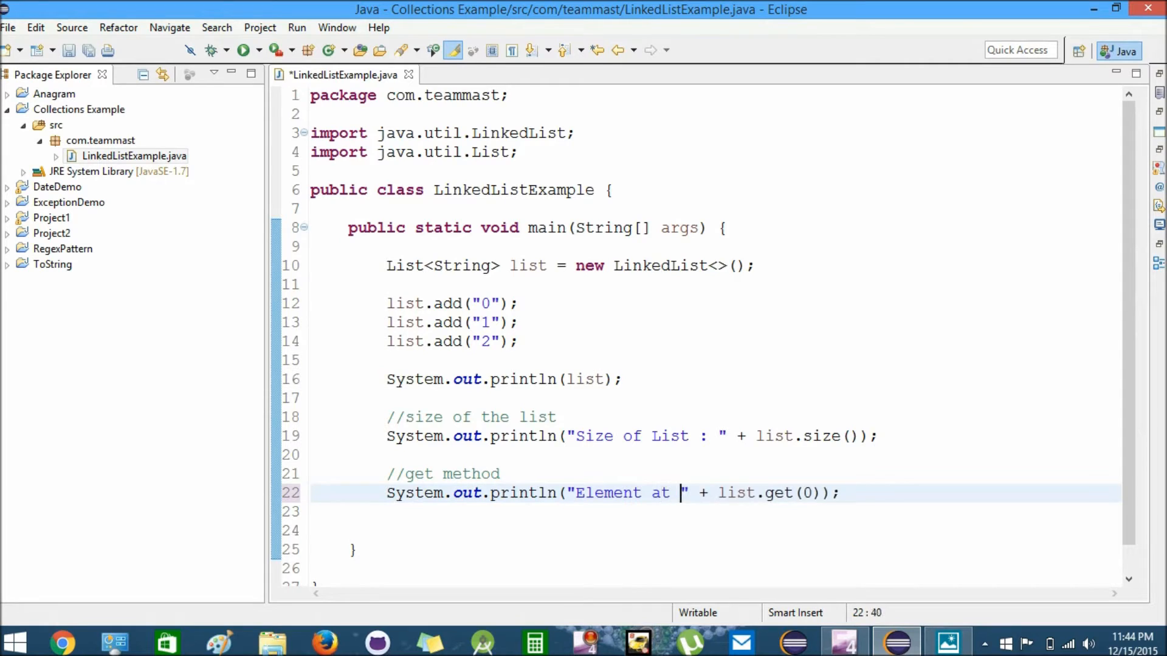
text(oth)
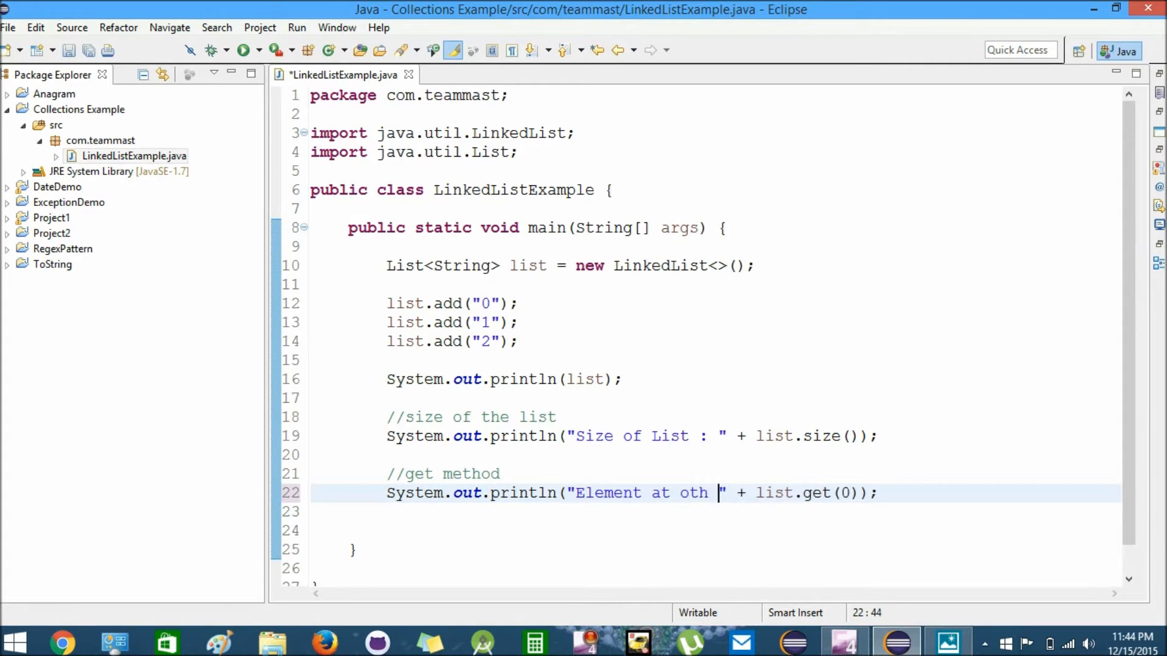
text(locati)
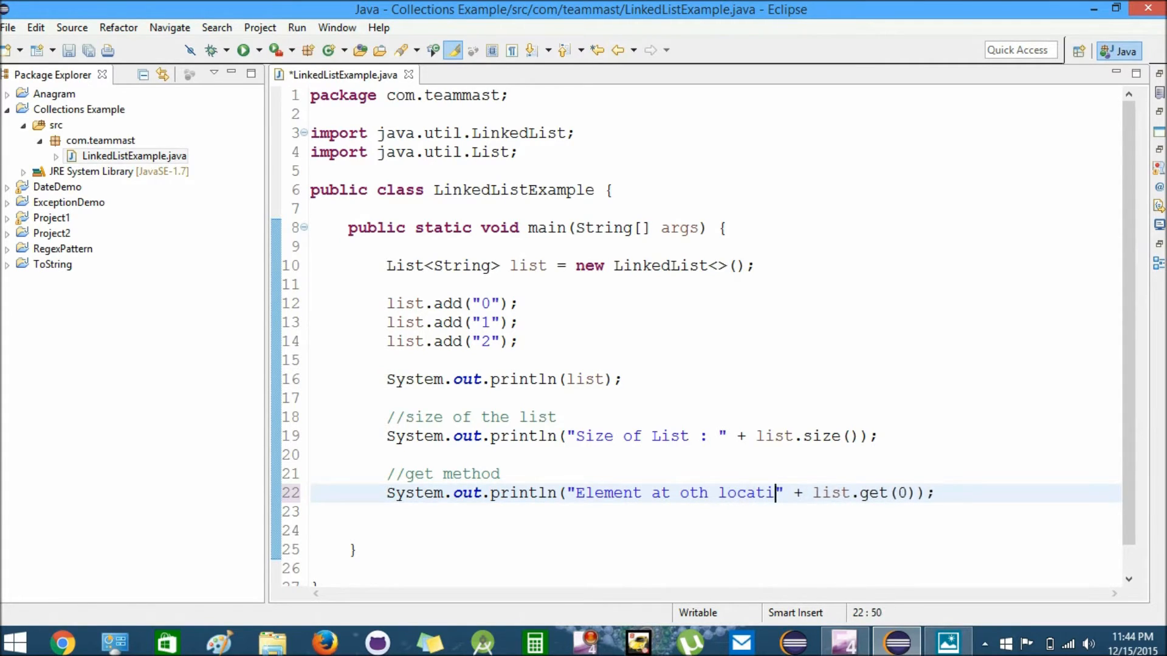
text(index)
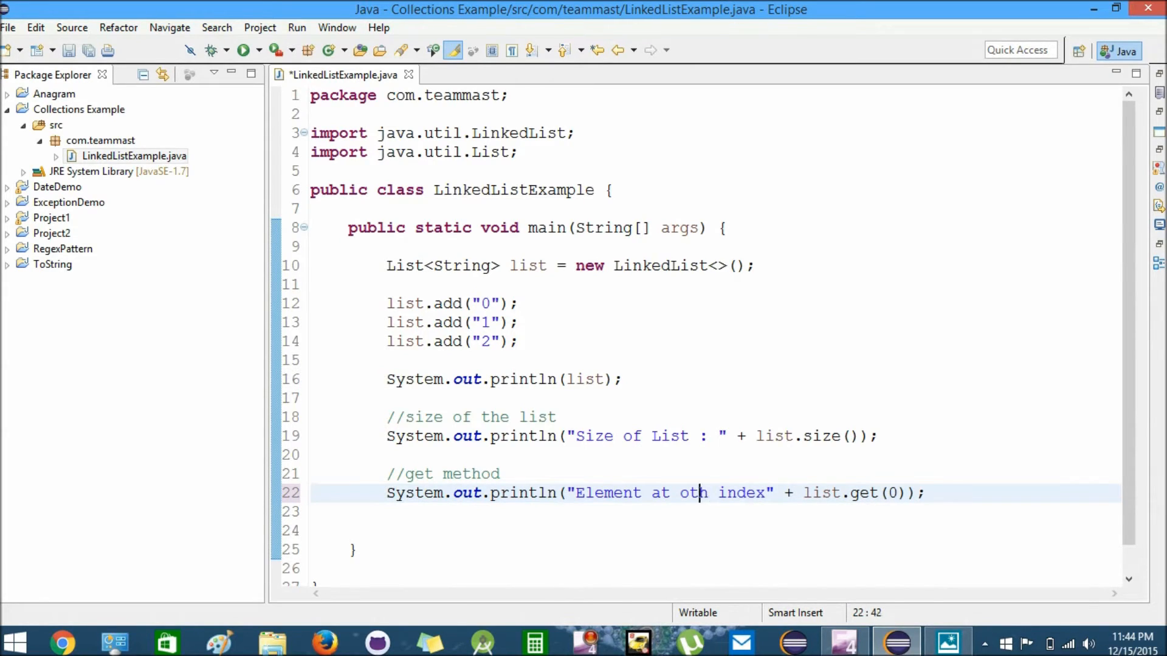
key(BackSpace)
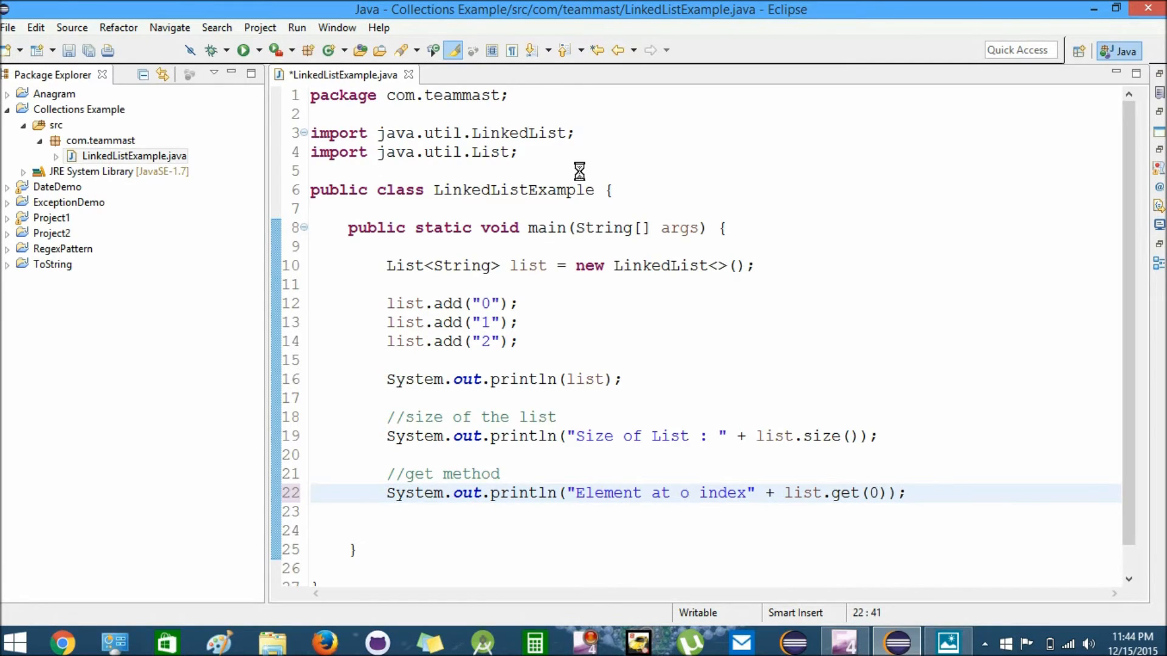
click(242, 50)
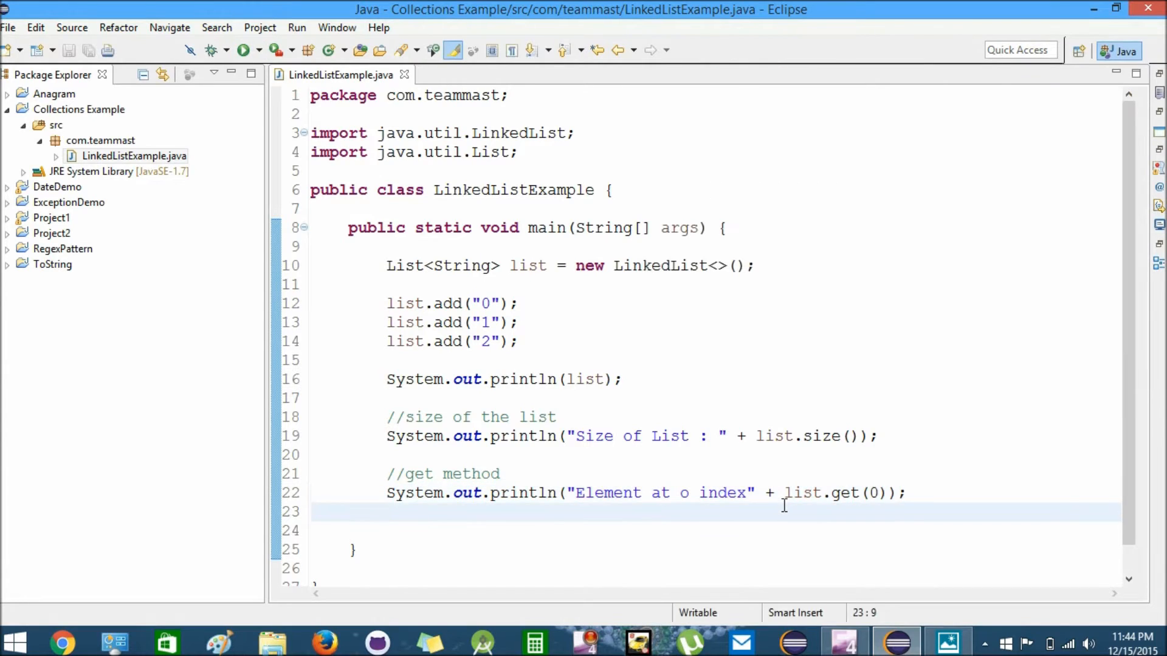
Step: Add a //set method comment and list.set(0, "zero"); replacing the first element
text(/)
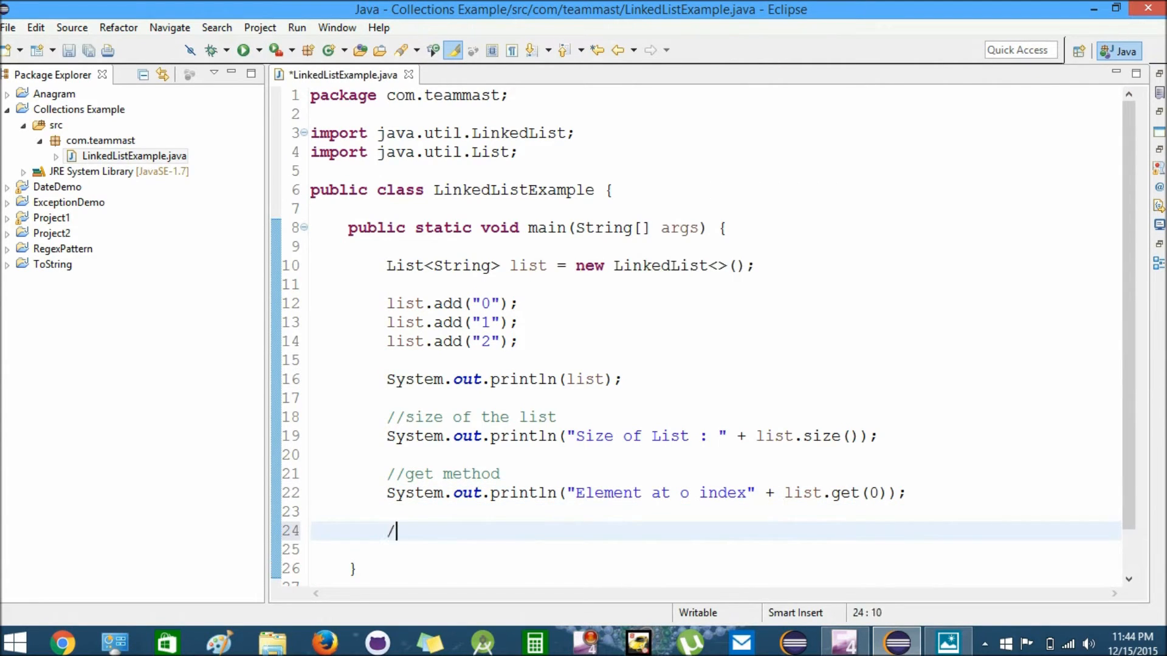
text(/set)
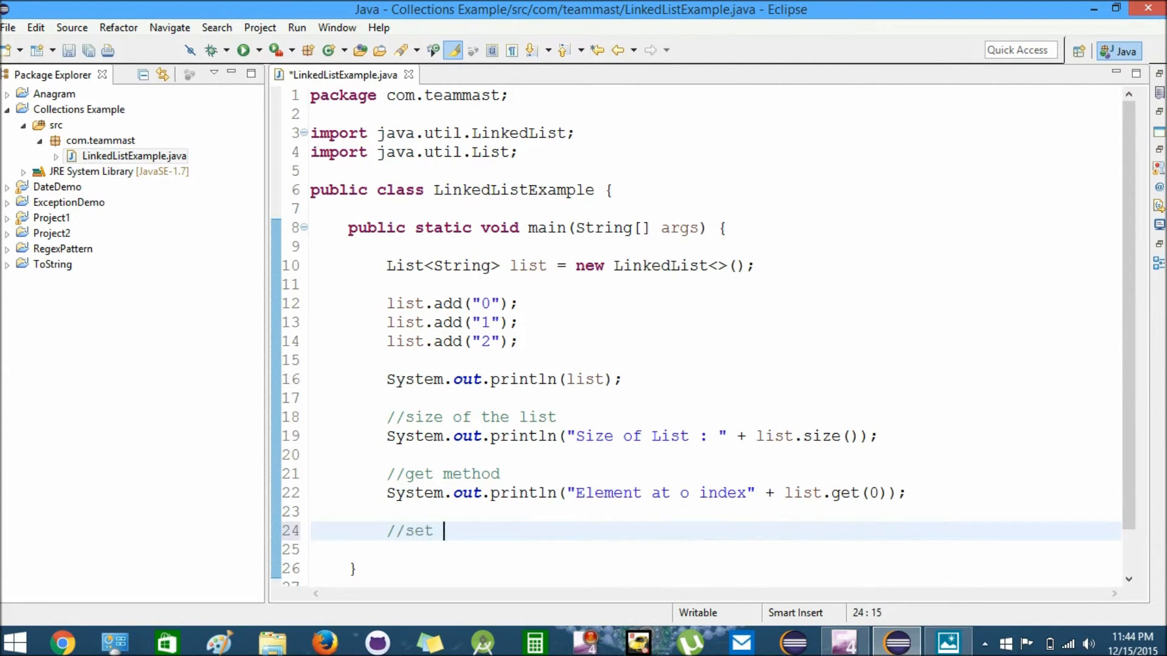
text(method)
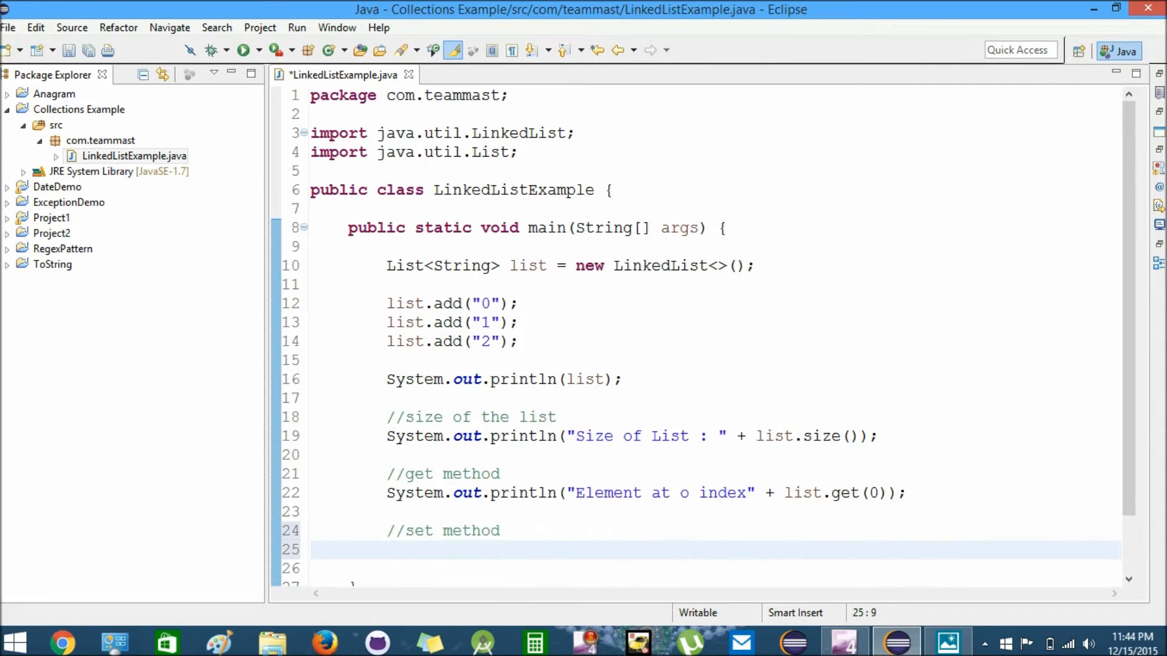
text(lis)
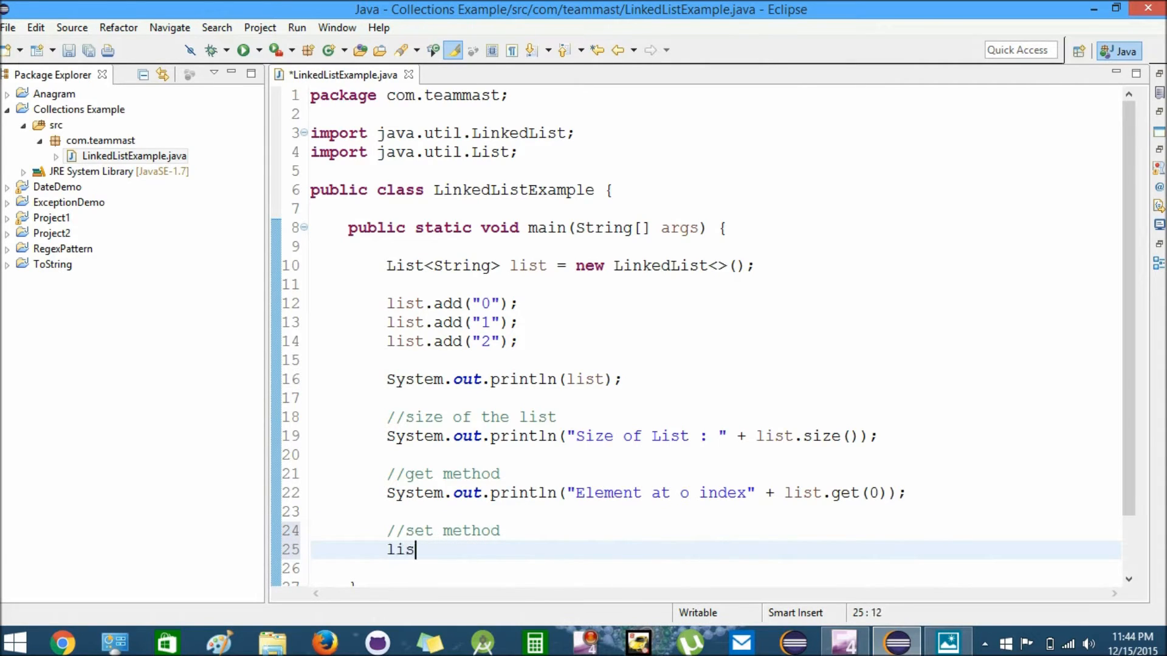
text(t.)
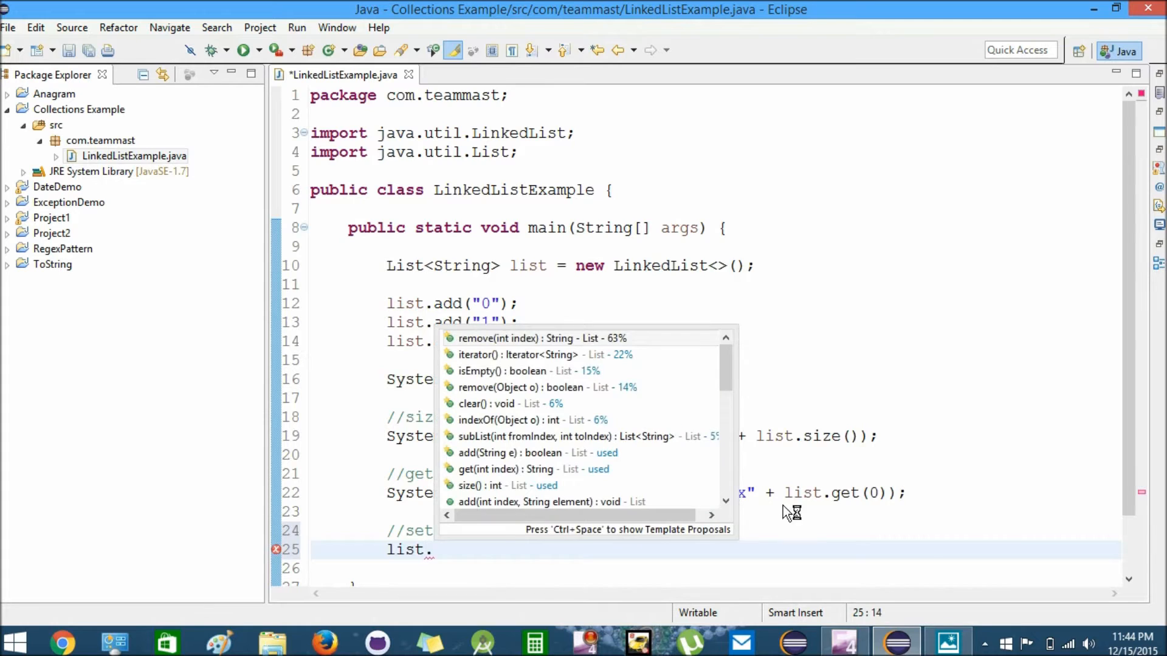
text(set(index, element)
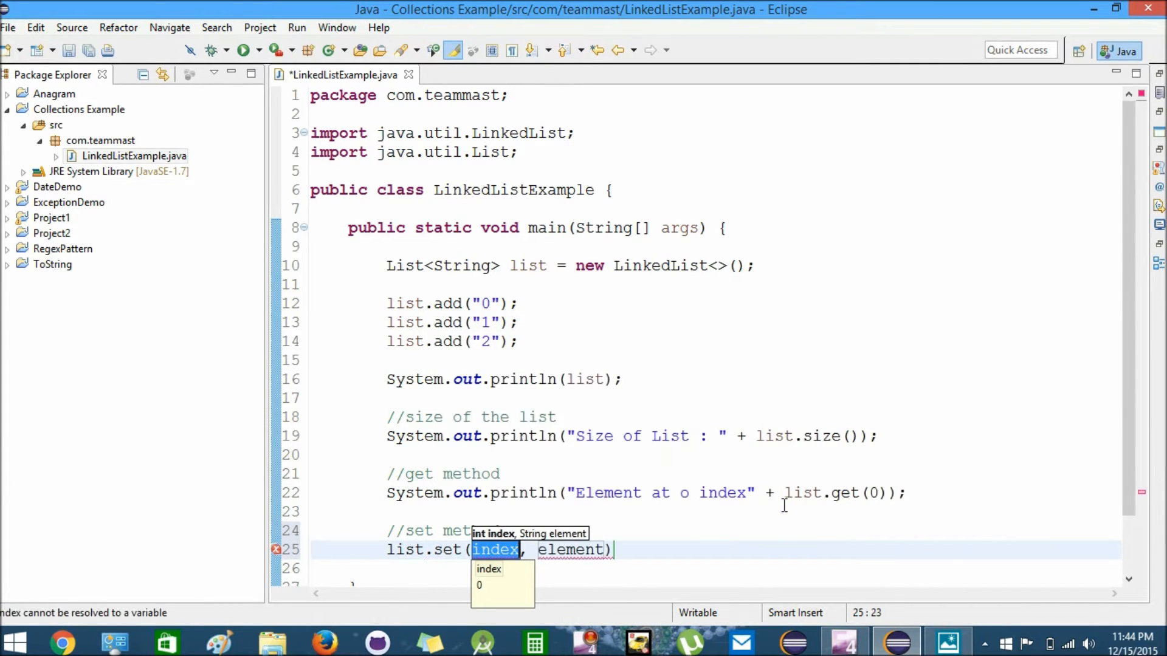
text(0)
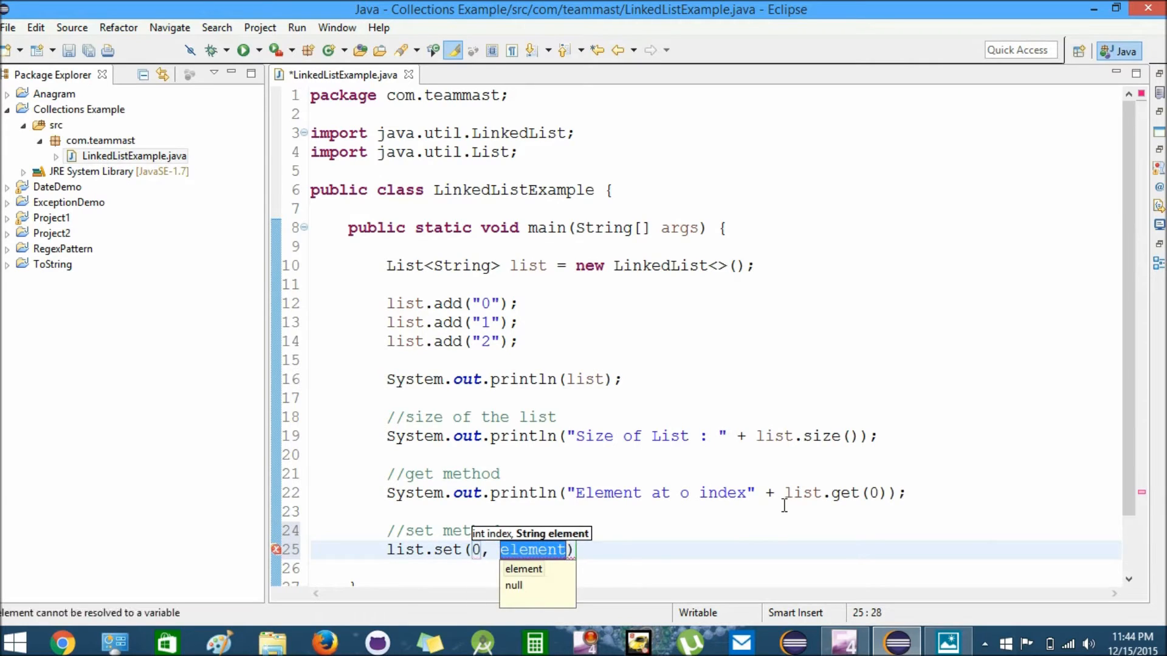
text("zer)
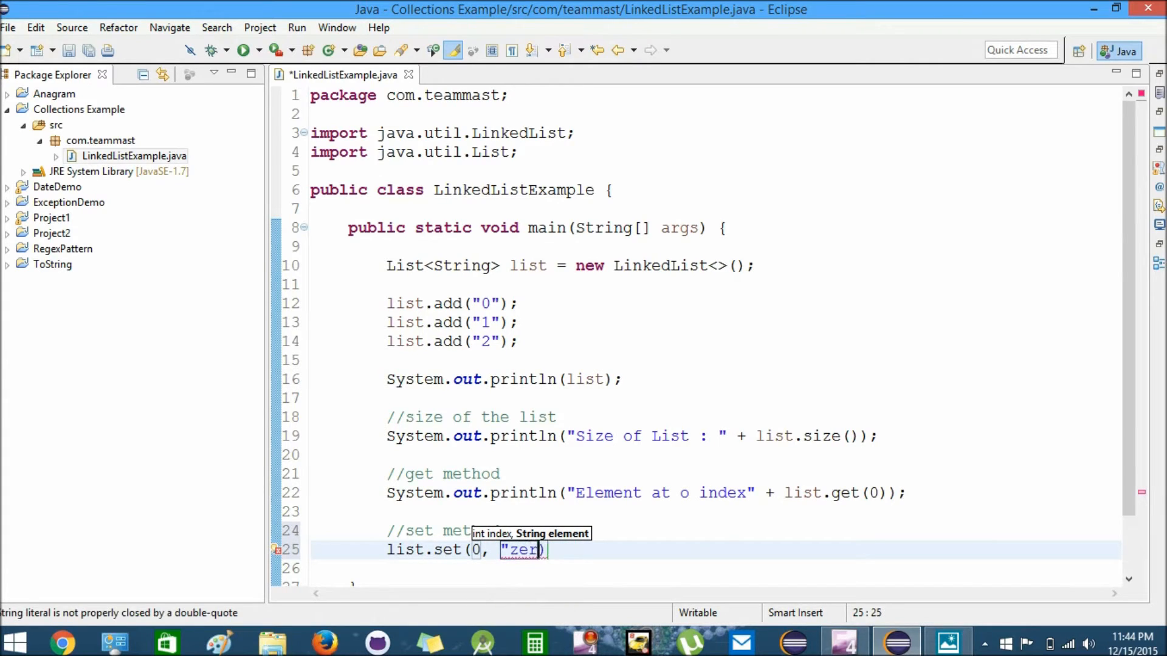
text(o");)
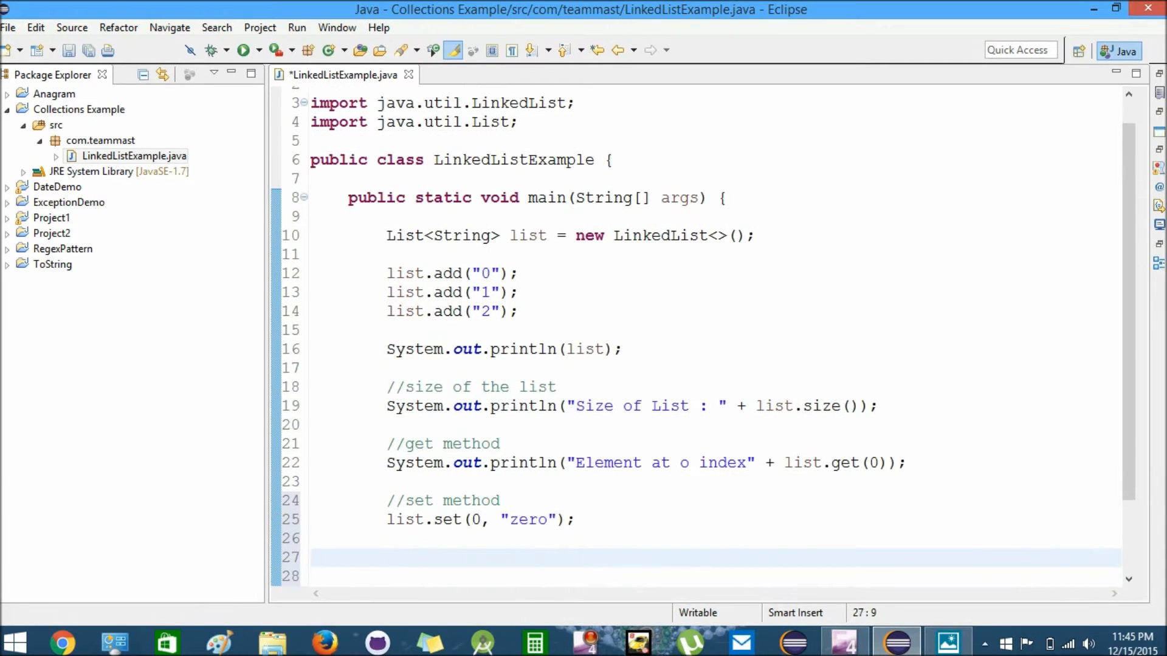
Step: Print the updated list with System.out.println(list), save and run the program
text(System.out.println();)
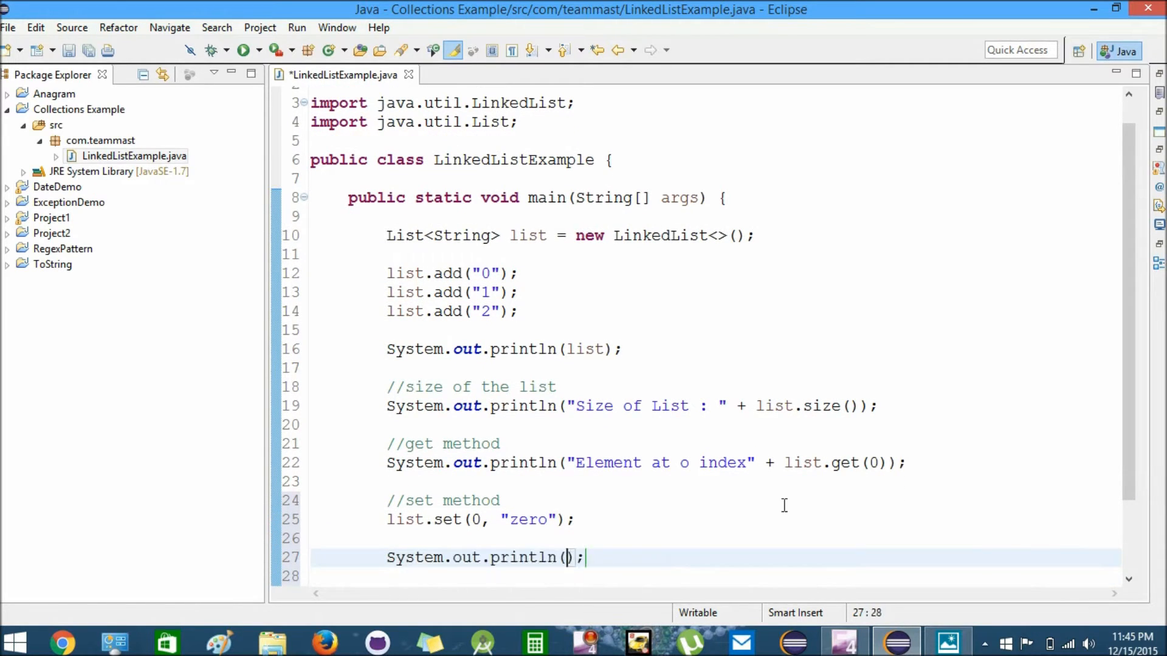
text(list)
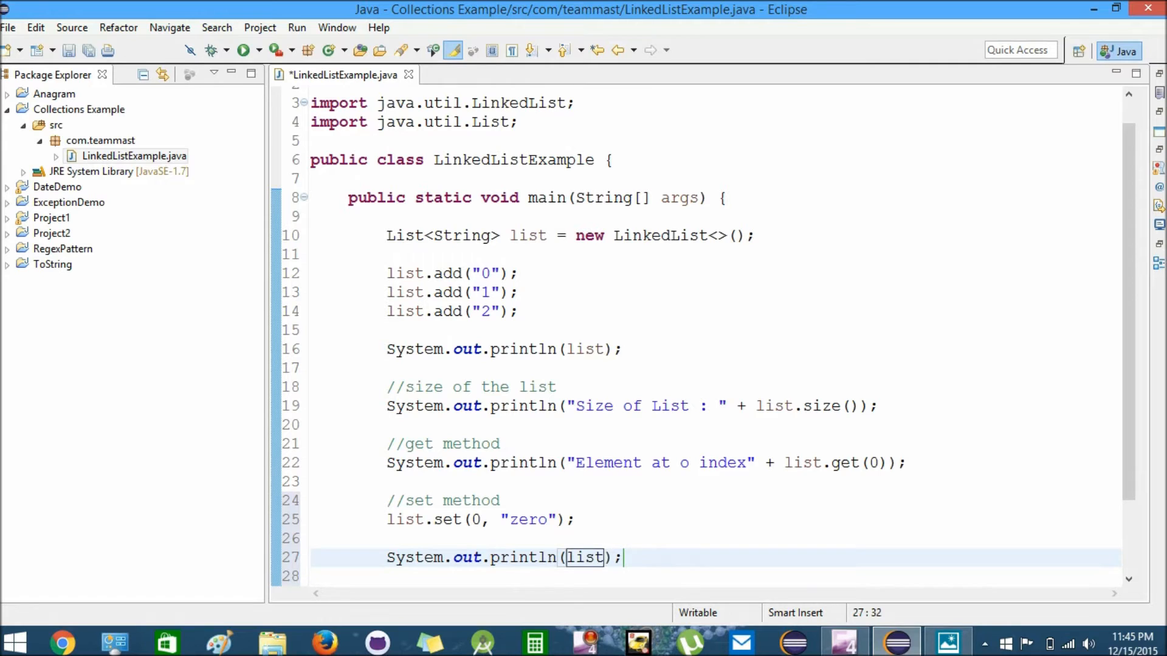
click(242, 50)
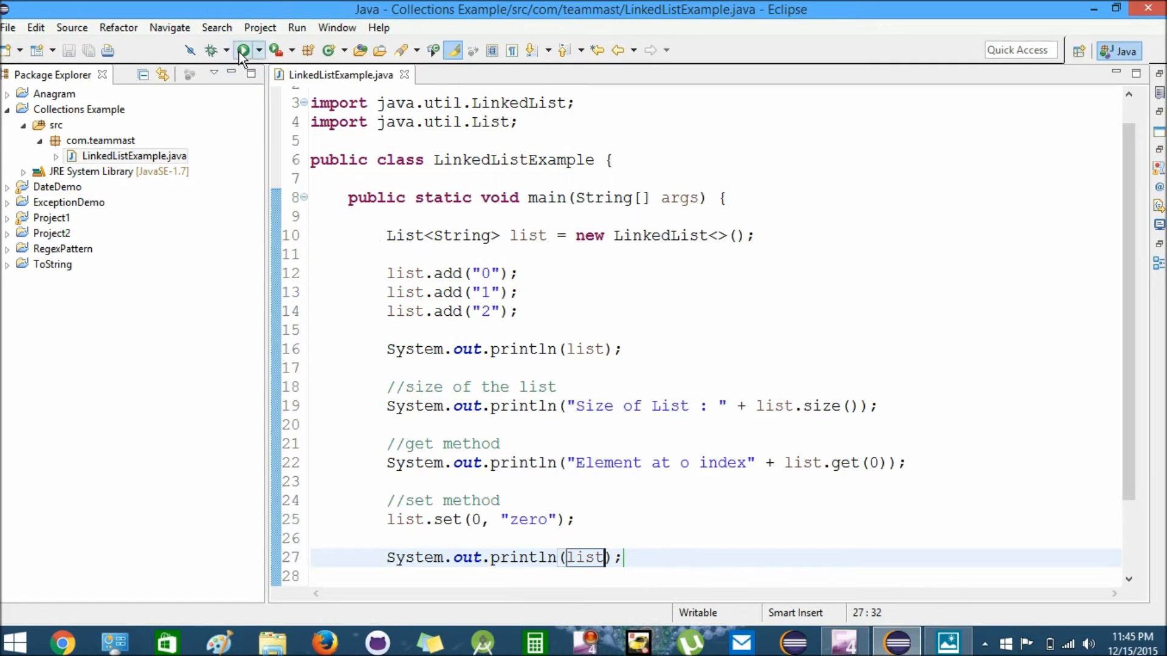
click(243, 49)
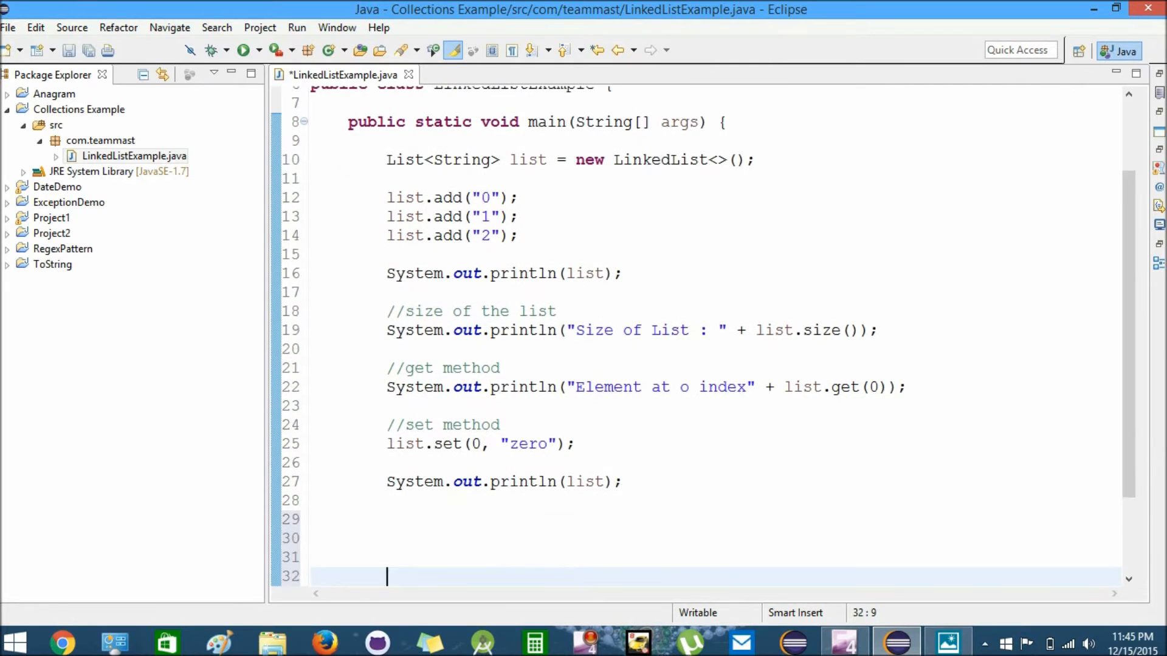
Step: Add list.remove(0); after the previous print statement
click(387, 519)
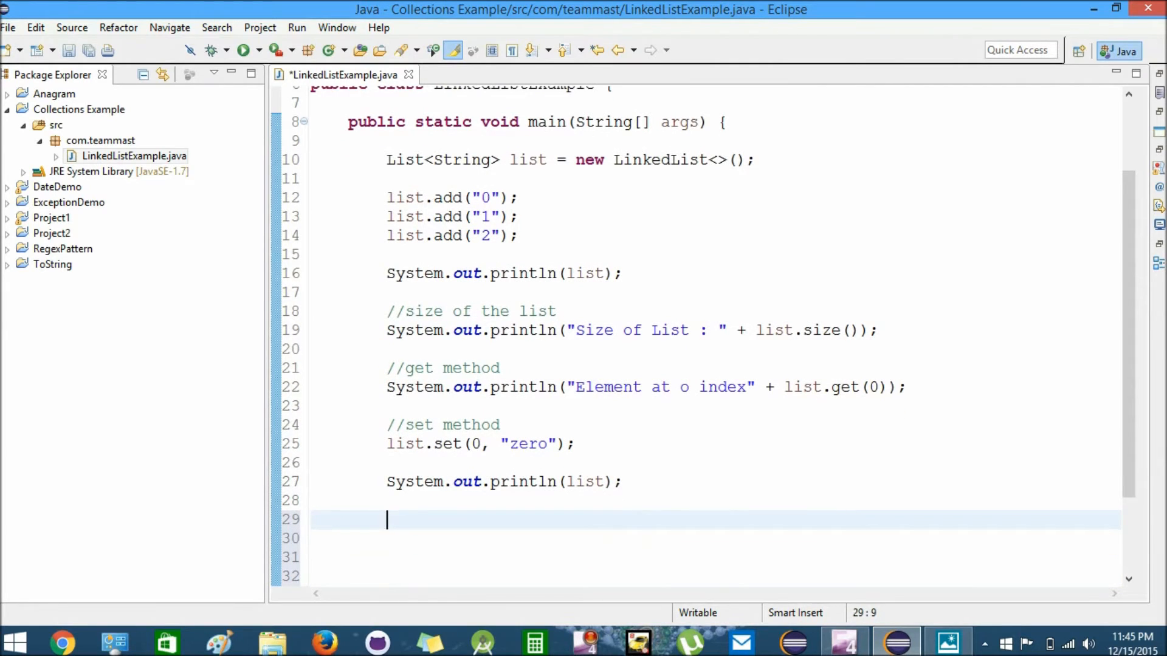
text(l)
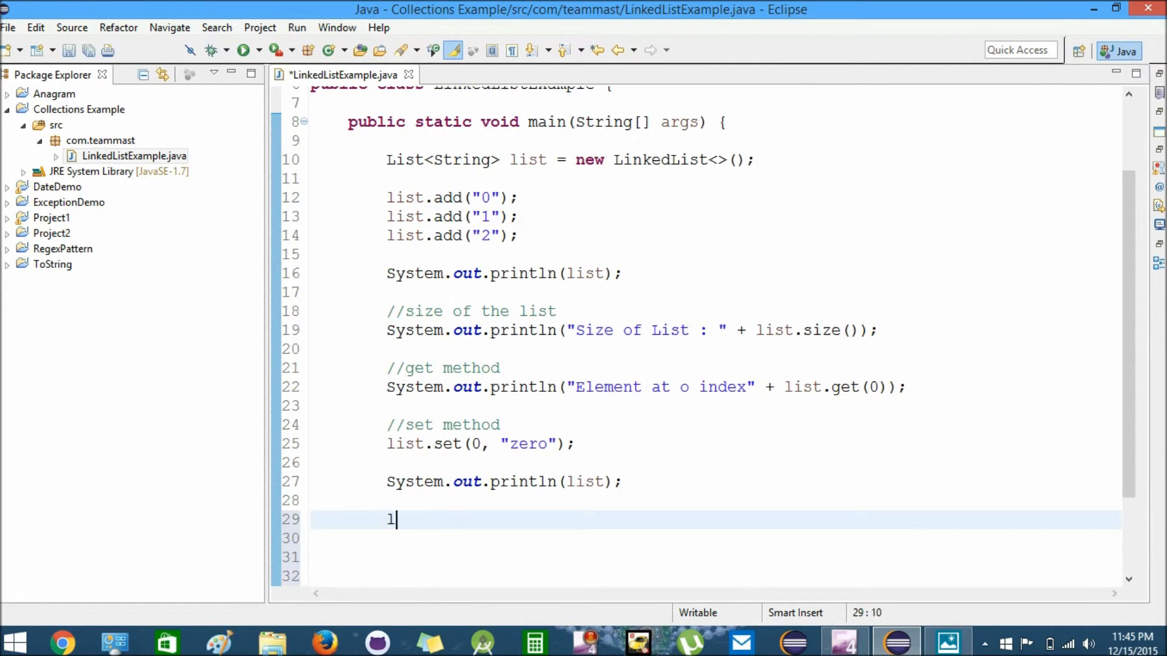
text(ist.re)
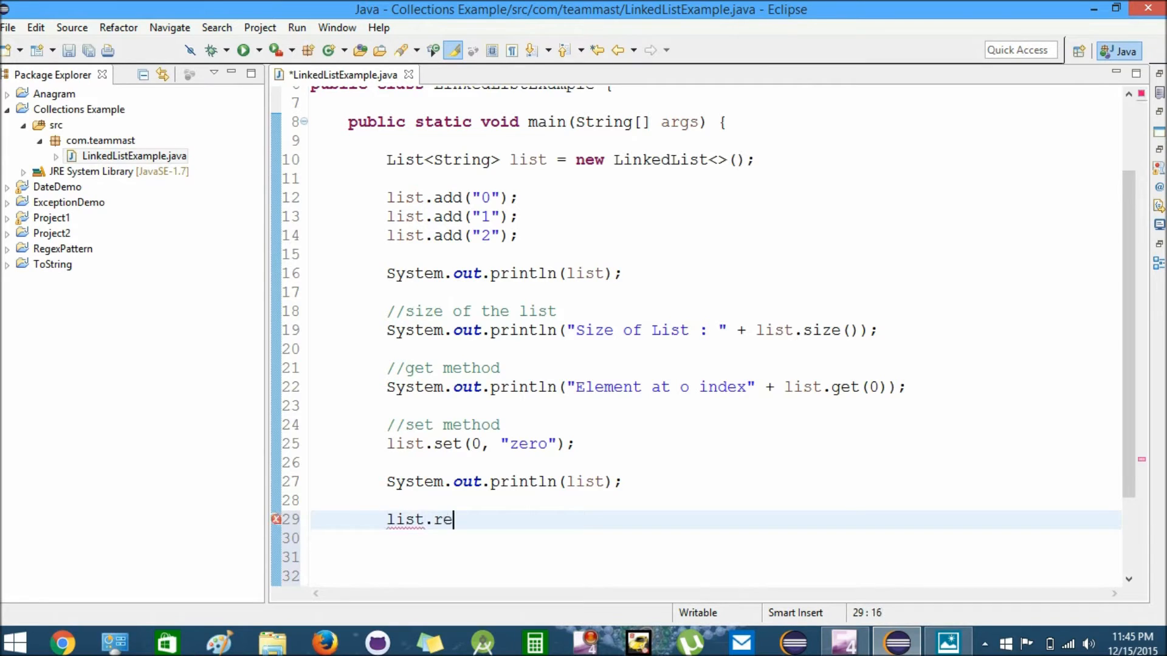
text(mo)
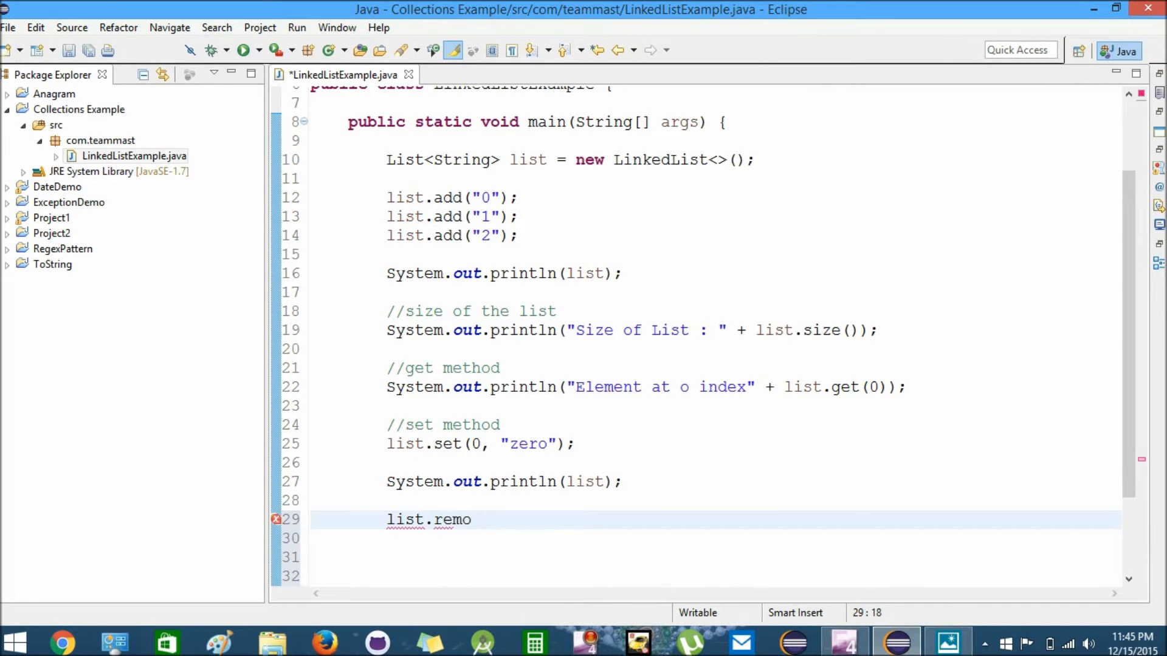
text(ve(0)
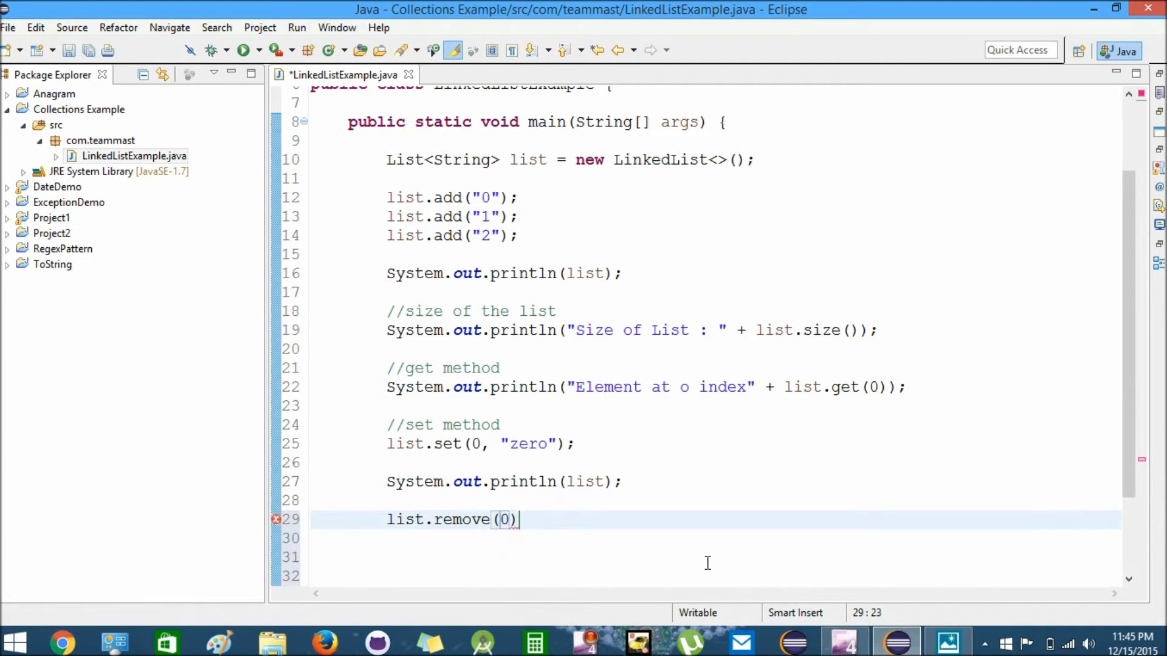
text(;)
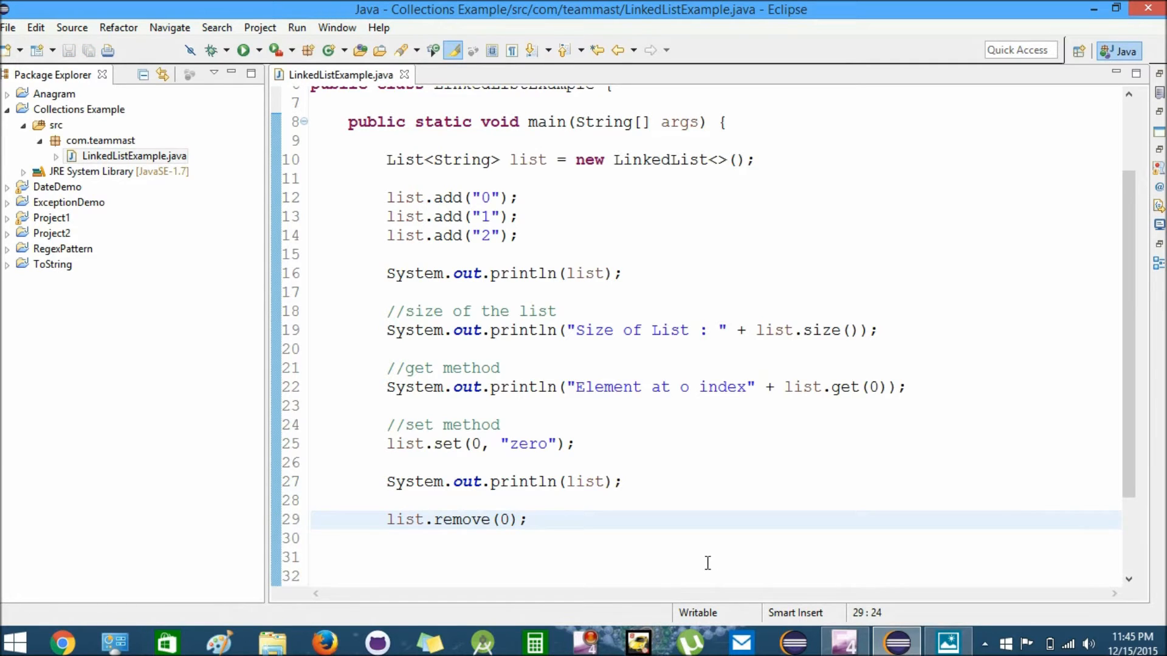
Step: Print "List after removing index 0 element : " + list using the sysout template
text(Syso)
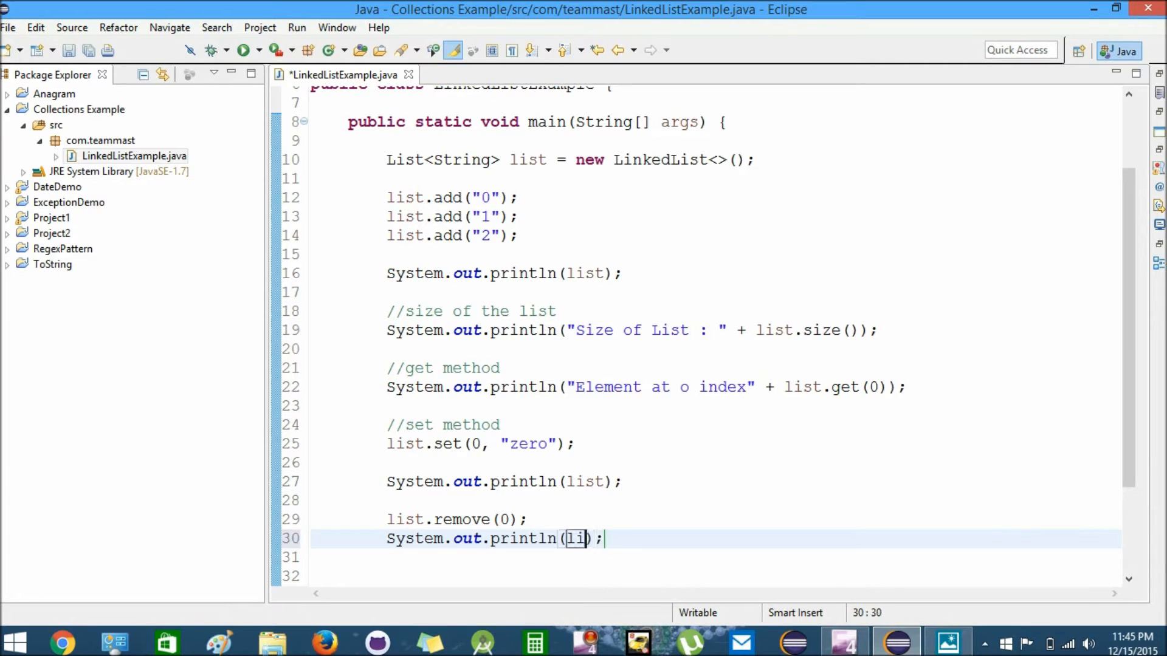
text(st)
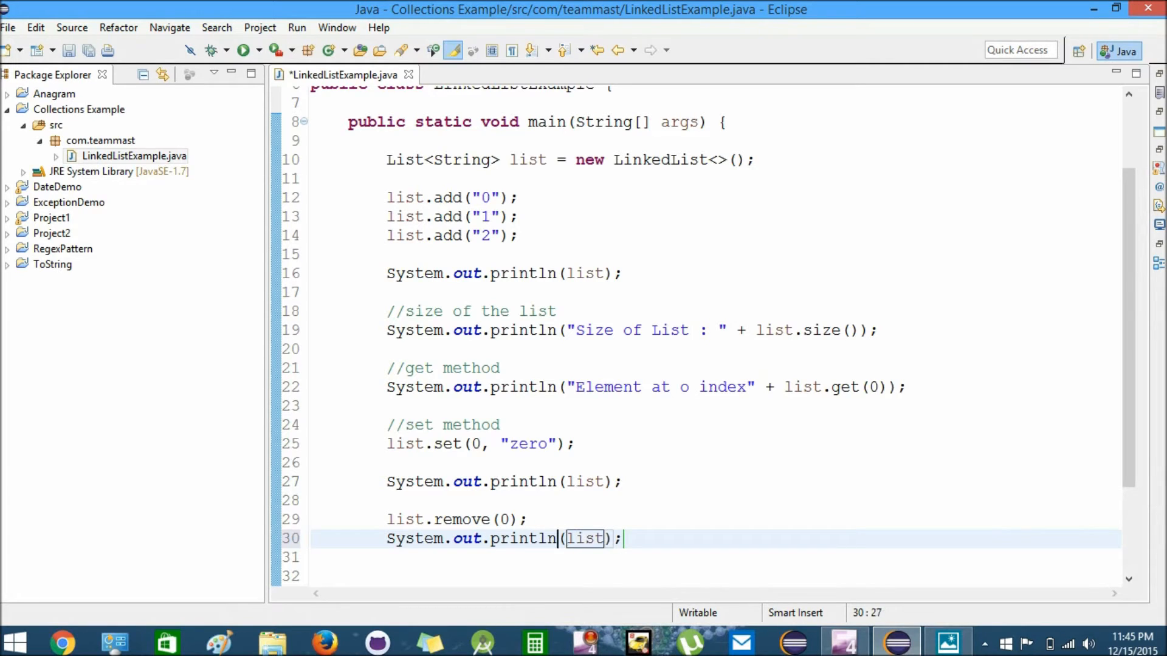
text("")
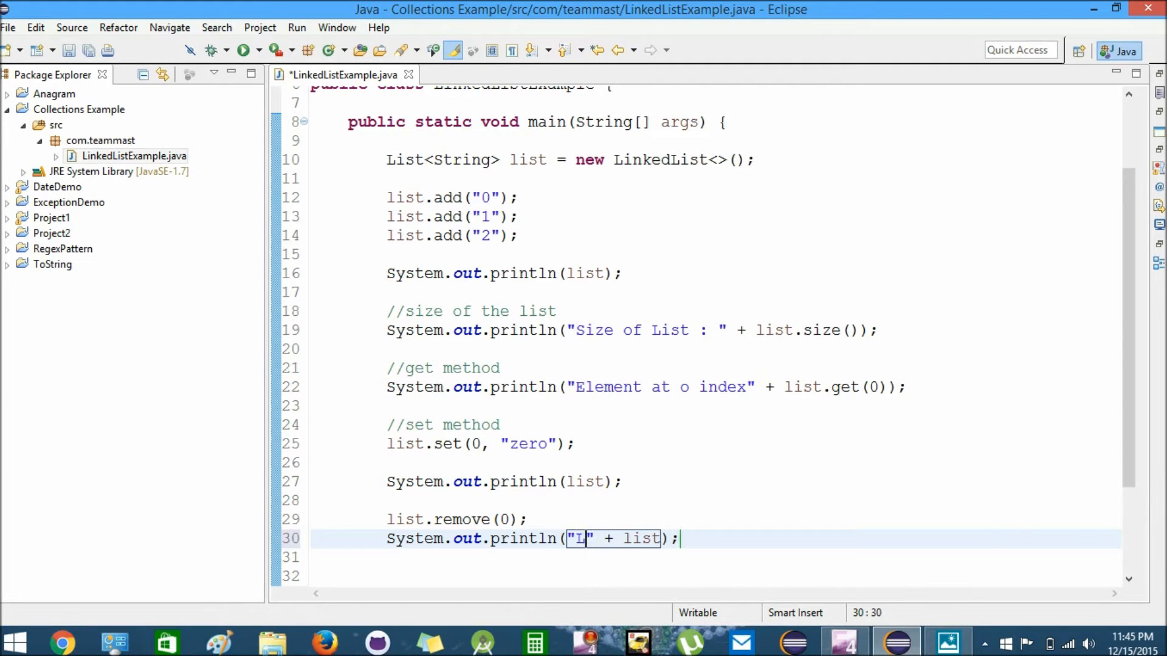
text(ist after re)
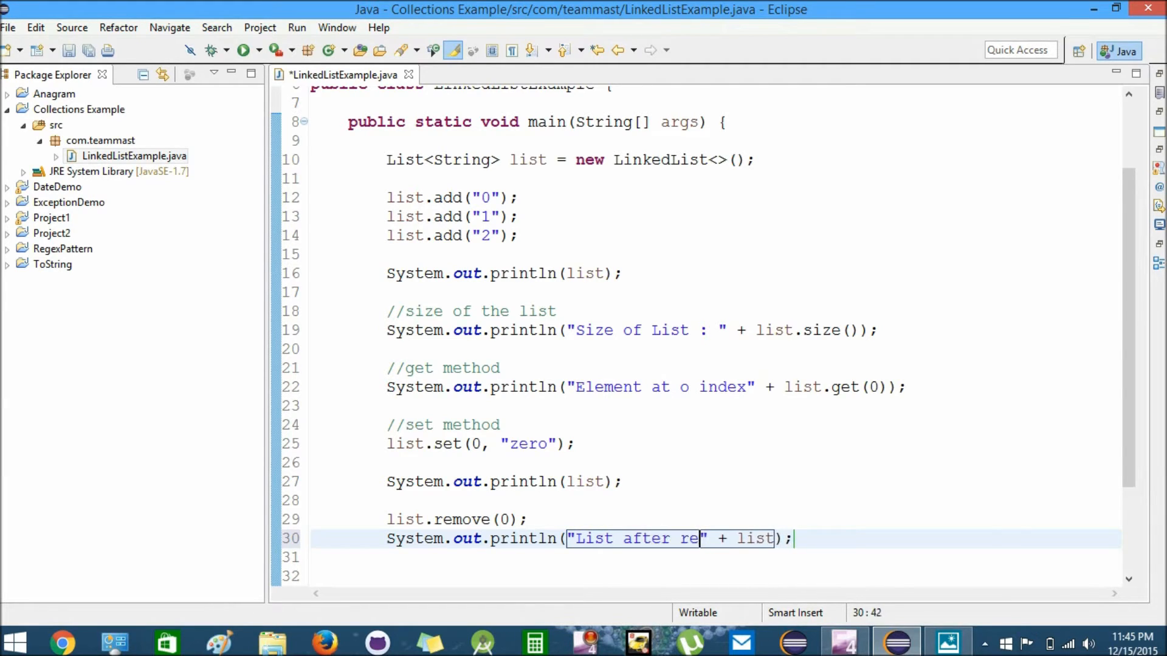
text(moving inde)
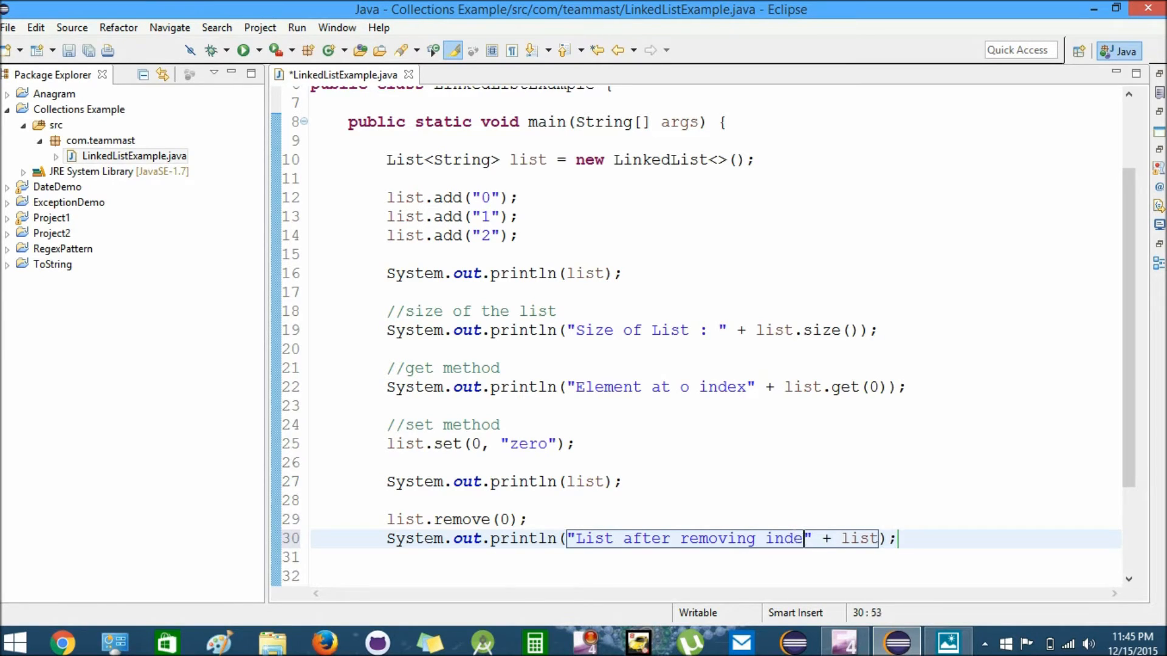
text(0 element :)
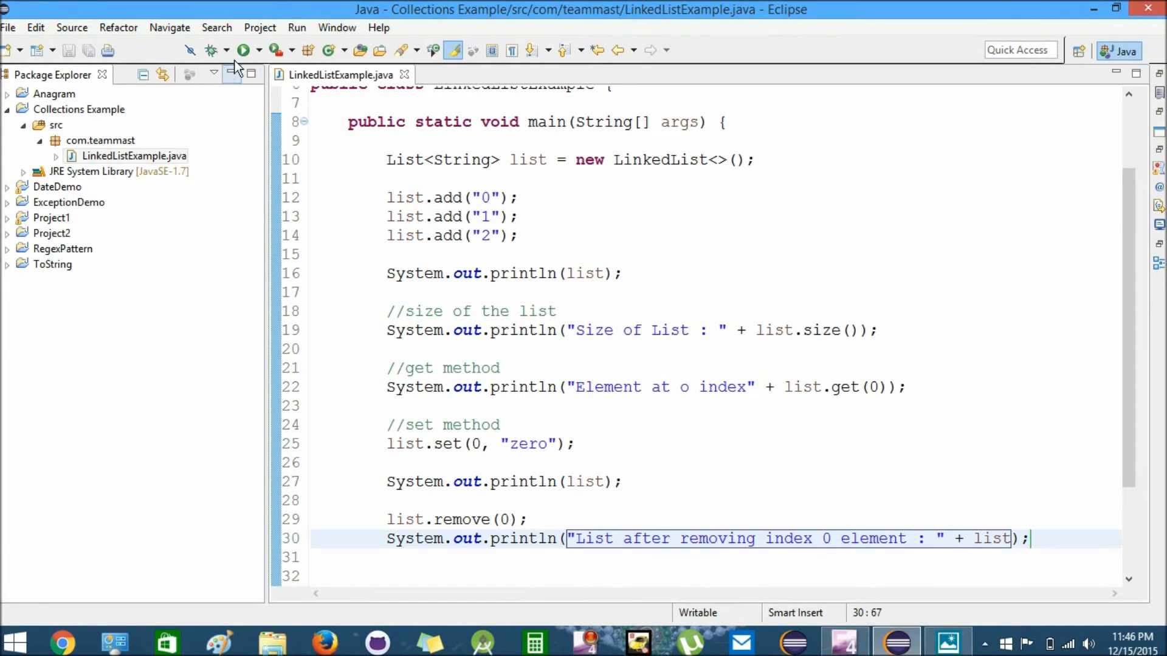
Step: Add the comment //adding a list to another list below the removal print
click(242, 50)
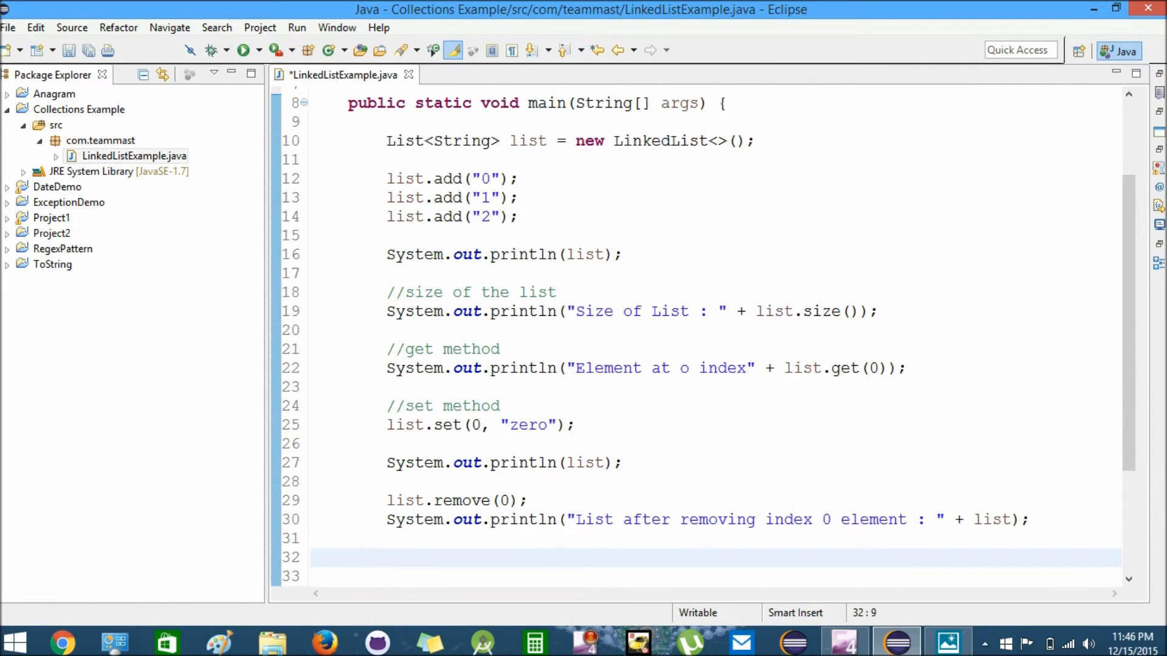
text(//)
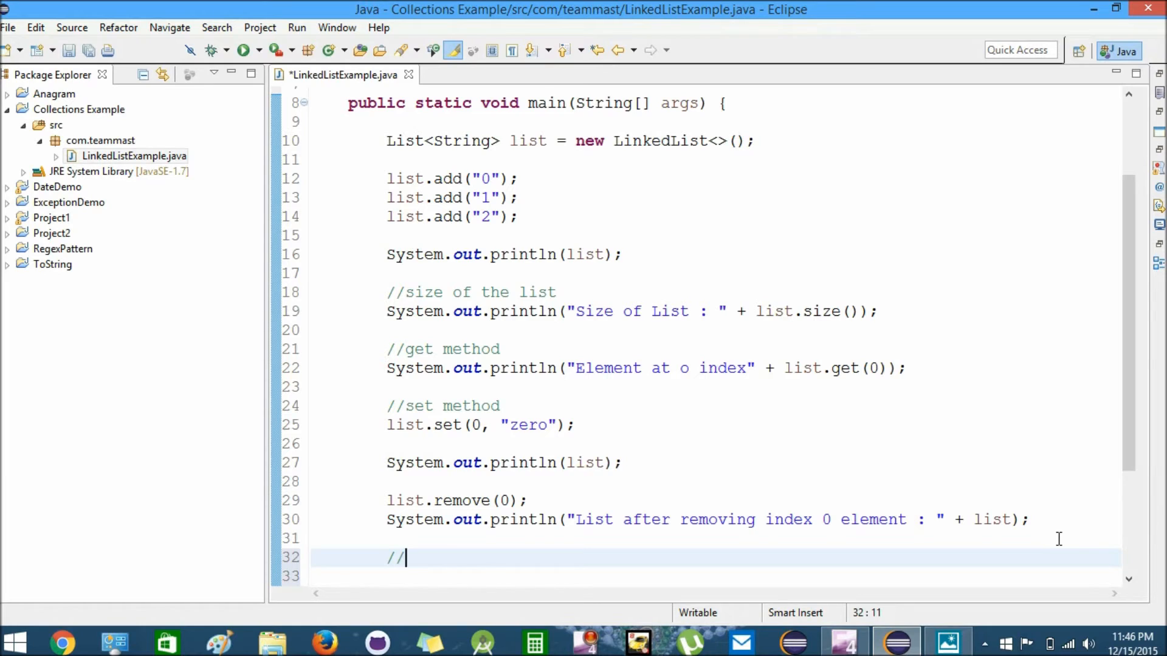
text(add)
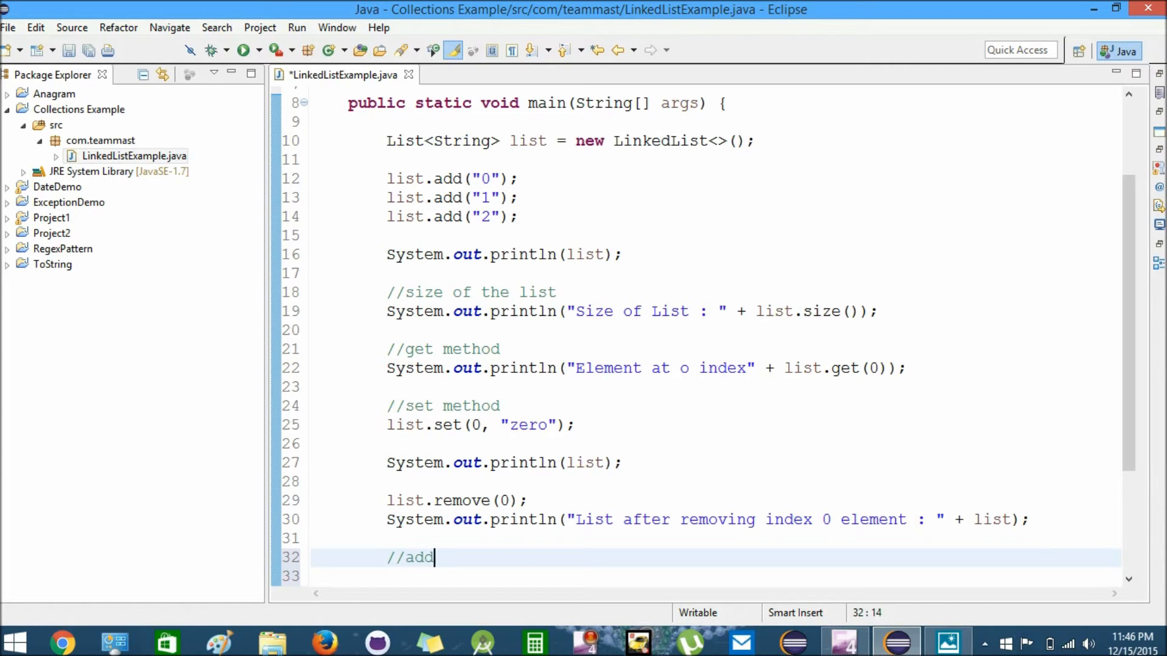
text(ing a list to)
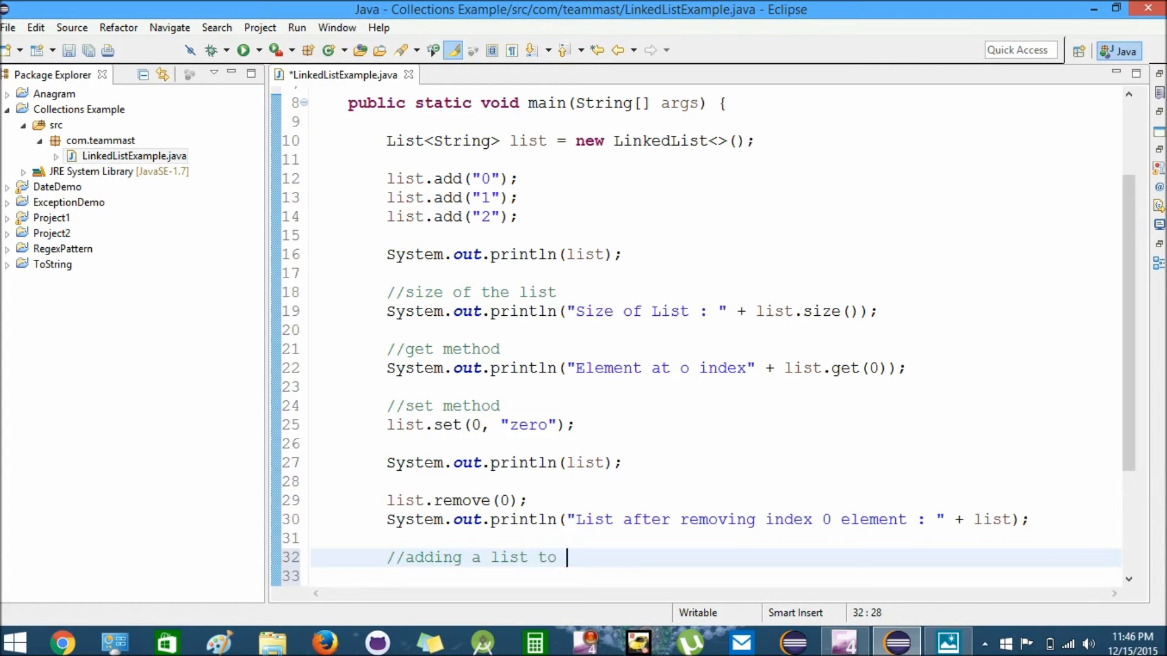
text(another list)
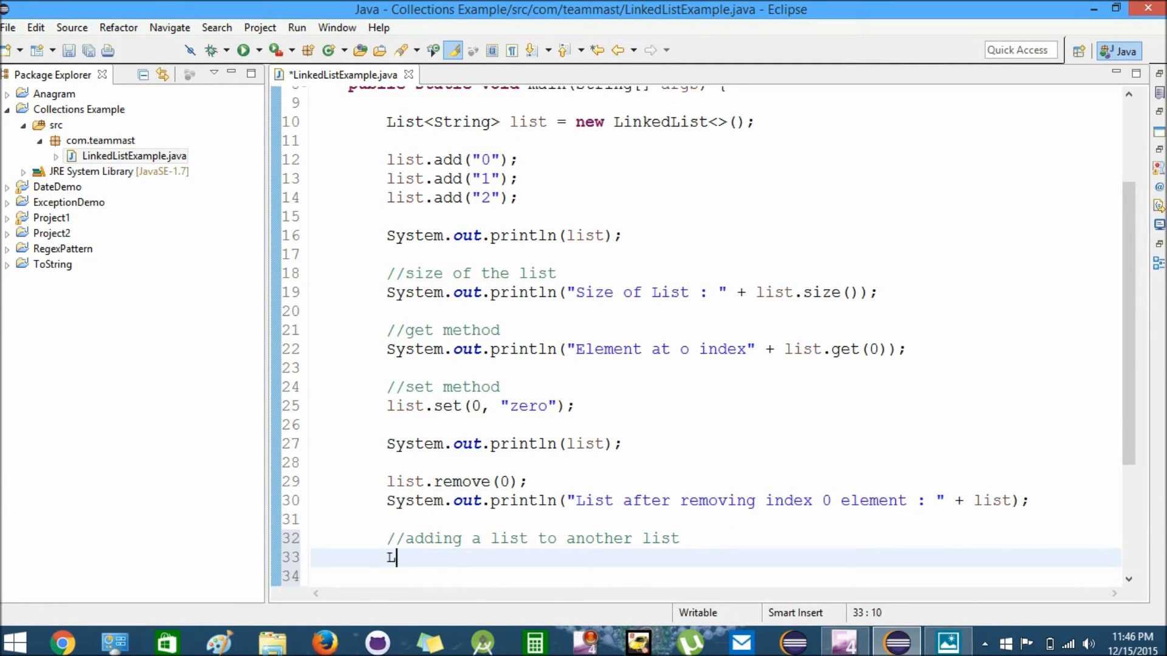
Step: Declare List<String> list1 = new LinkedList<String>();
text(ist<String> li)
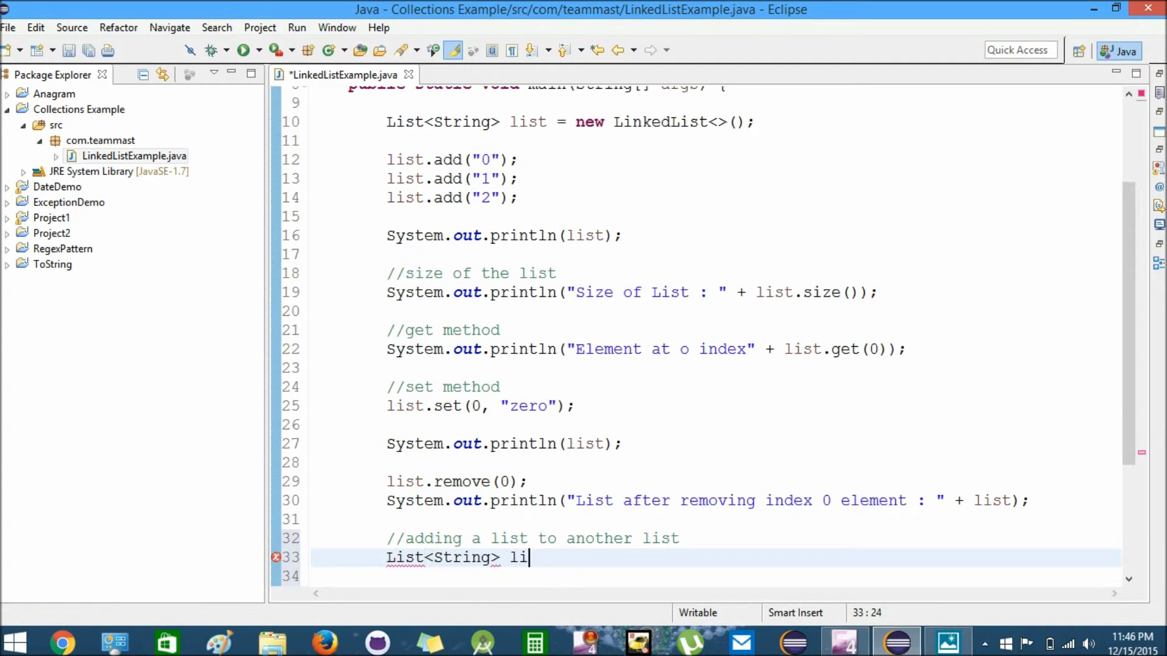
text(st)
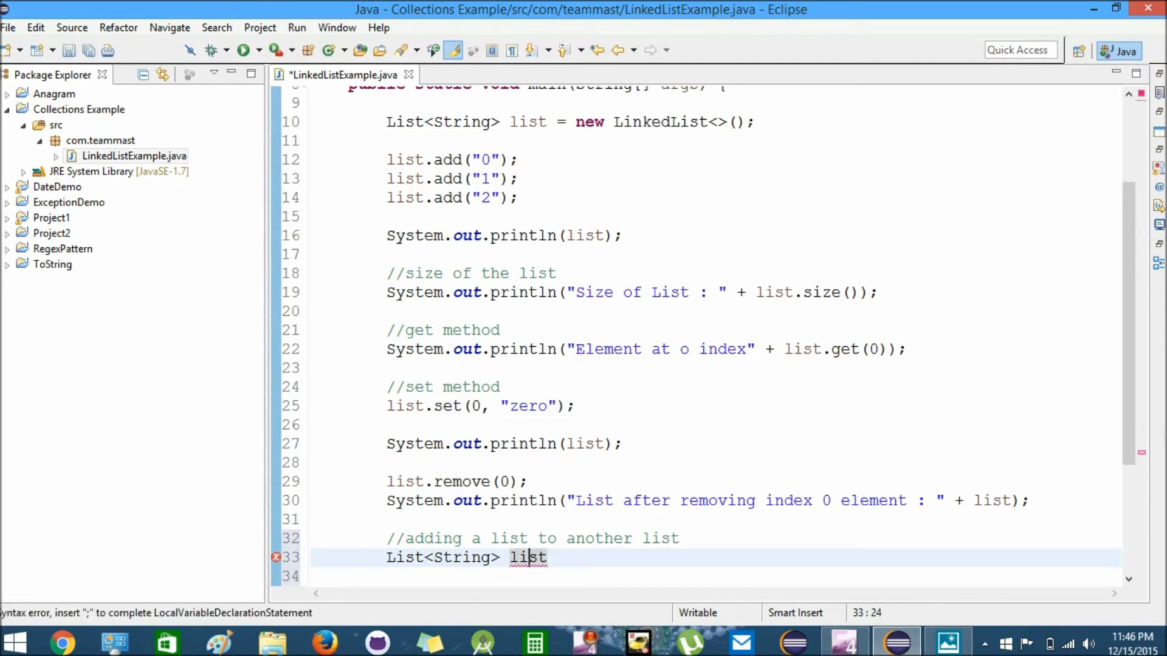
text(1)
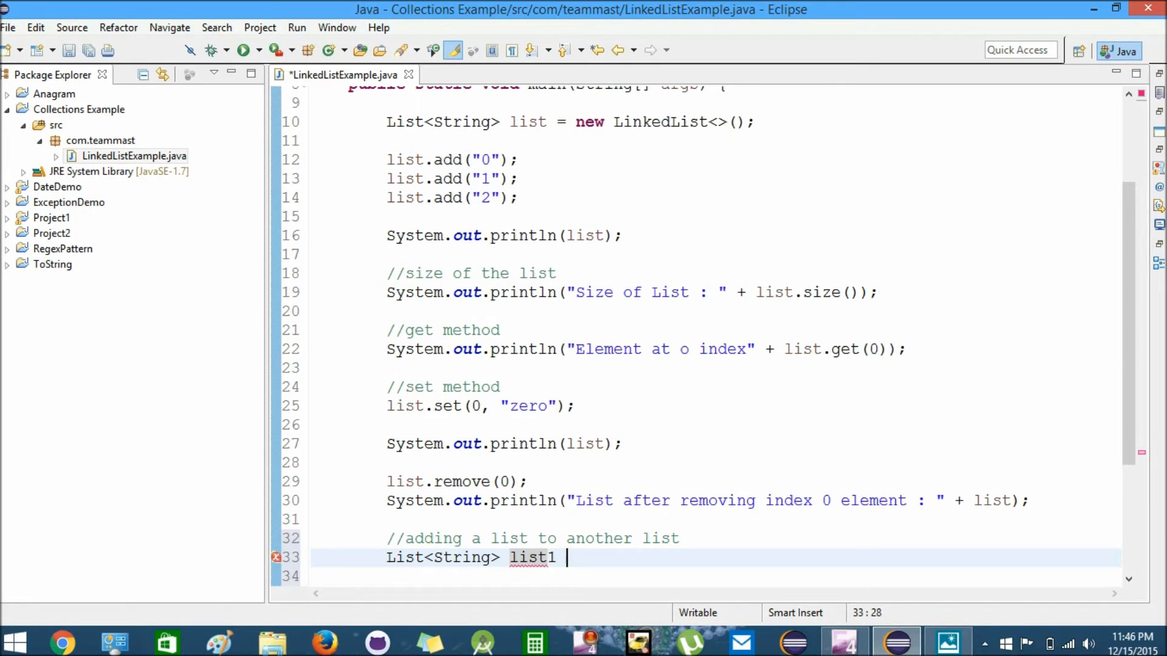
text(= new)
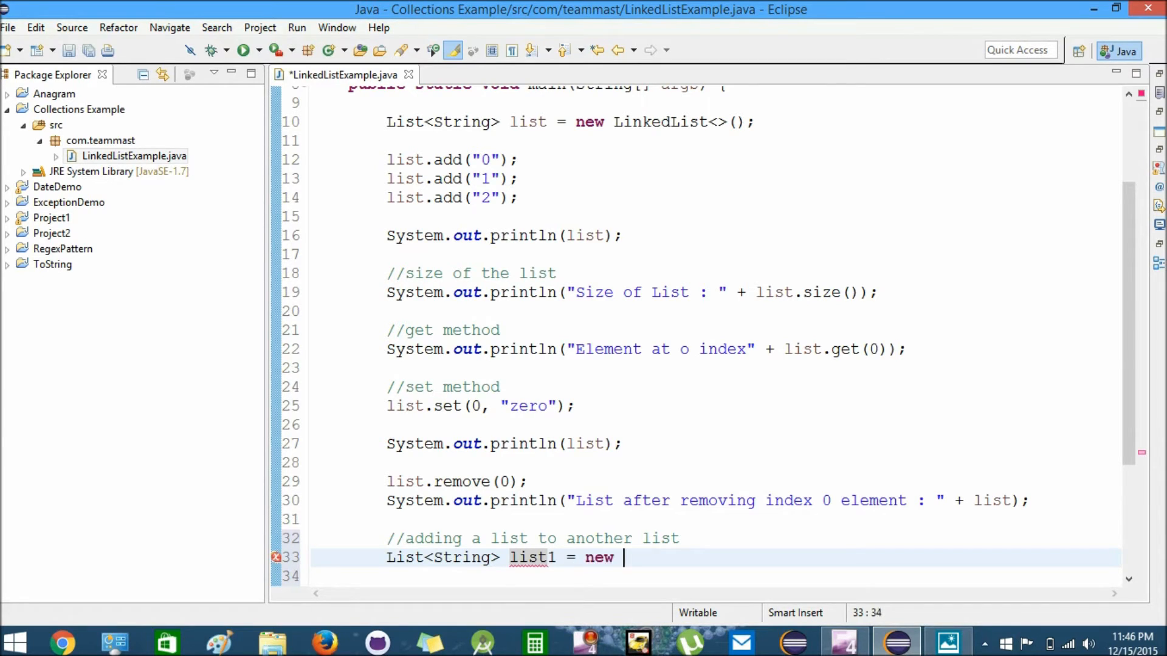
text(Linke)
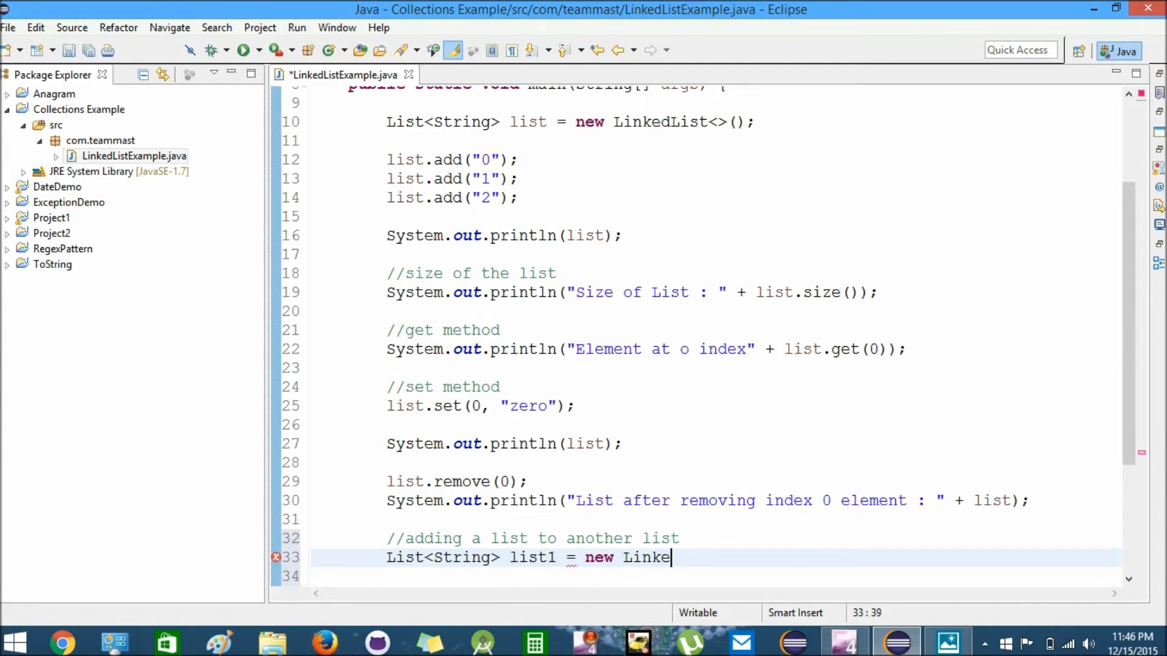
text(List<String>();)
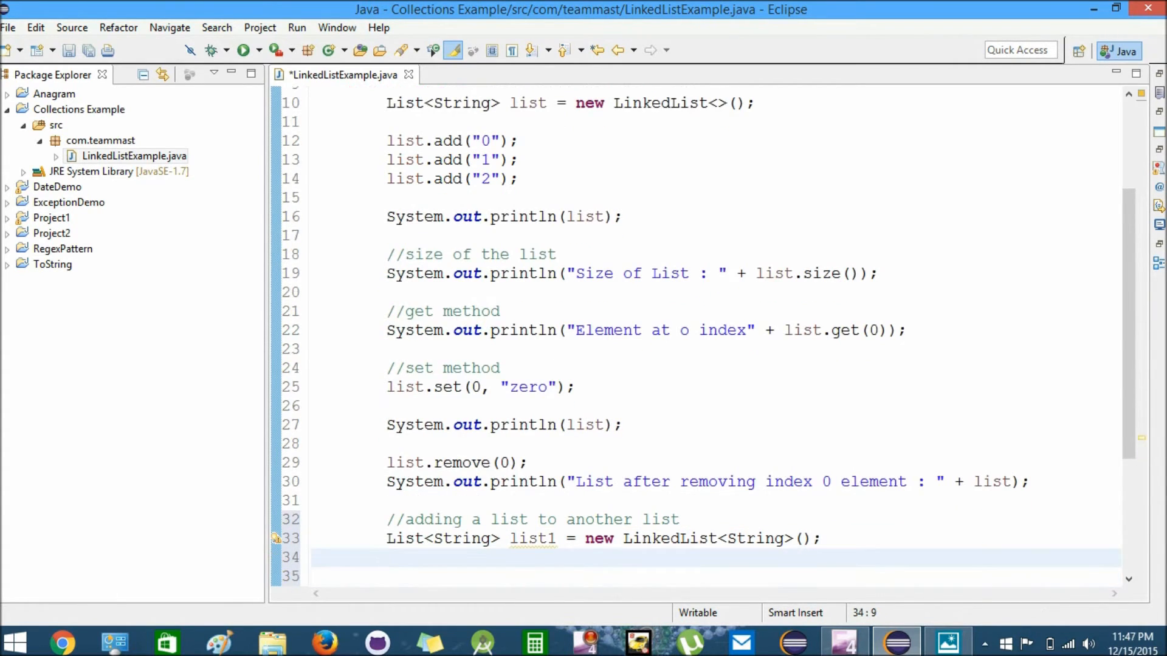
Step: Add "zero", "one" and "two" to list1 using three list1.add calls
text(li)
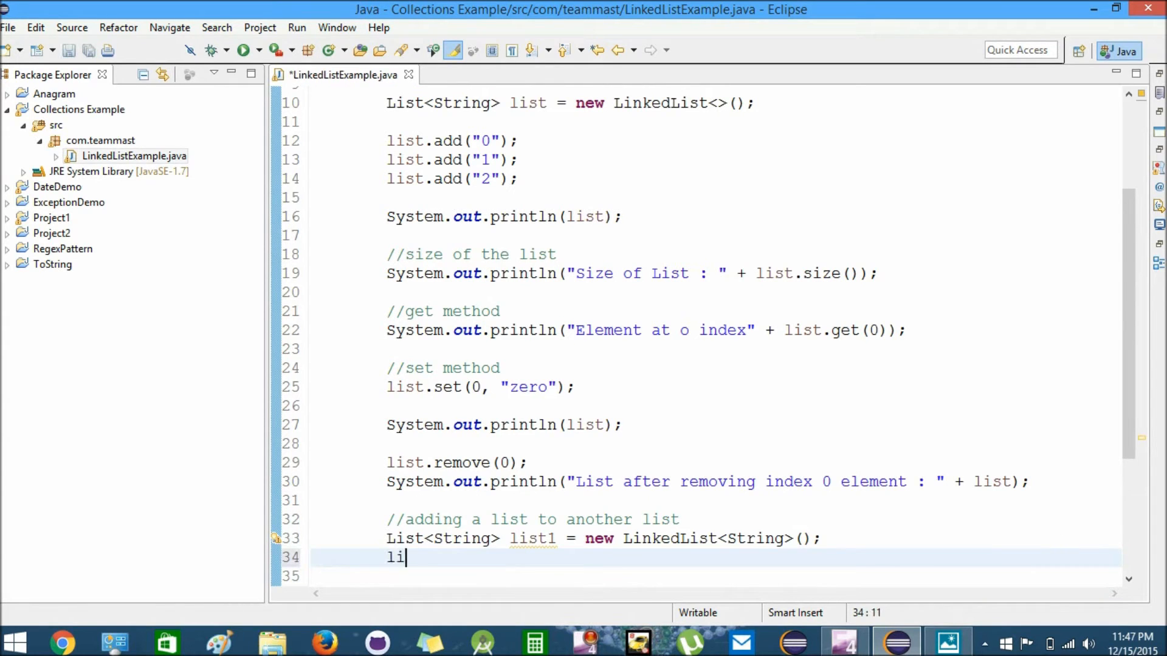
text(st1.)
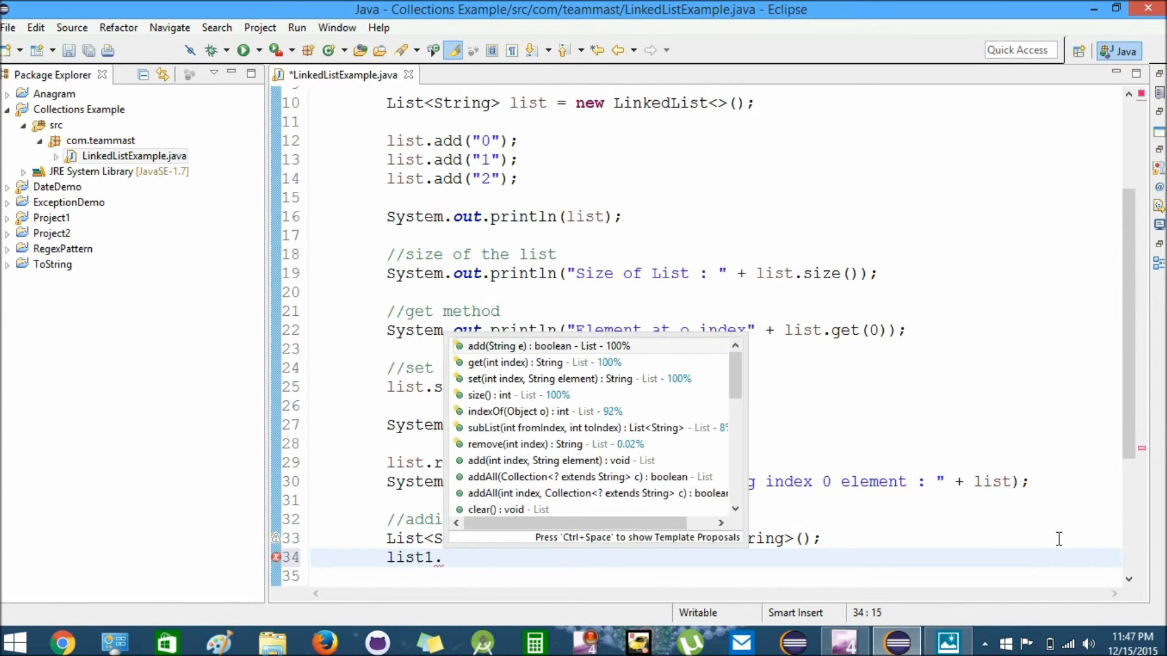
text(add(")
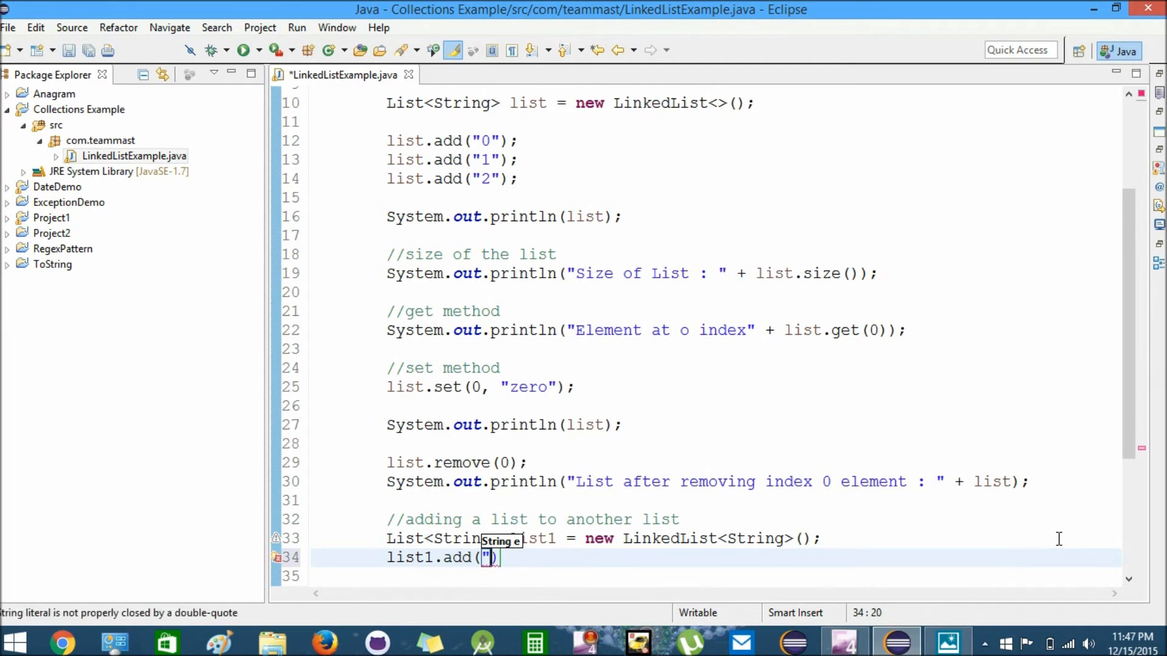
text(zero)
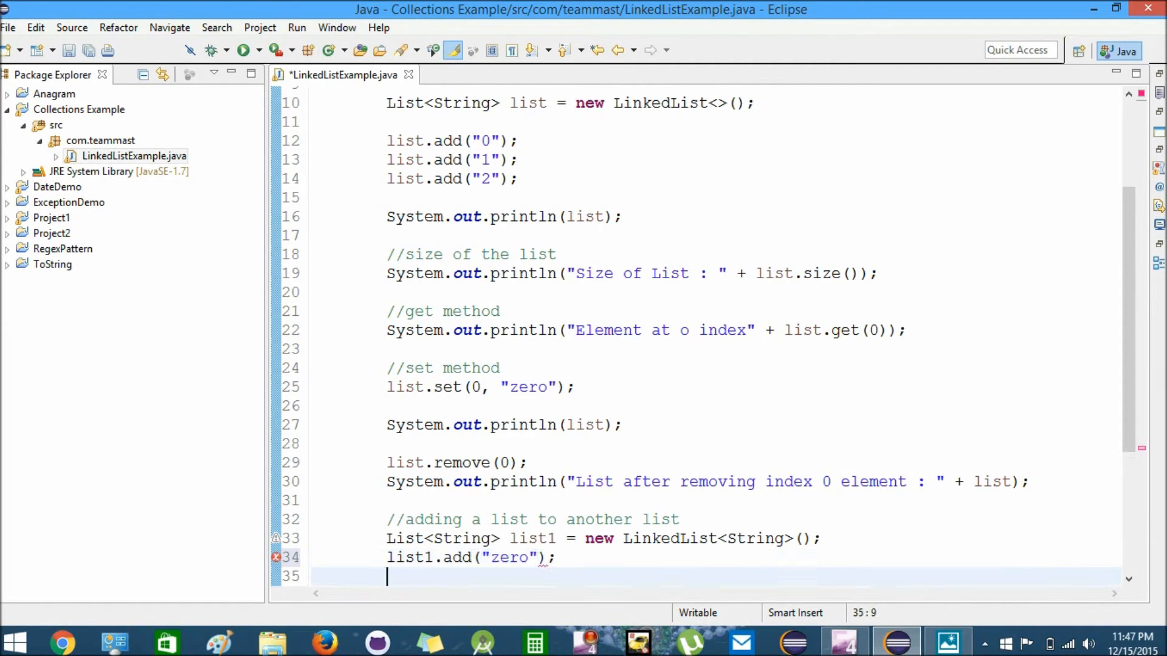
scroll(down, 3)
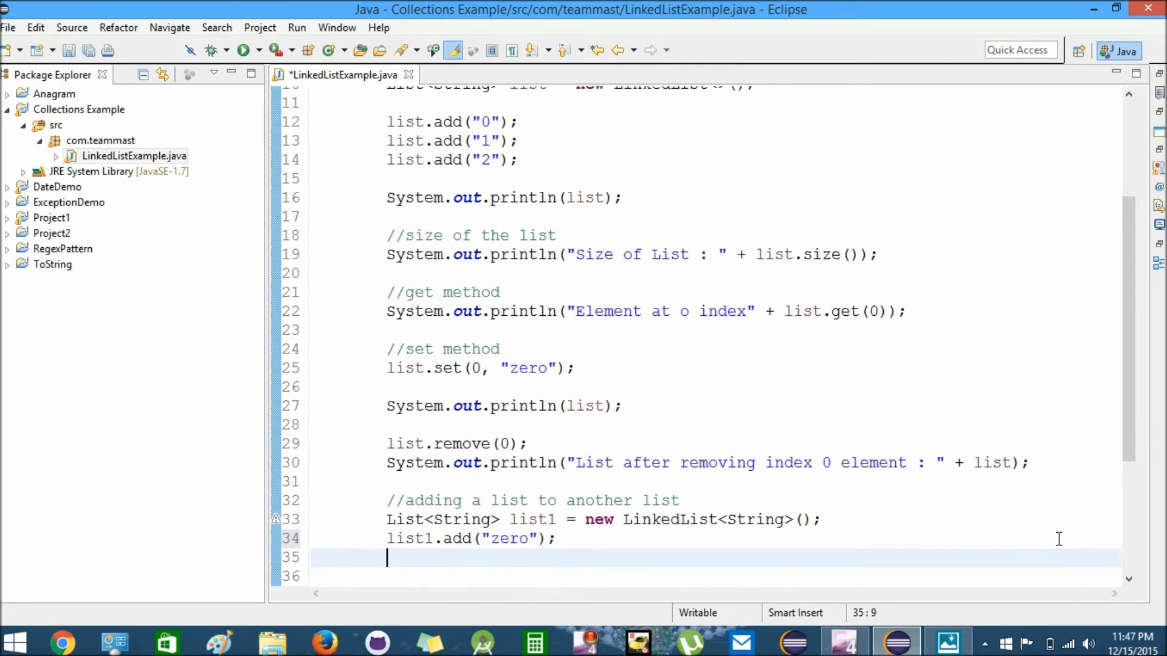
text(list1.add("zero");)
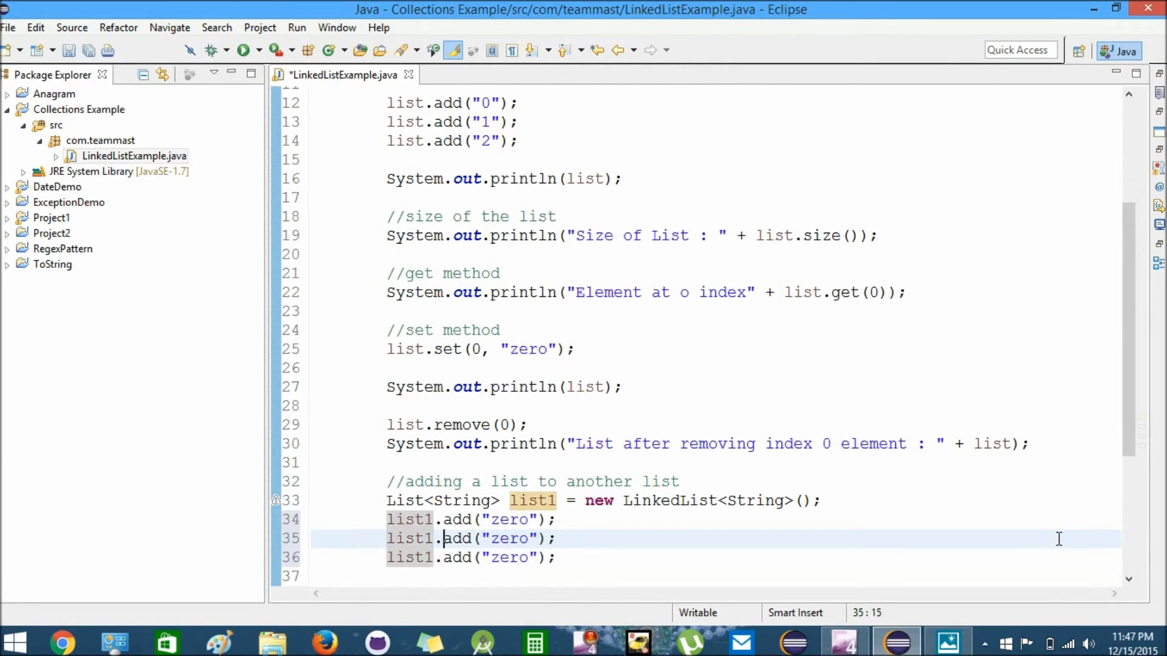
double_click(509, 538)
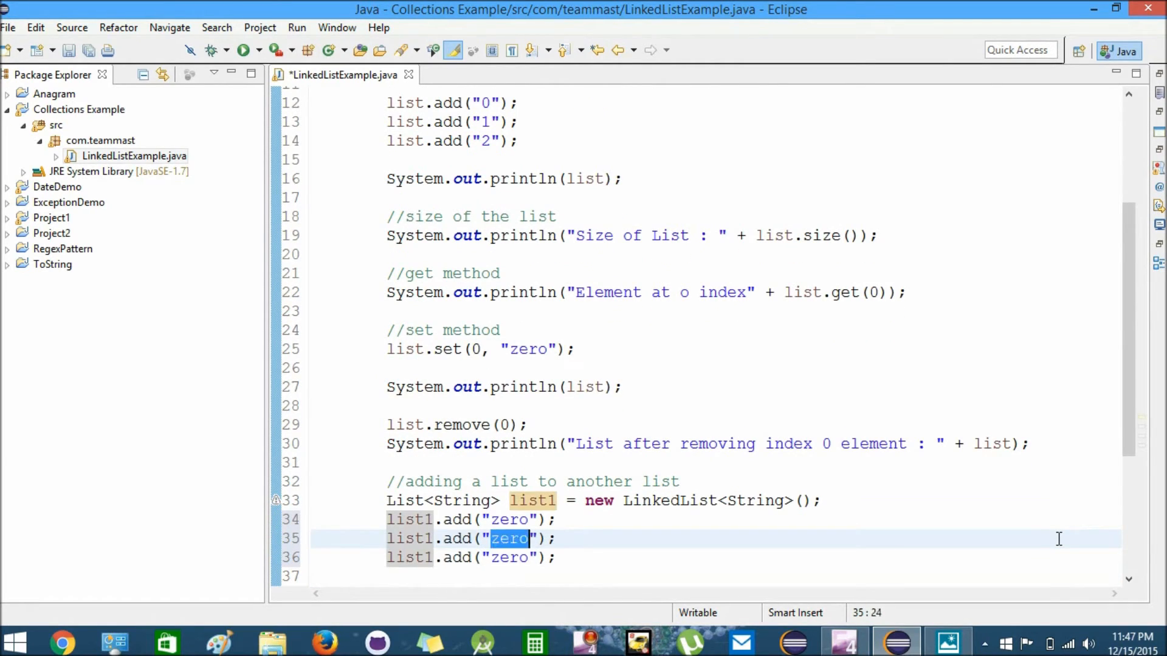
text(one)
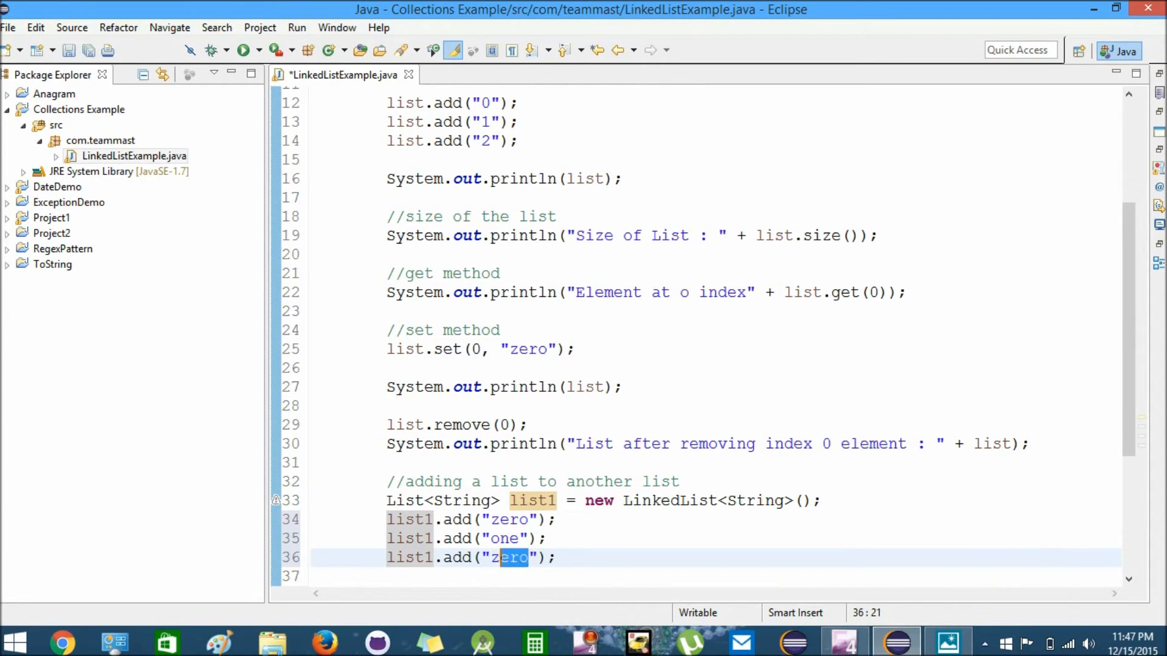
text(two)
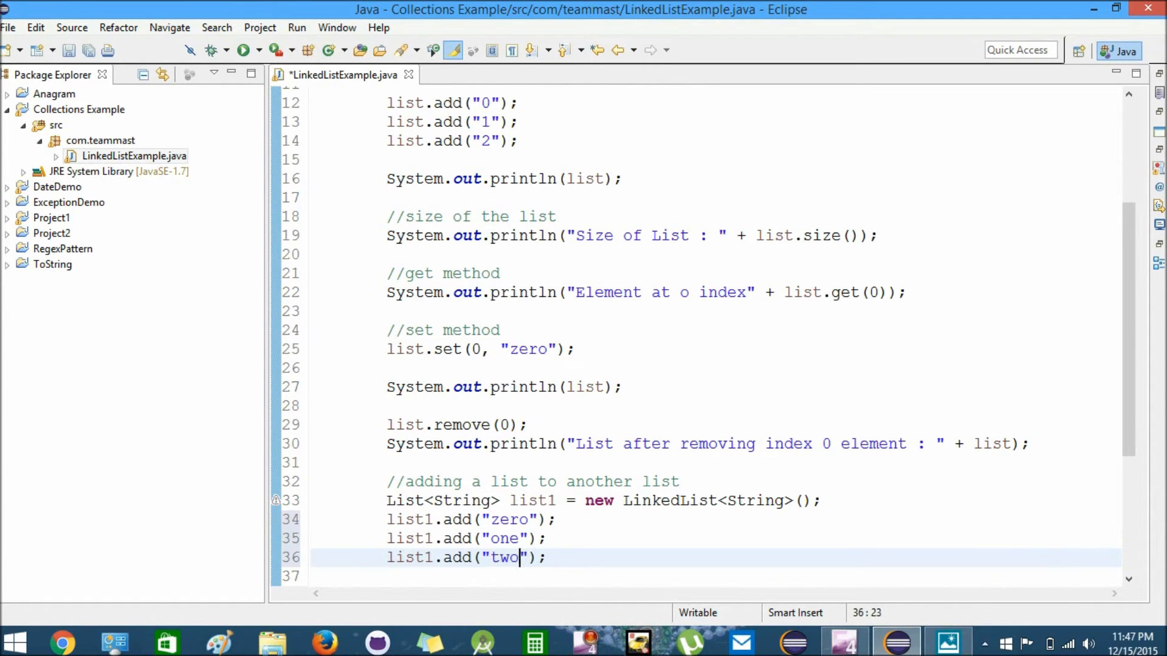
Step: Start the list.addAll(list1) statement on a new line
key(Enter)
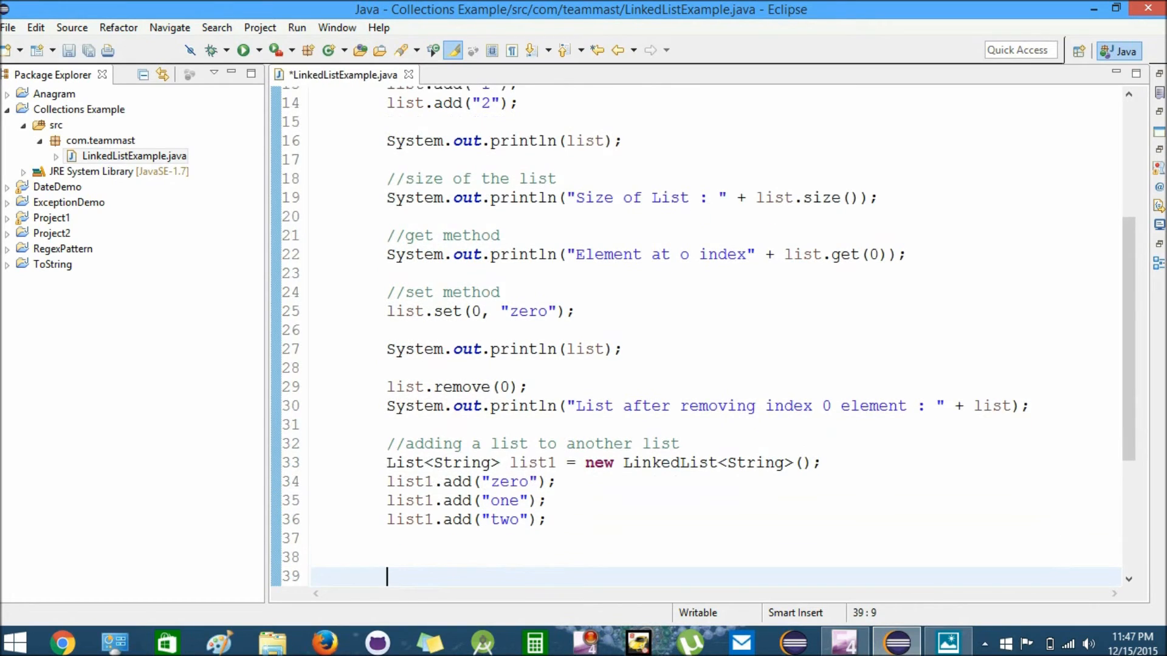
text(list.)
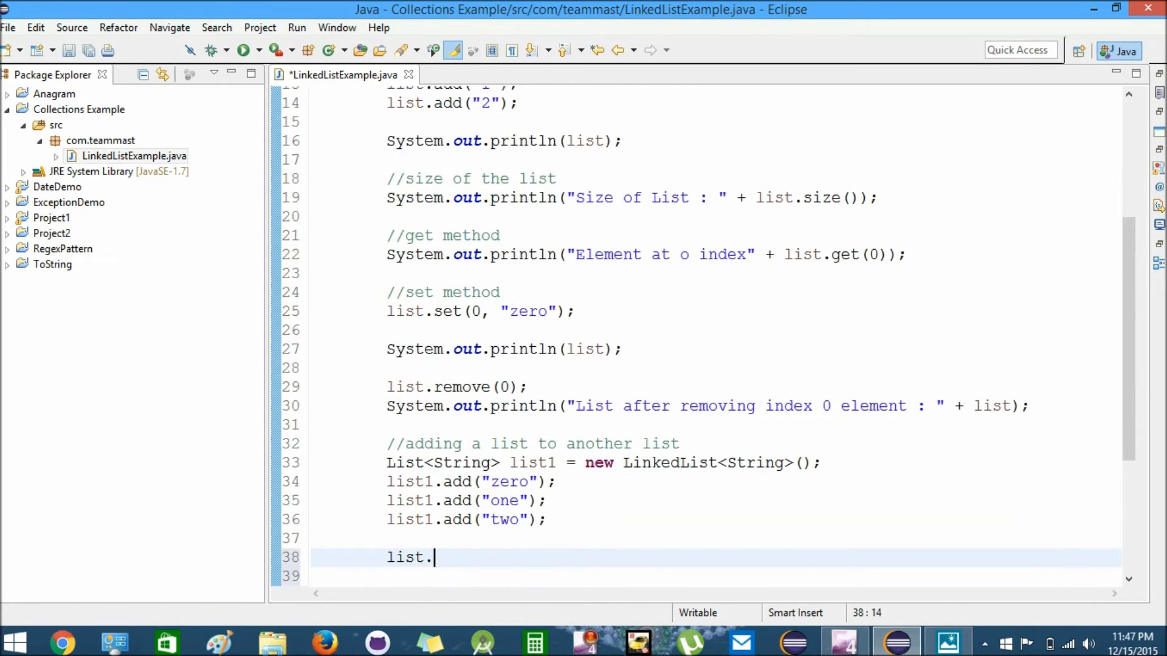
text(addAll(list1);)
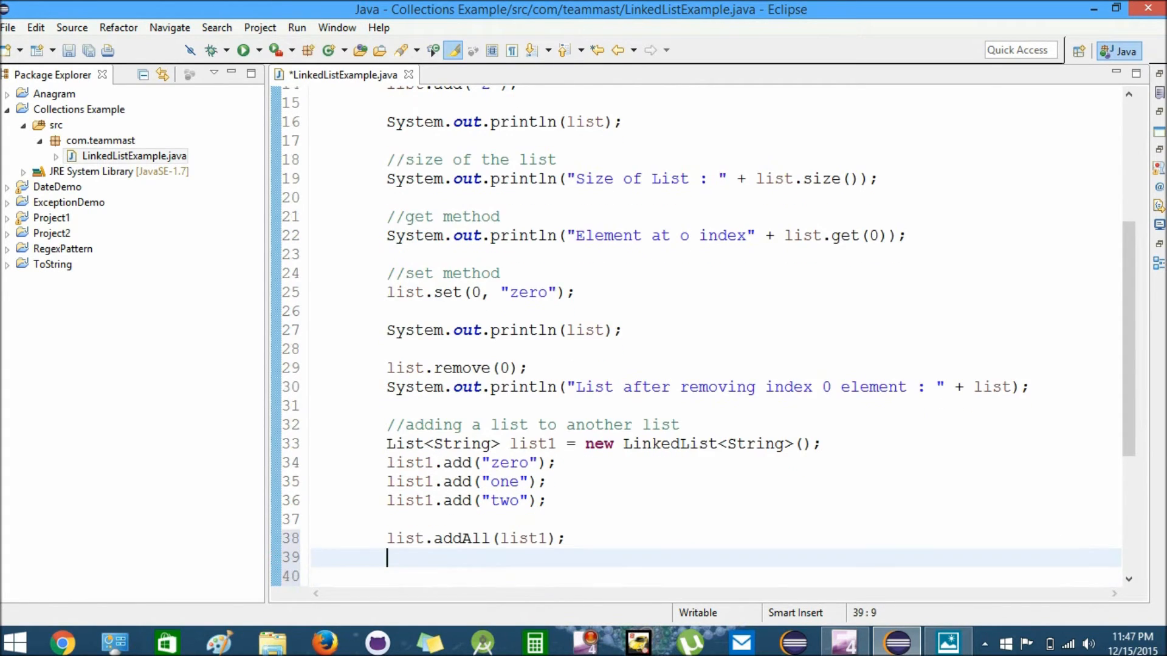
Step: Write println("Adding a list to another list : " + list) after addAll and save
text(System.out.println();)
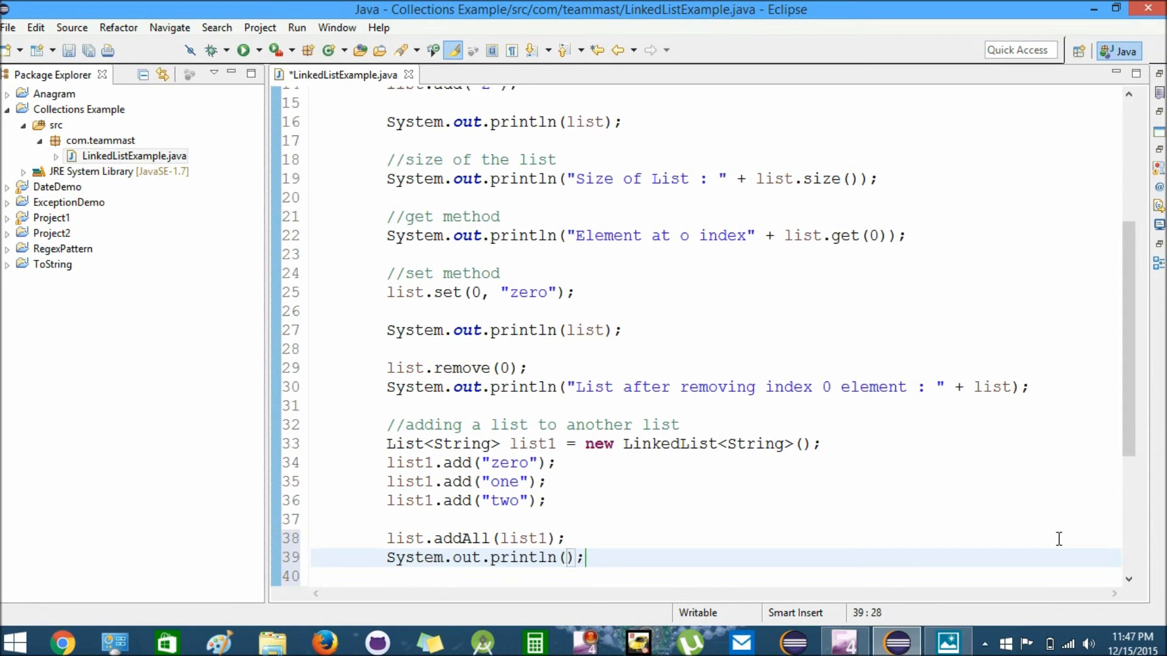
text(list)
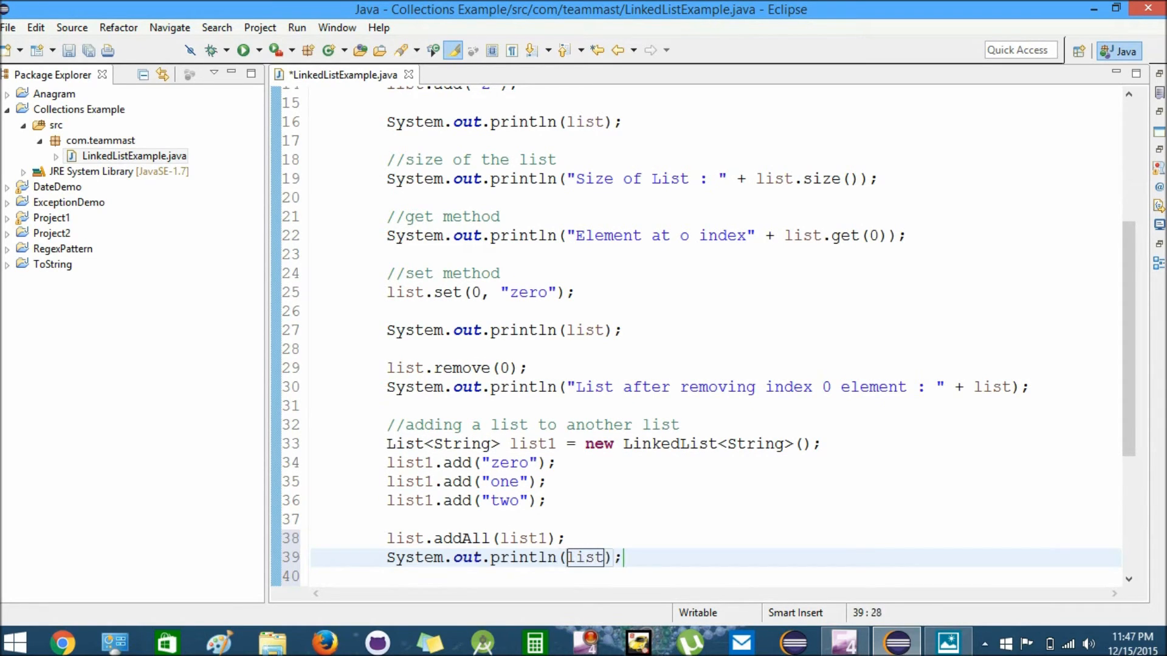
text("")
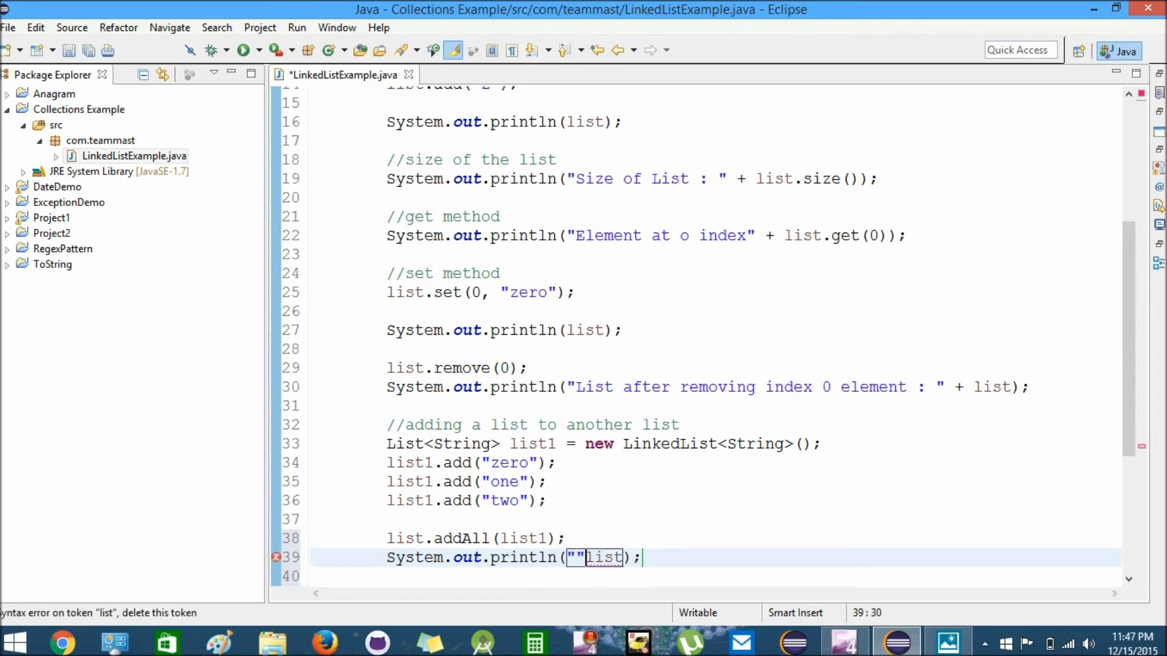
text(+)
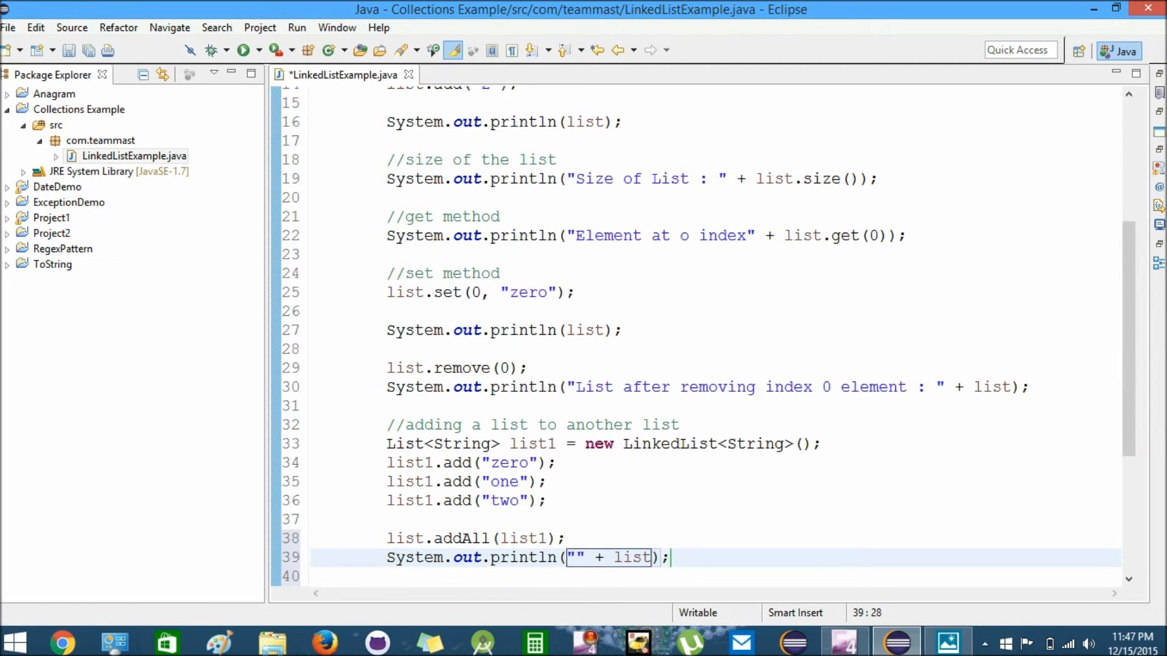
text(Adding a)
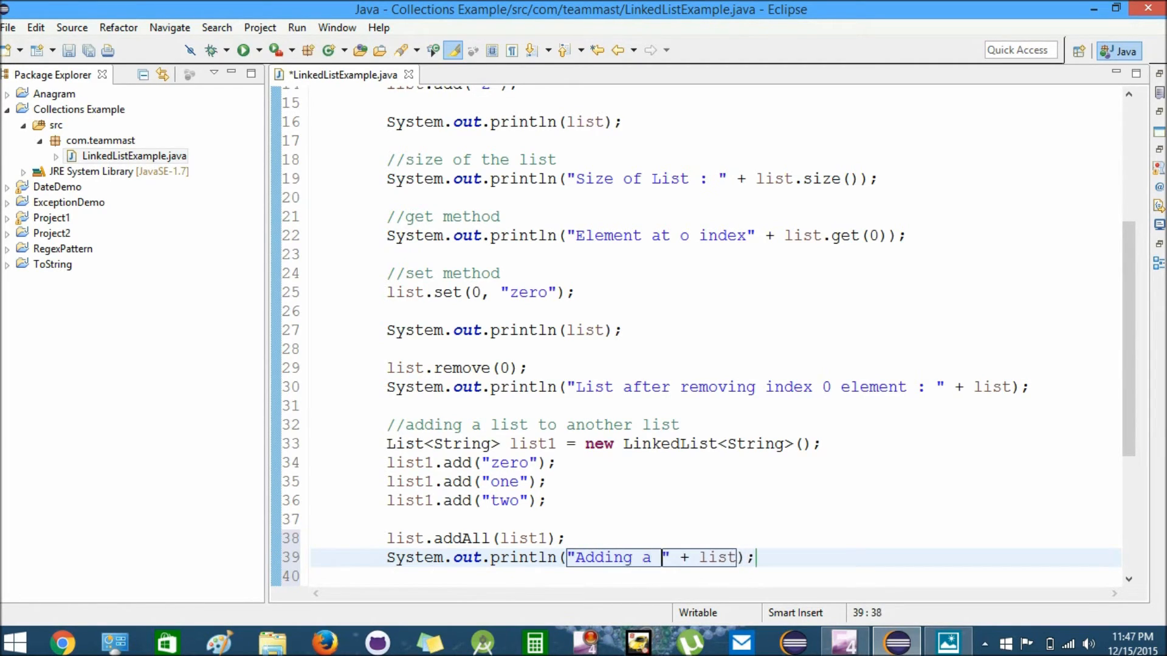
text(list to another list :)
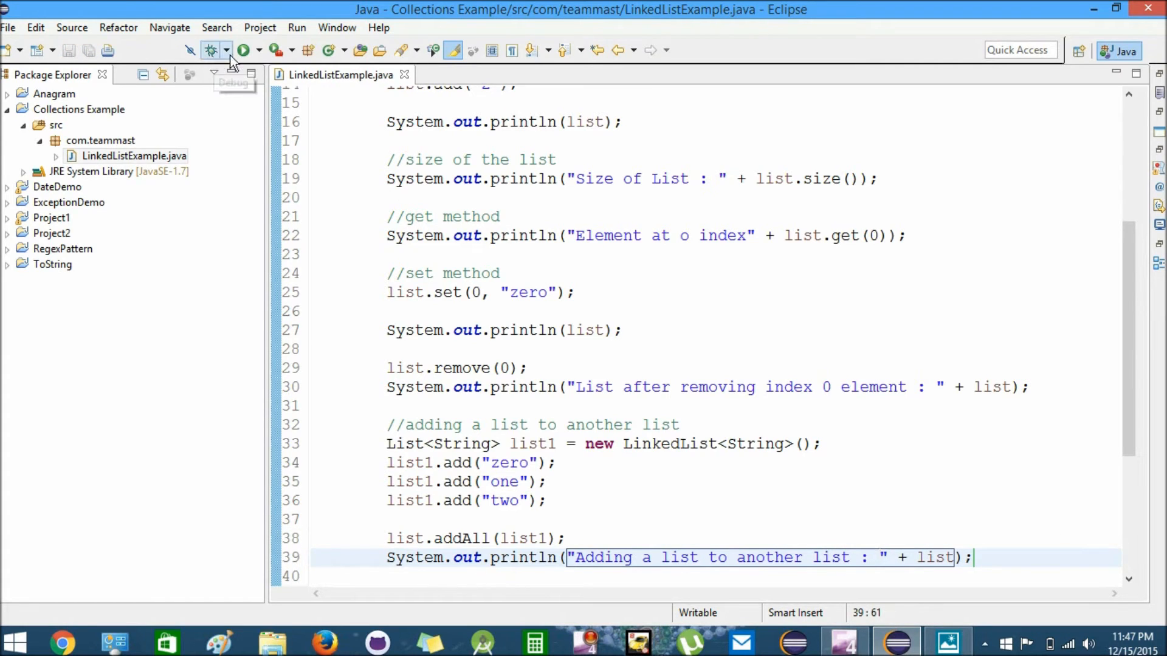
click(244, 50)
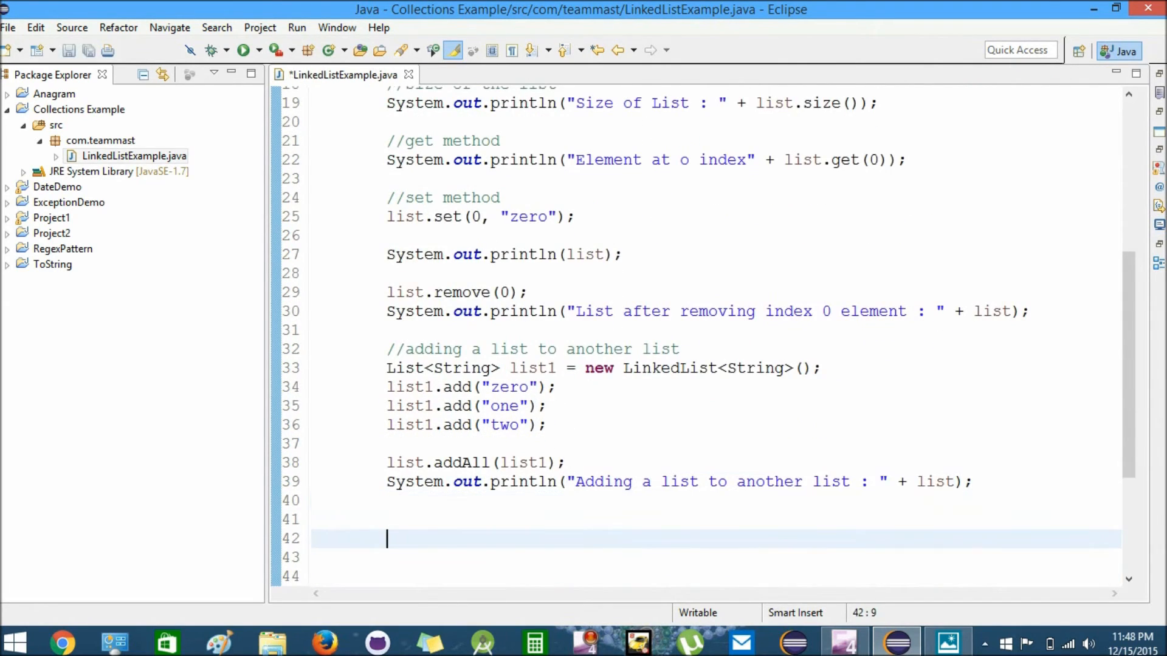
Step: Add comments about iterating the list elements and a //Method - 1 heading
key(backspace)
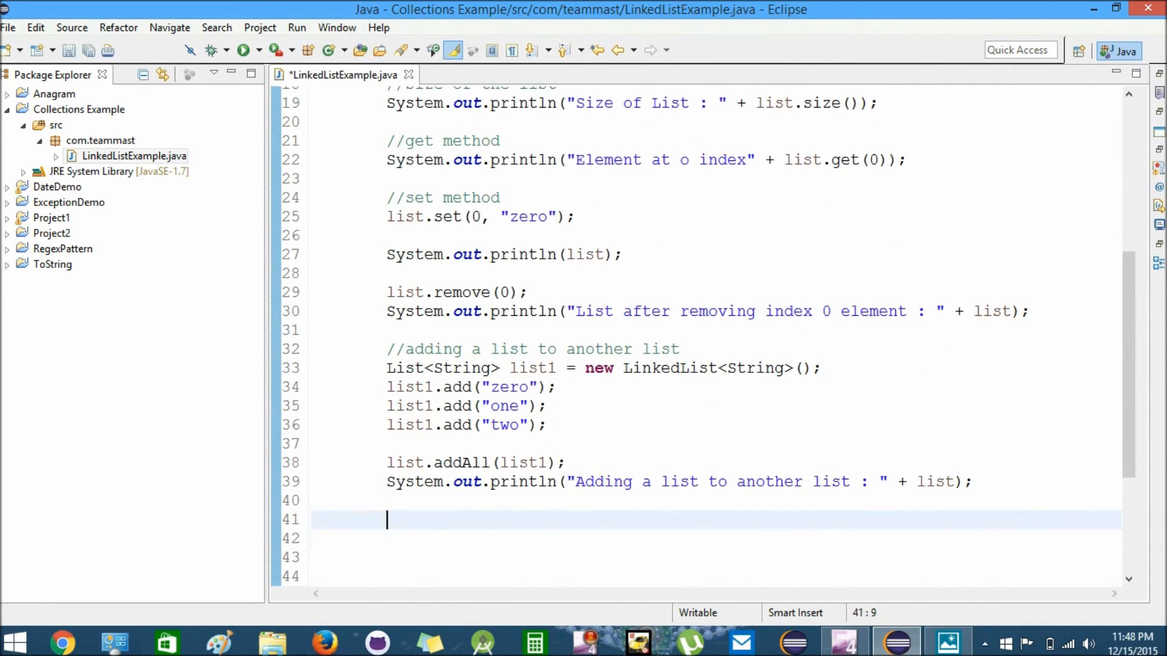
text(//iterate ove)
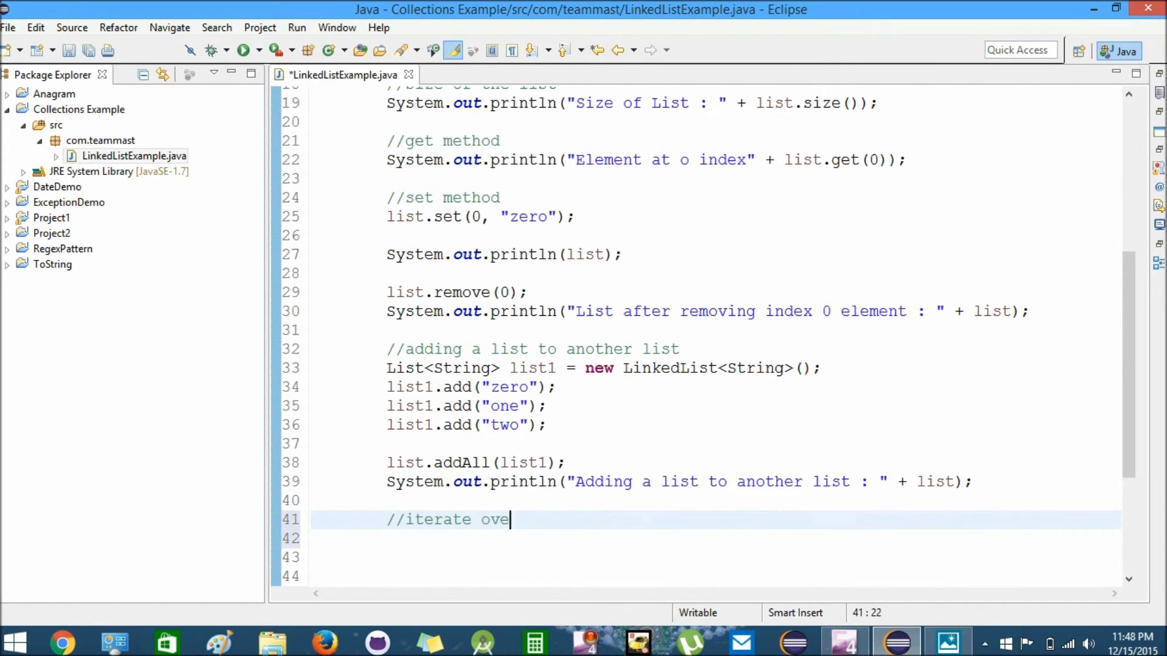
text(r the elemnts of li)
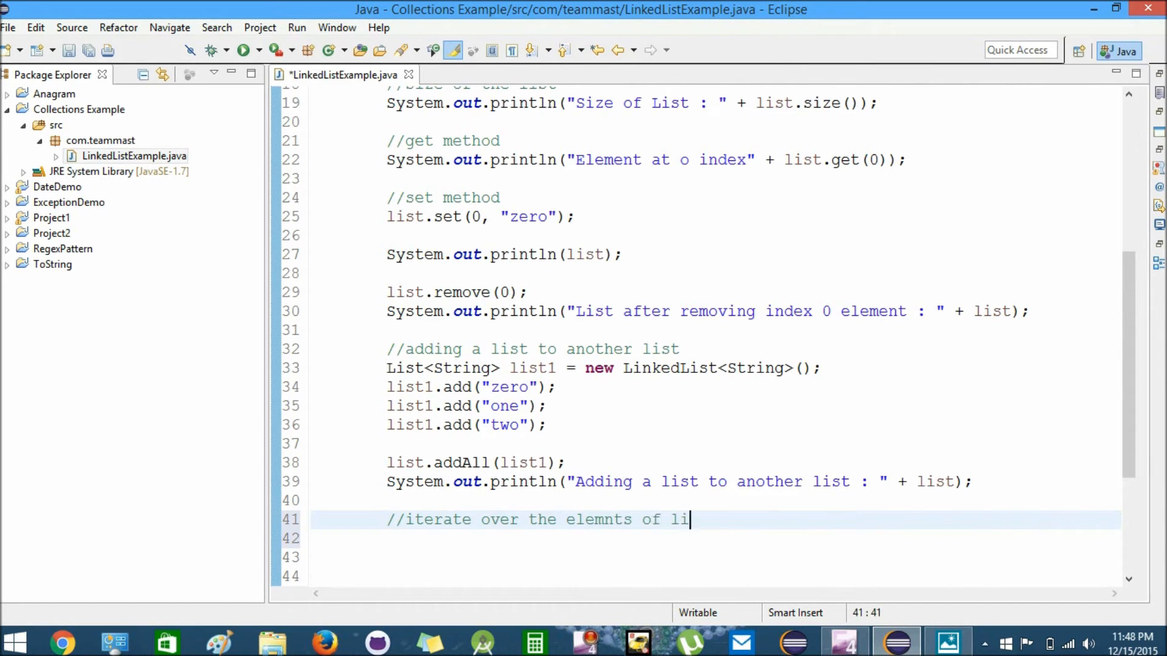
text(st)
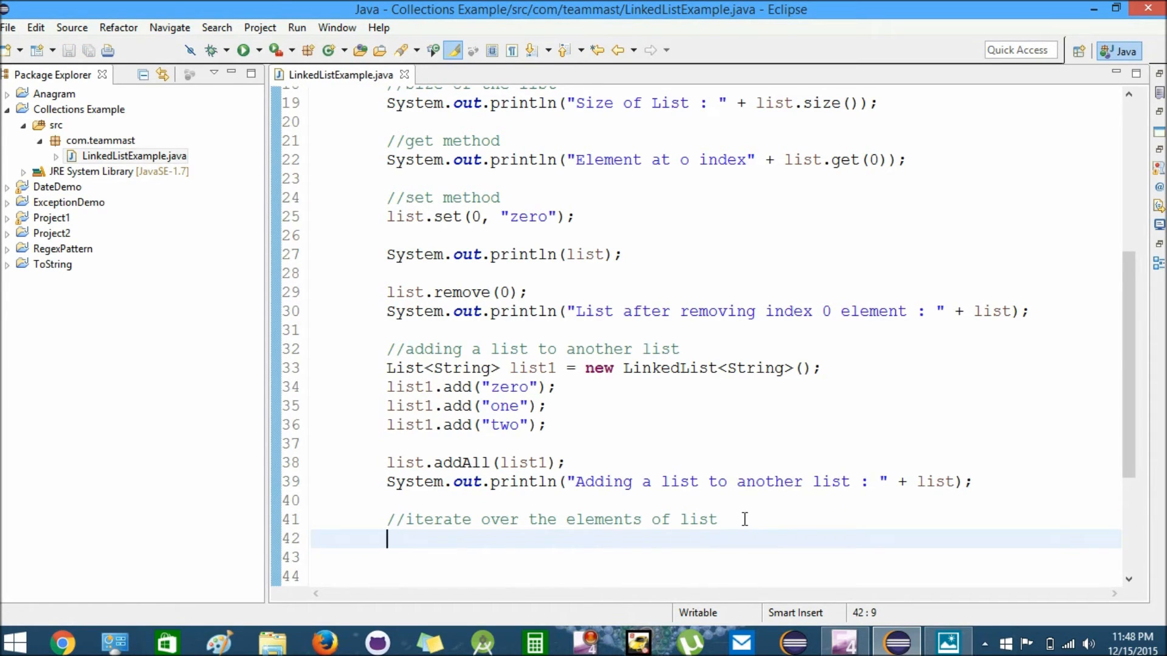
text(//Meth)
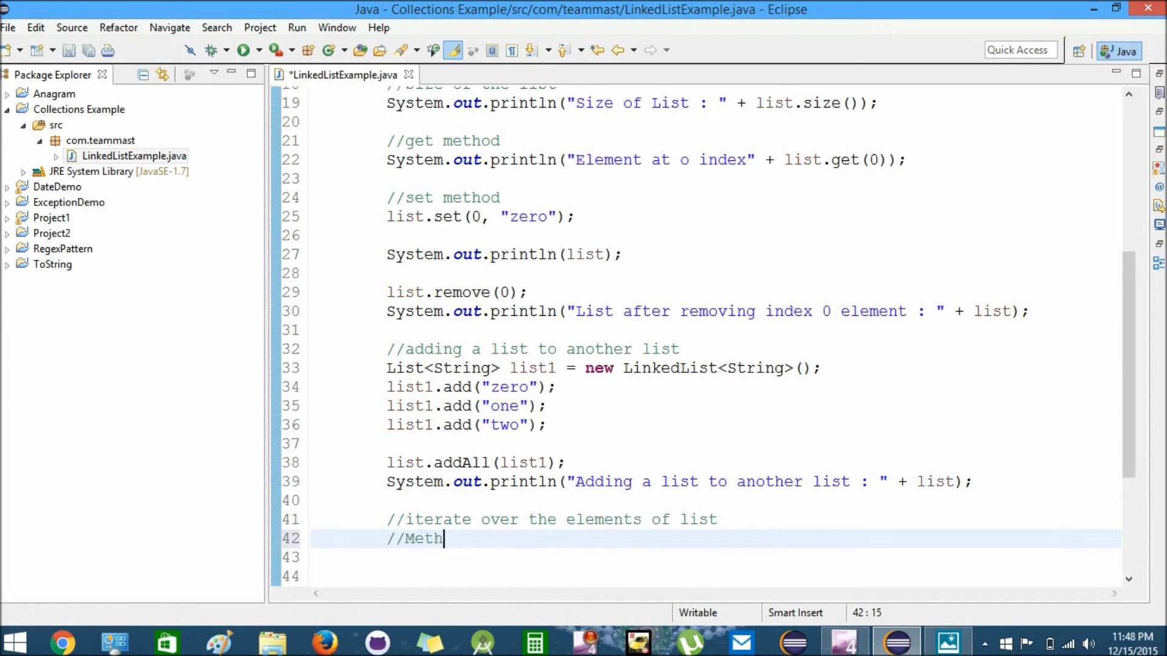
text(od - 1)
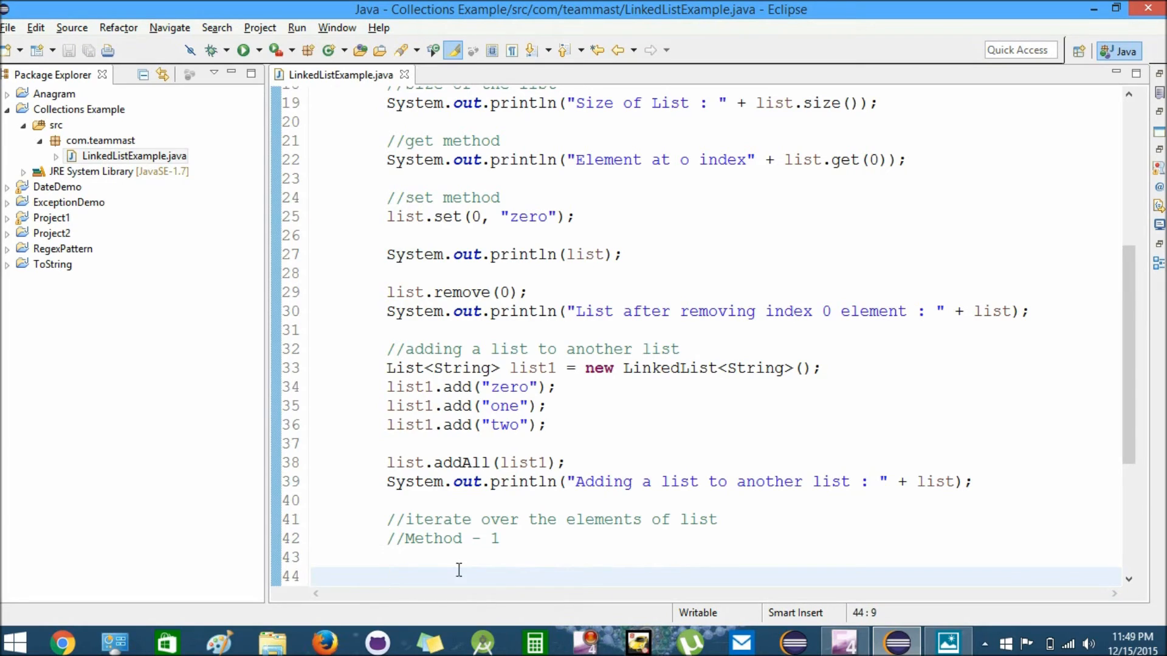
Step: Declare ListIterator<String> iterator = list.listIterator() and save
text(ListIterator<E>)
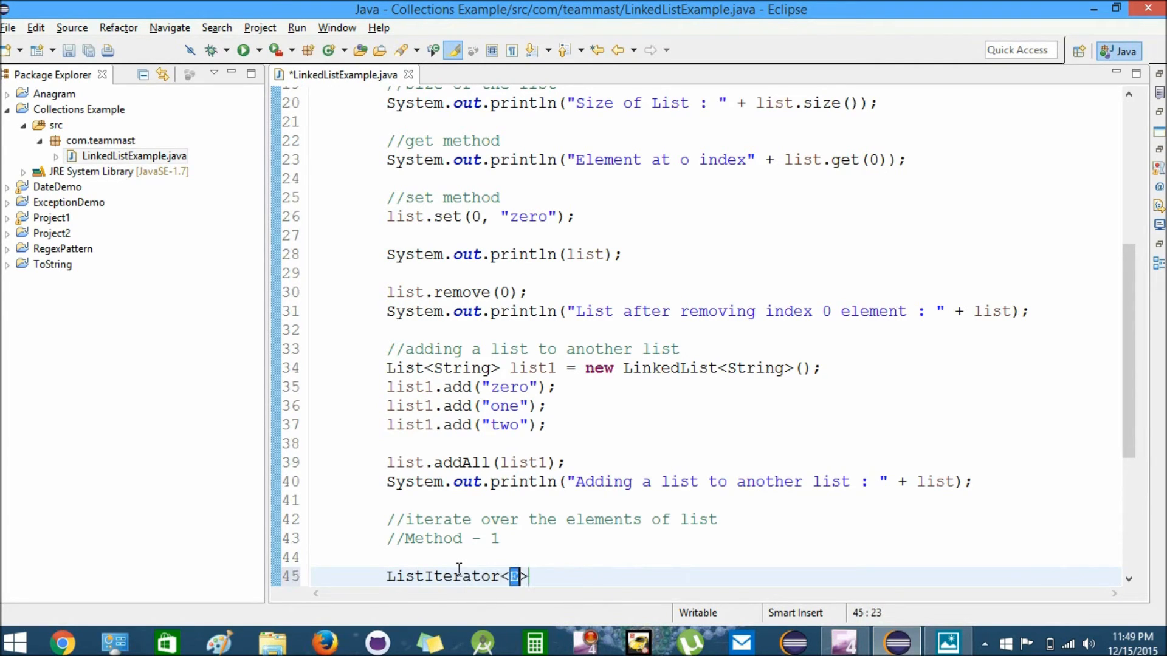
text(String)
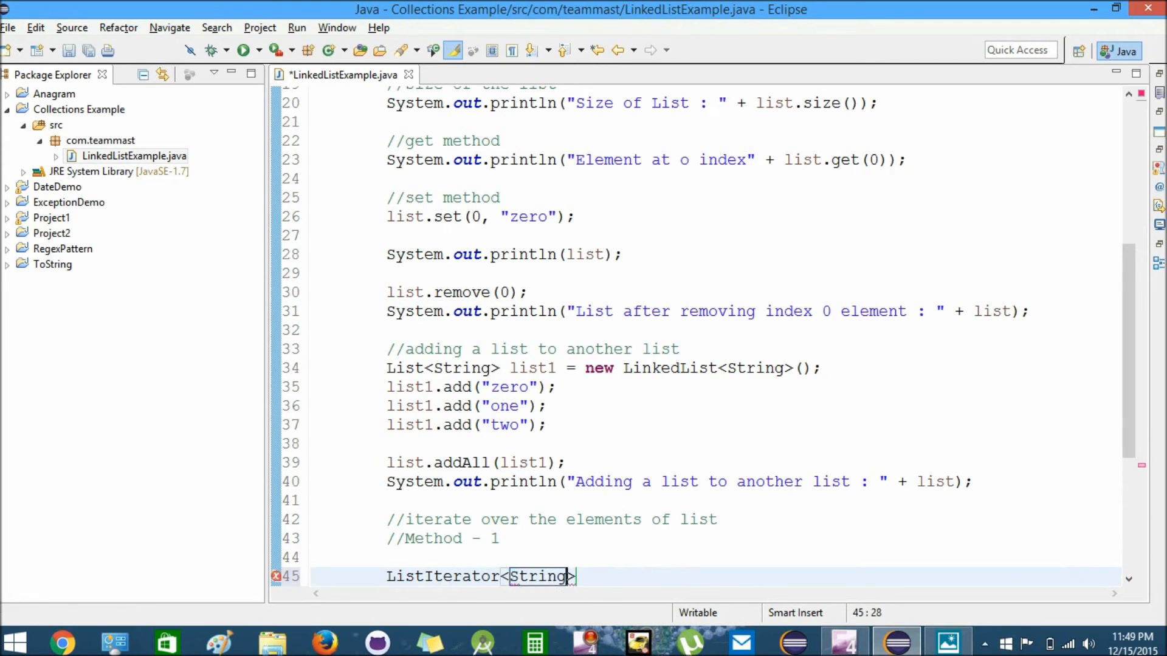
text(i)
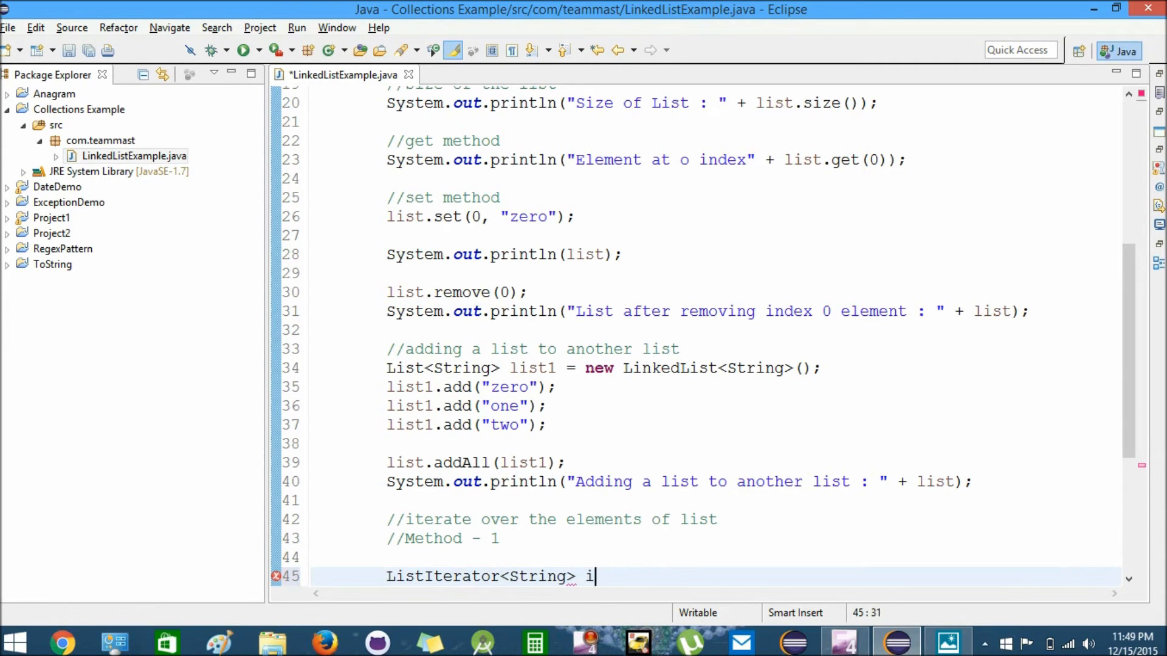
text(terator)
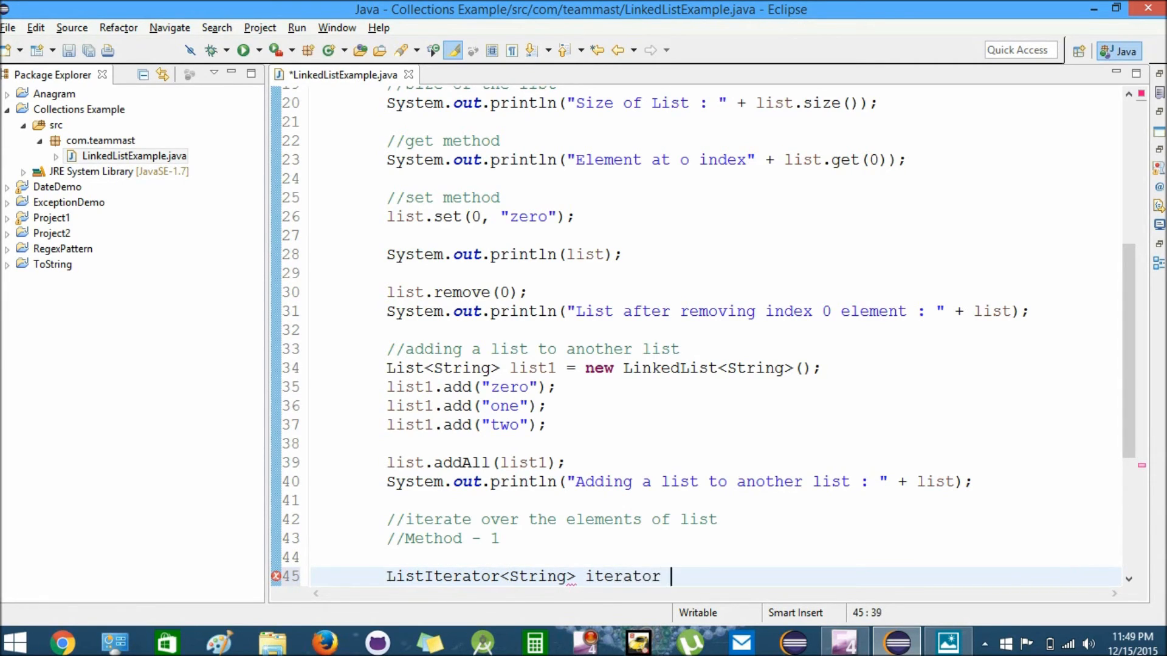
text(=)
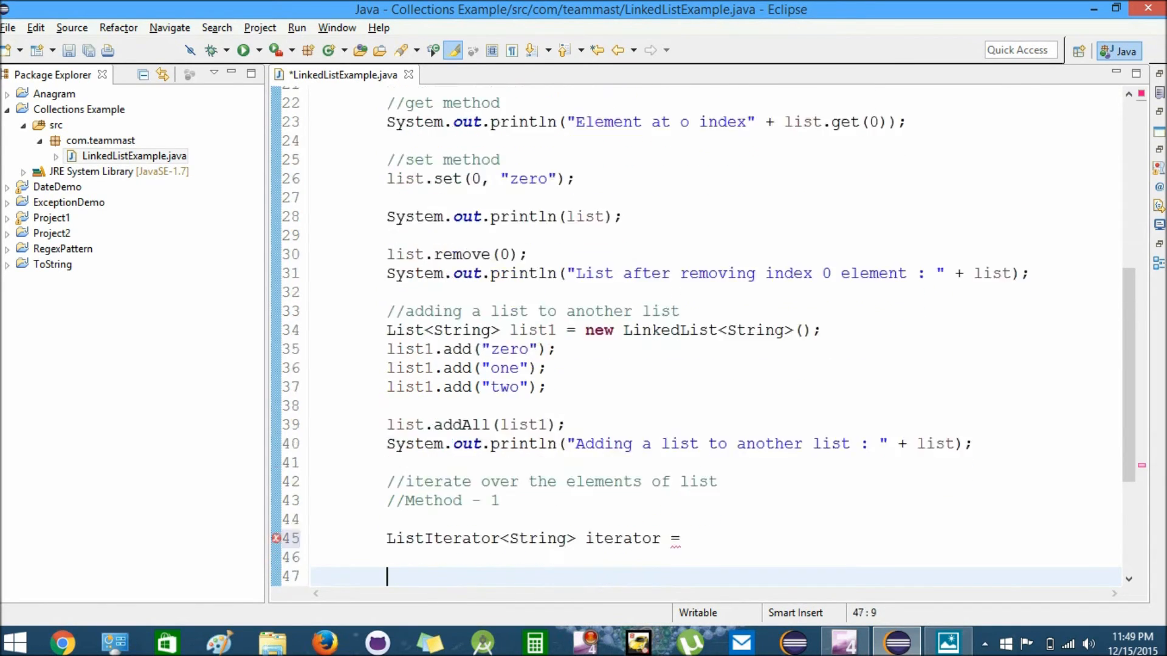
scroll(down, 3)
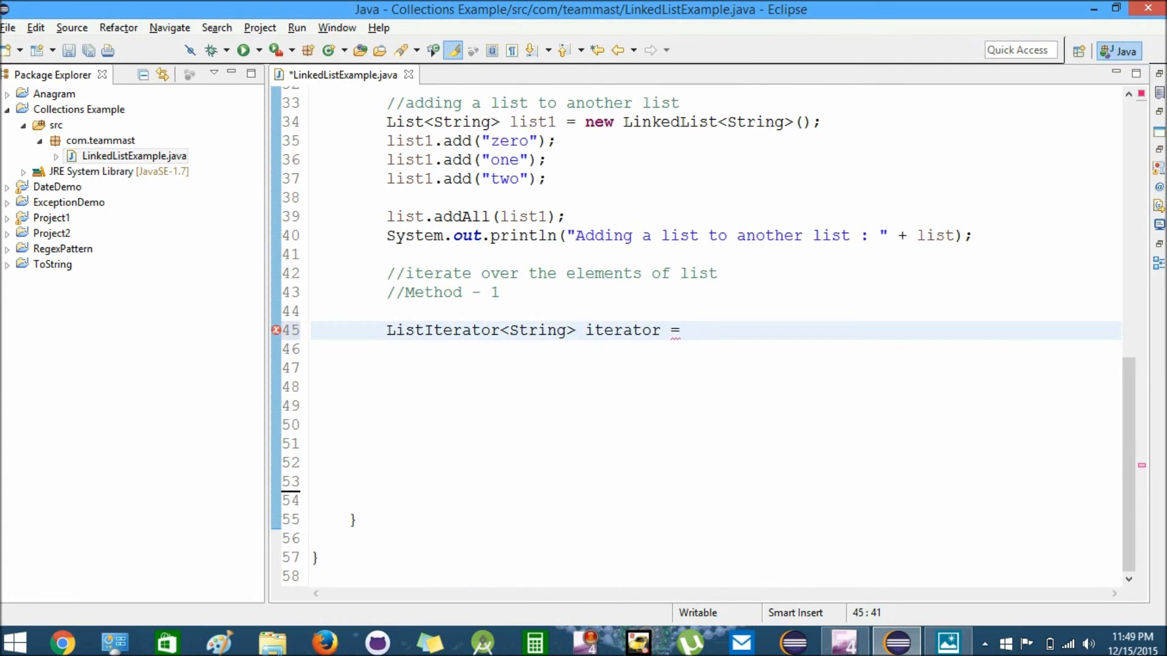
text(list.listIterator();)
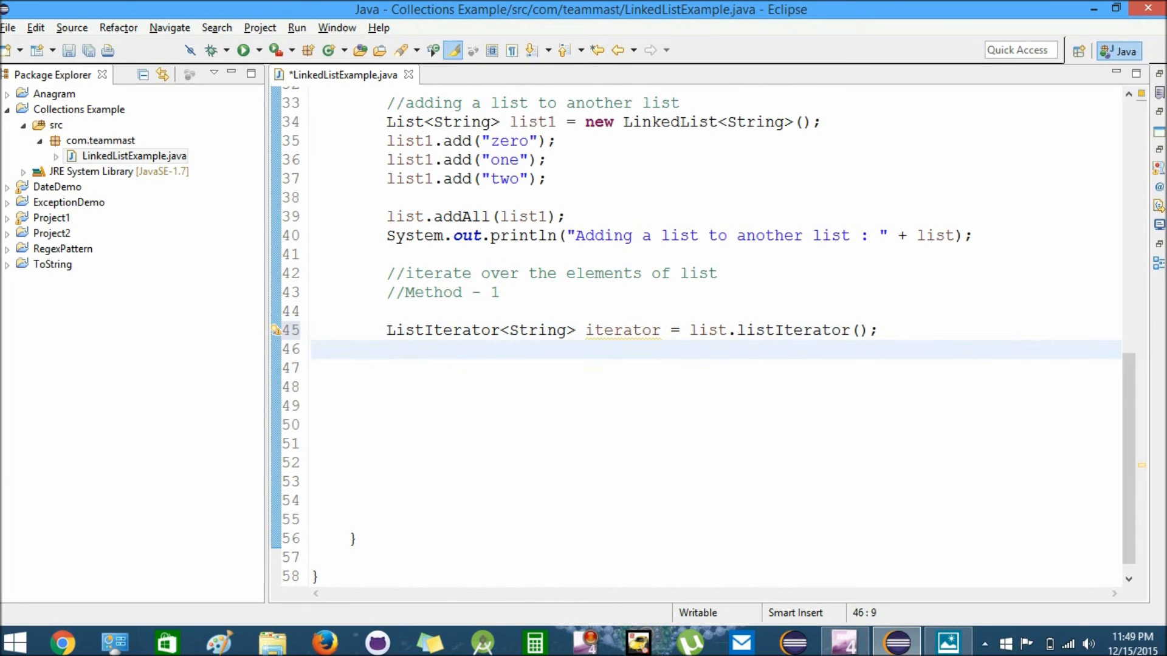
key(ctrl+s)
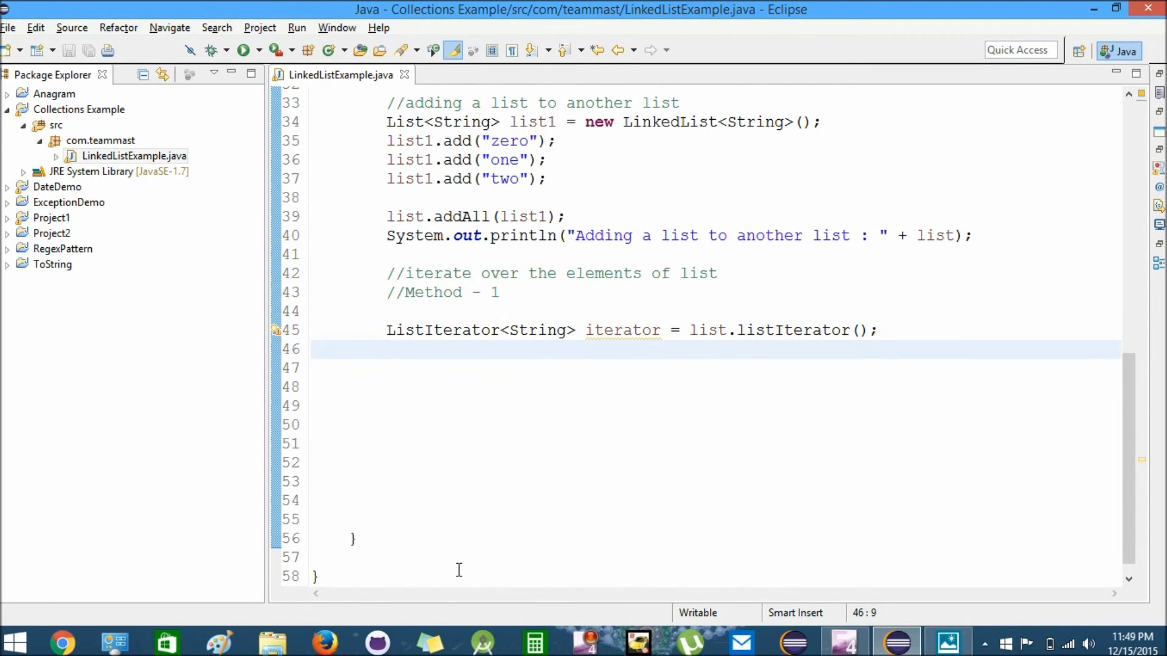
Step: Write a while(iterator.hasNext()) loop printing iterator.next() followed by a space
text(while()
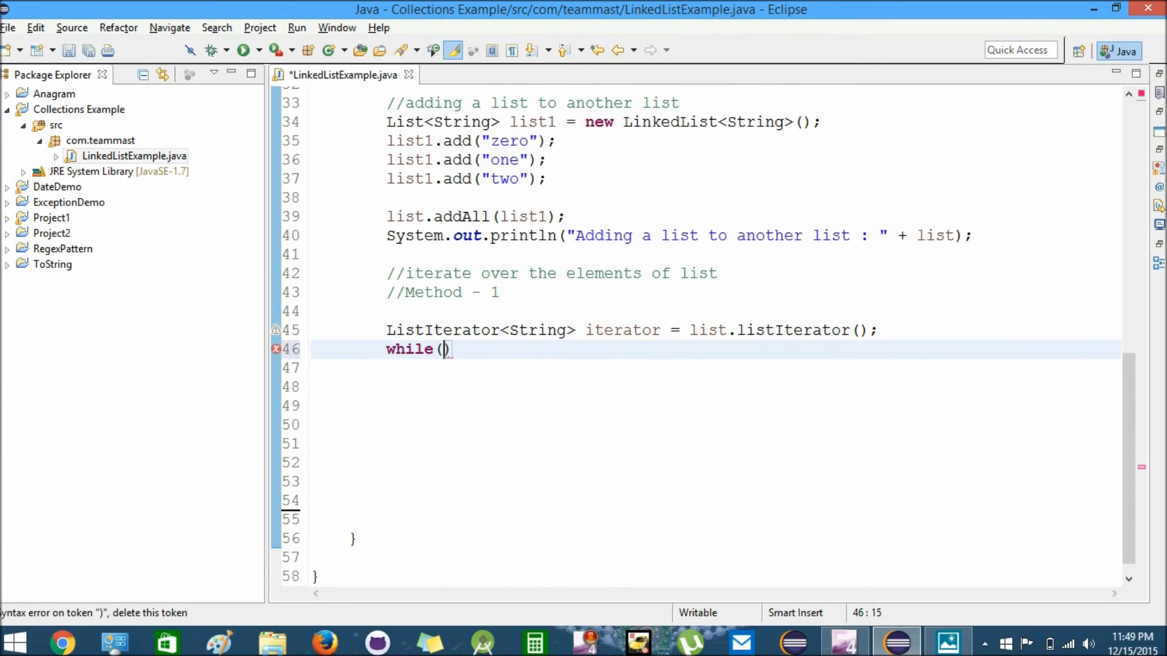
text(iter)
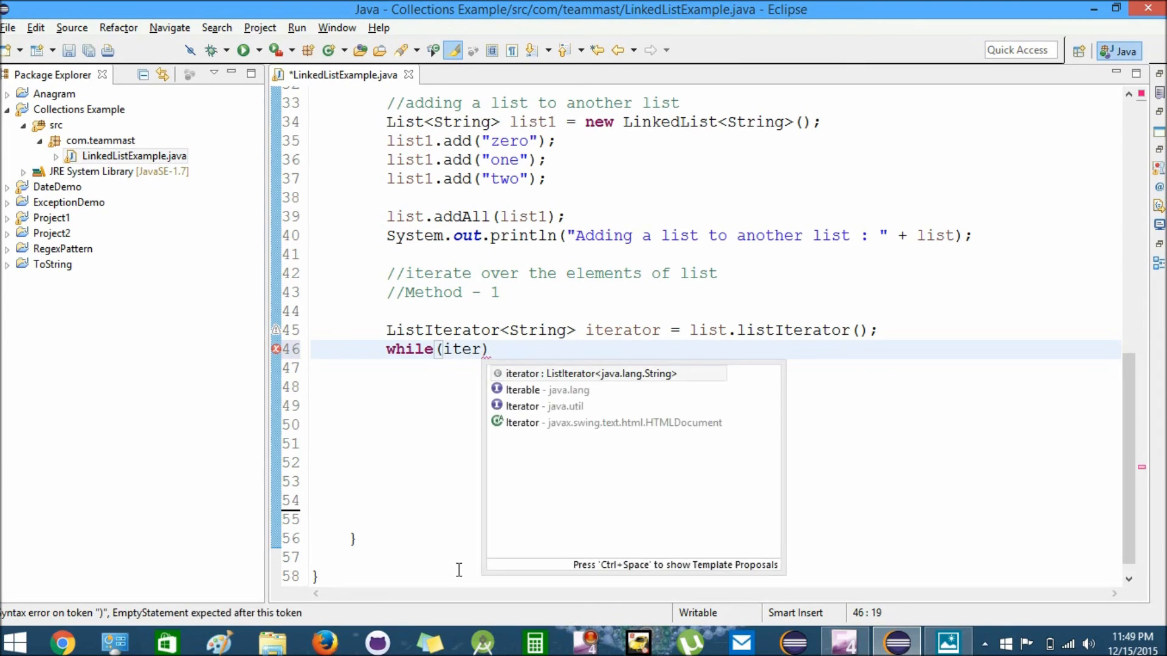
text(ator.hasNext()
text({)
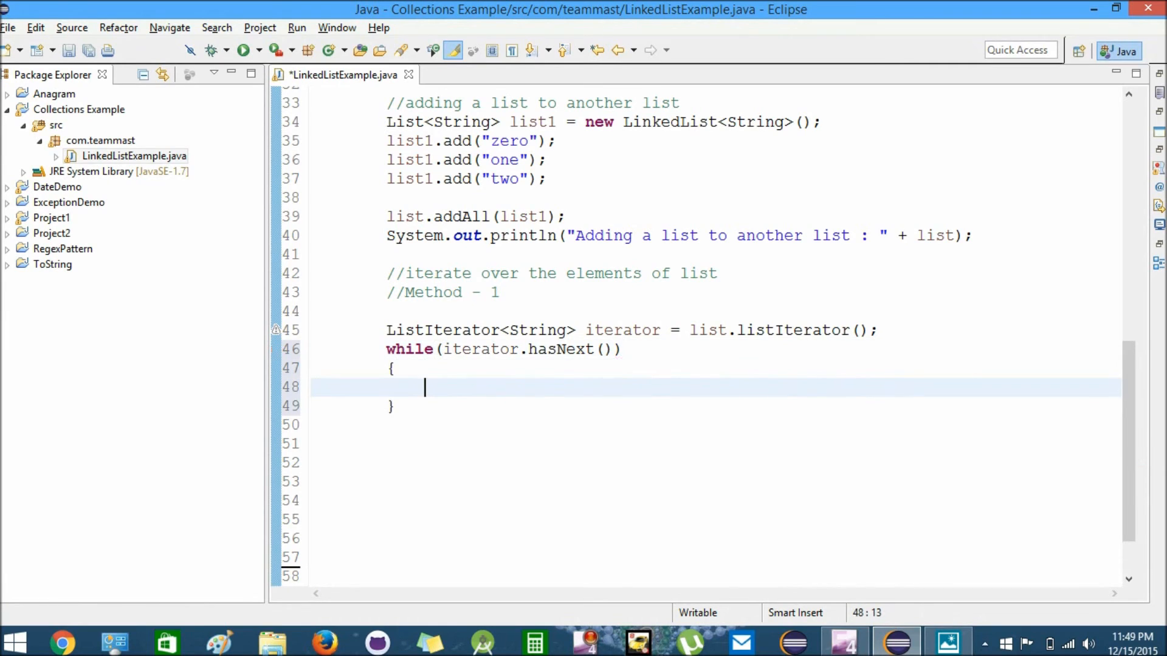
text(Syso)
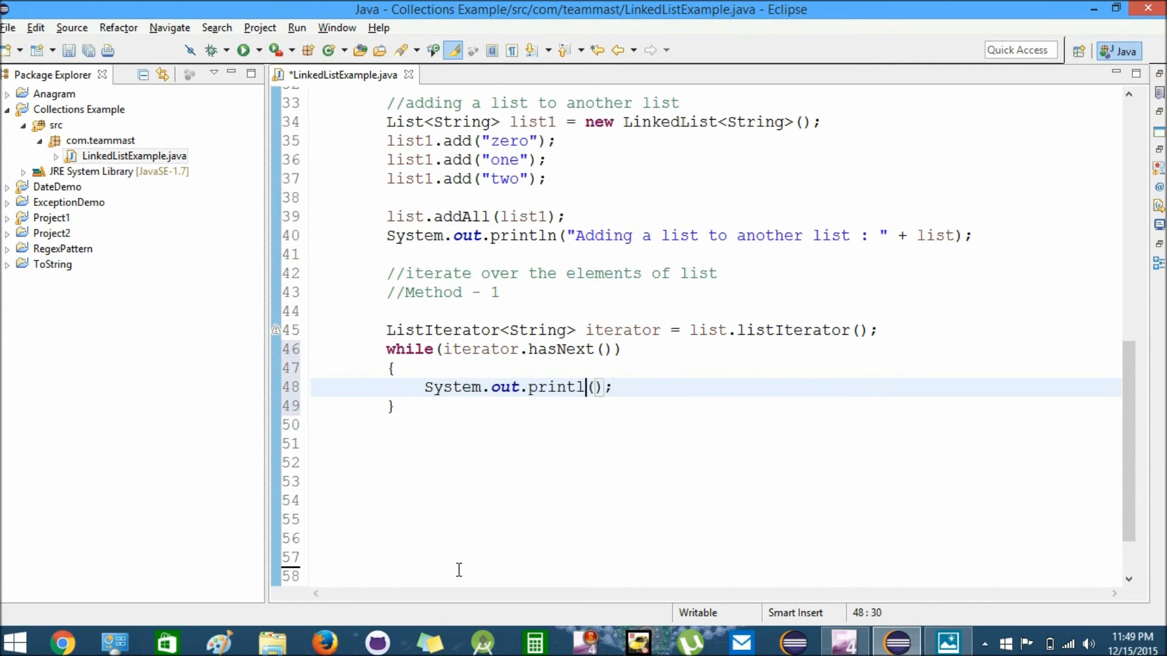
key(BackSpace)
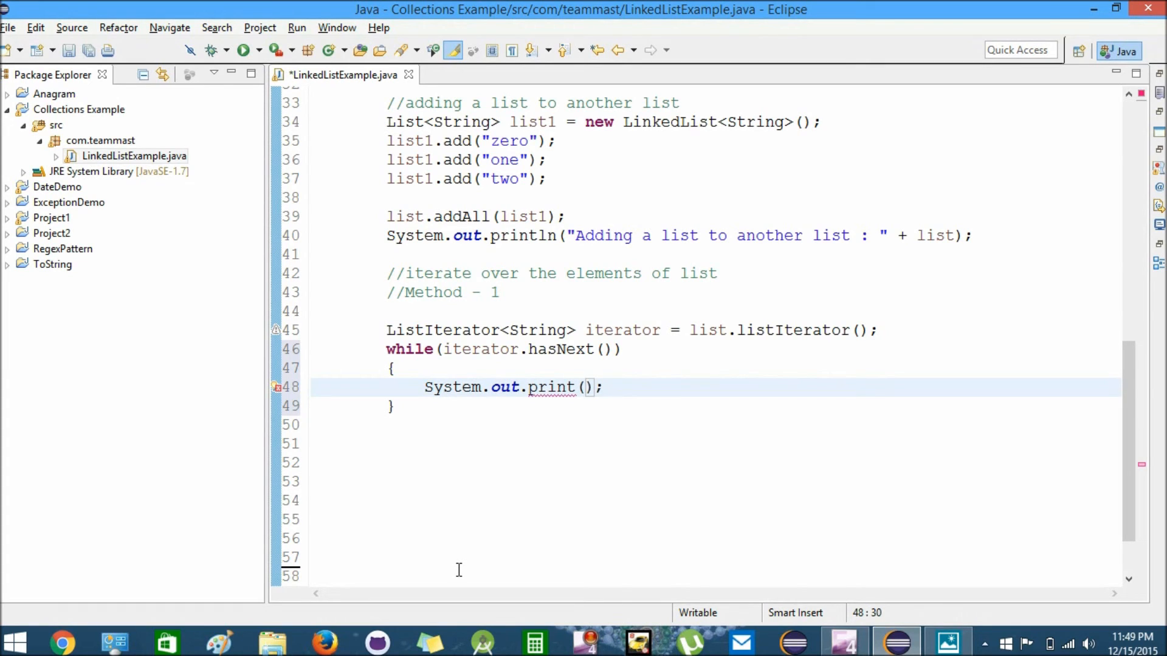
text(" ")
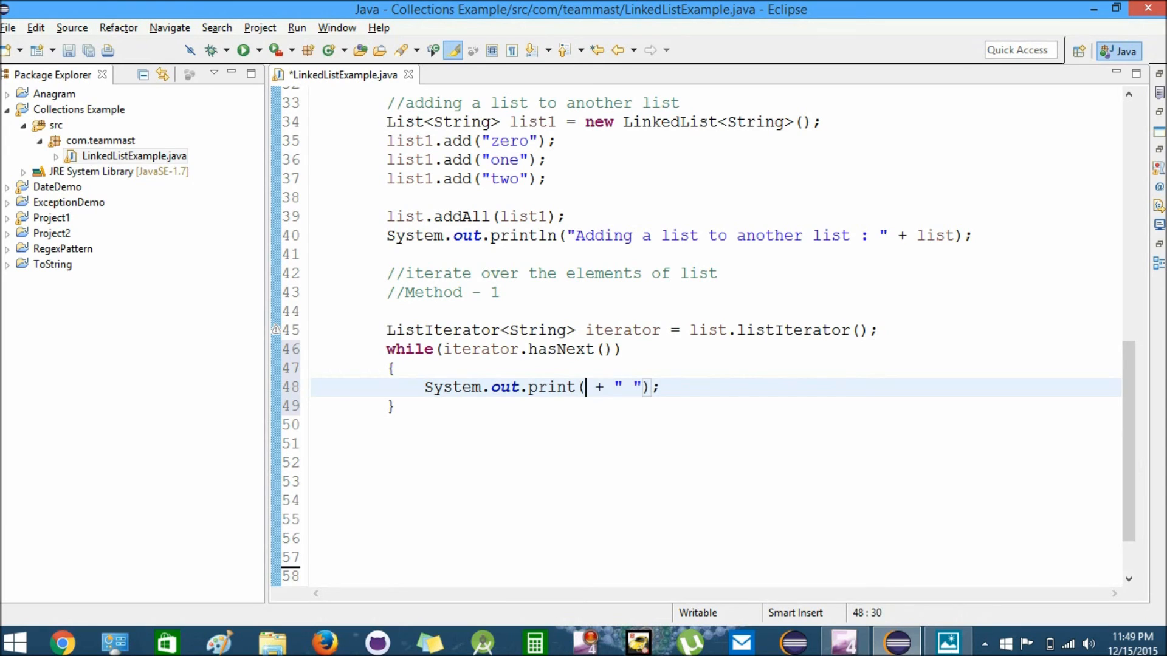
text(iterator.next()
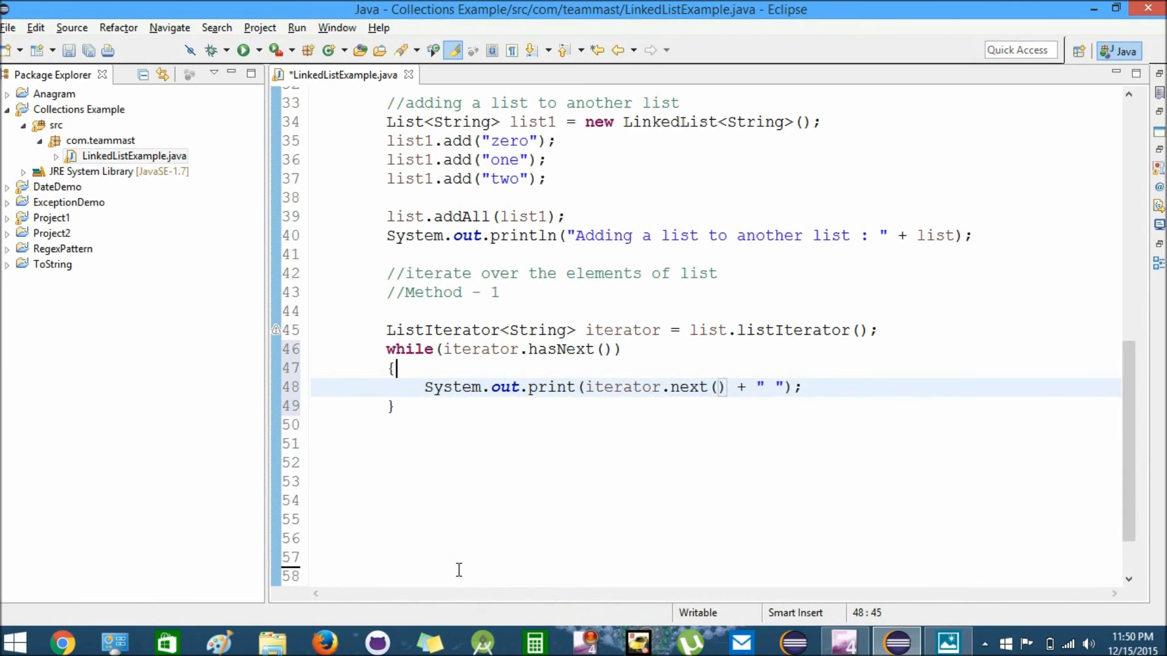
click(392, 367)
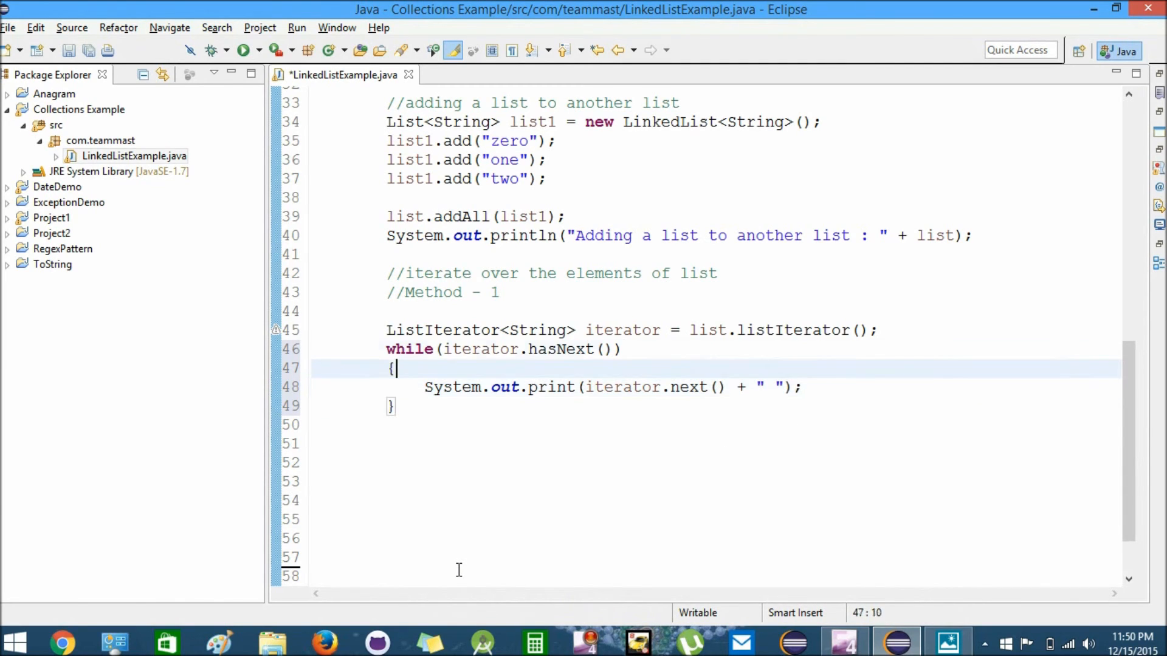
Step: Add a println of "List Elements : " above the loop and save the file
text(S)
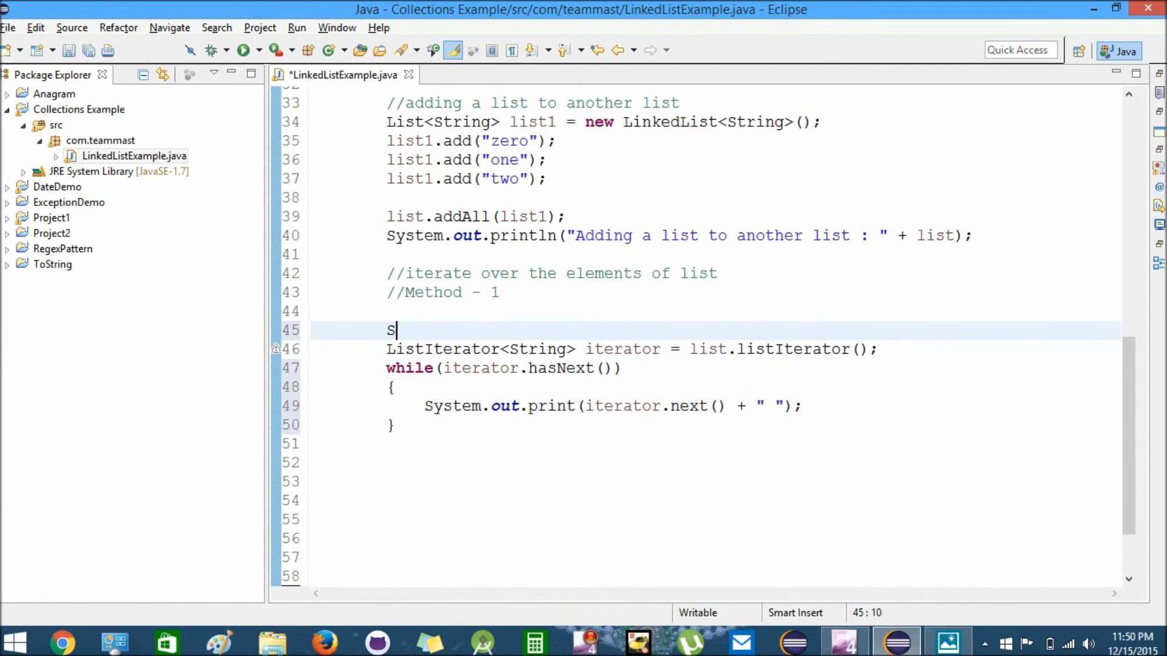
text(ystem.out.println();)
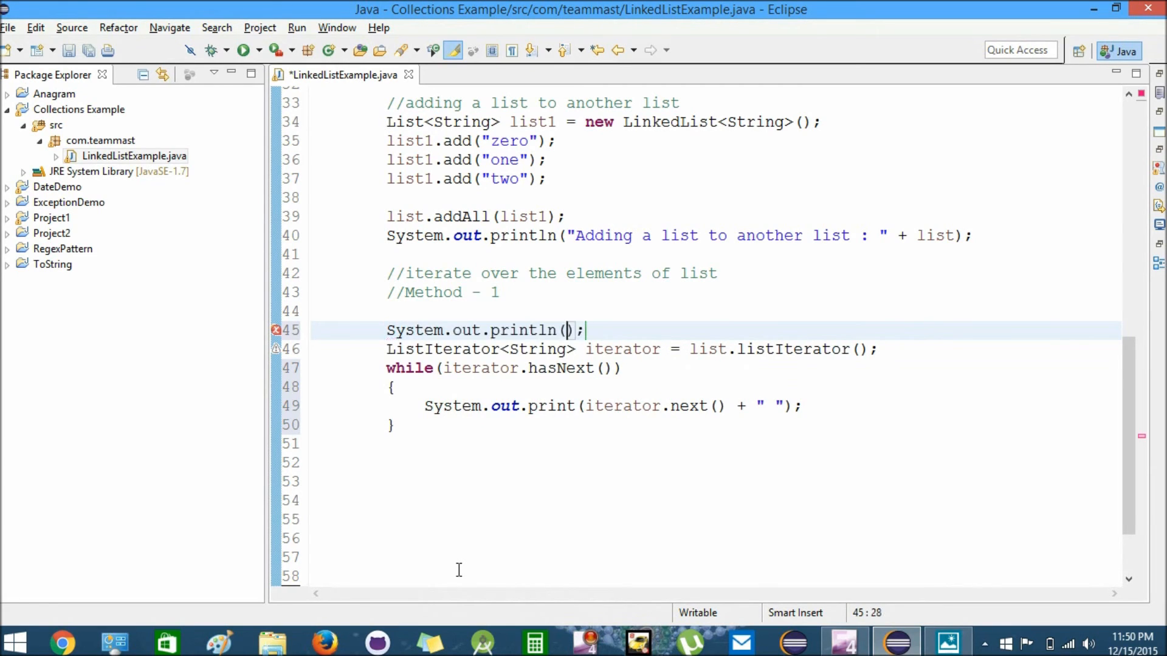
text("")
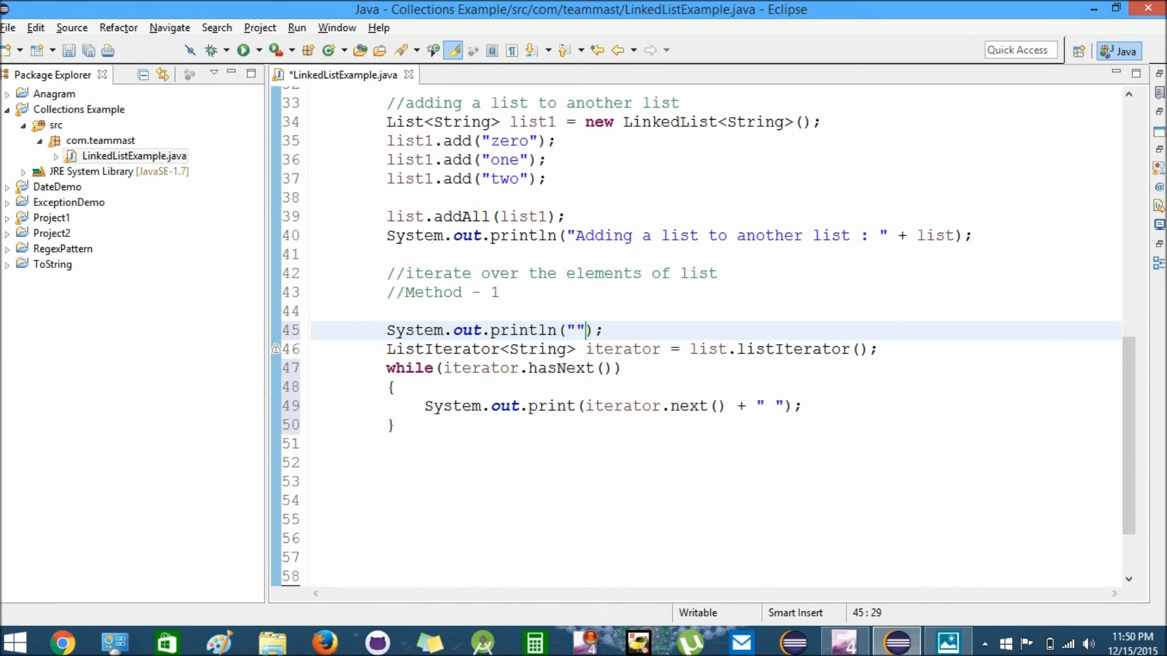
text(List Elem)
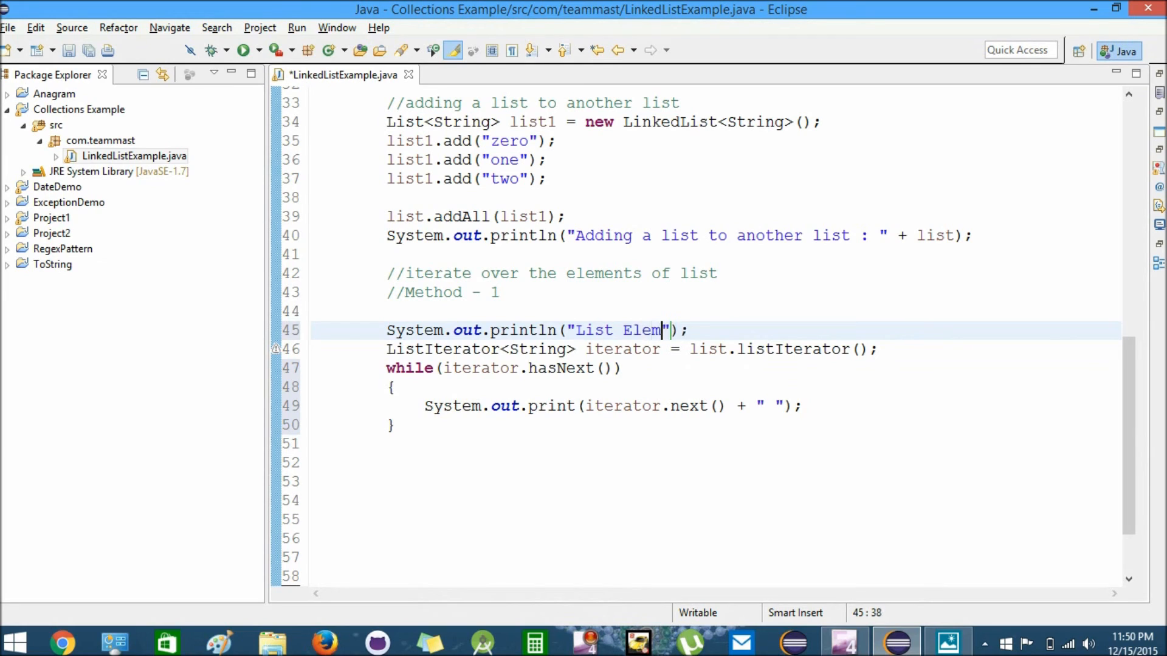
text(ents :)
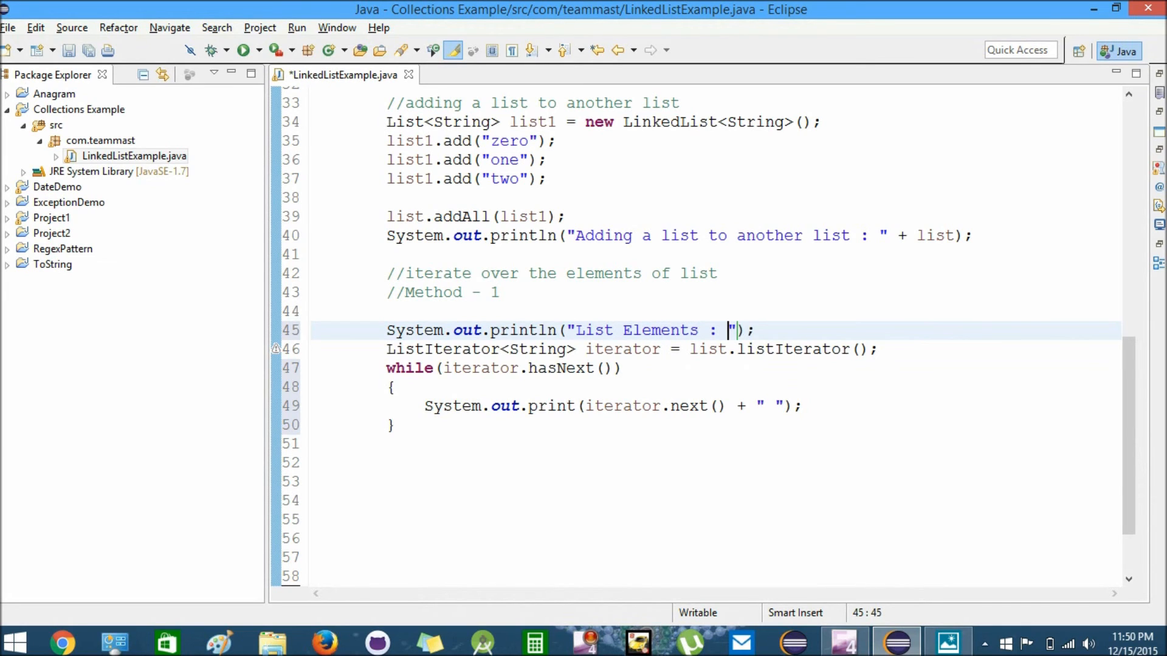
key(ctrl+s)
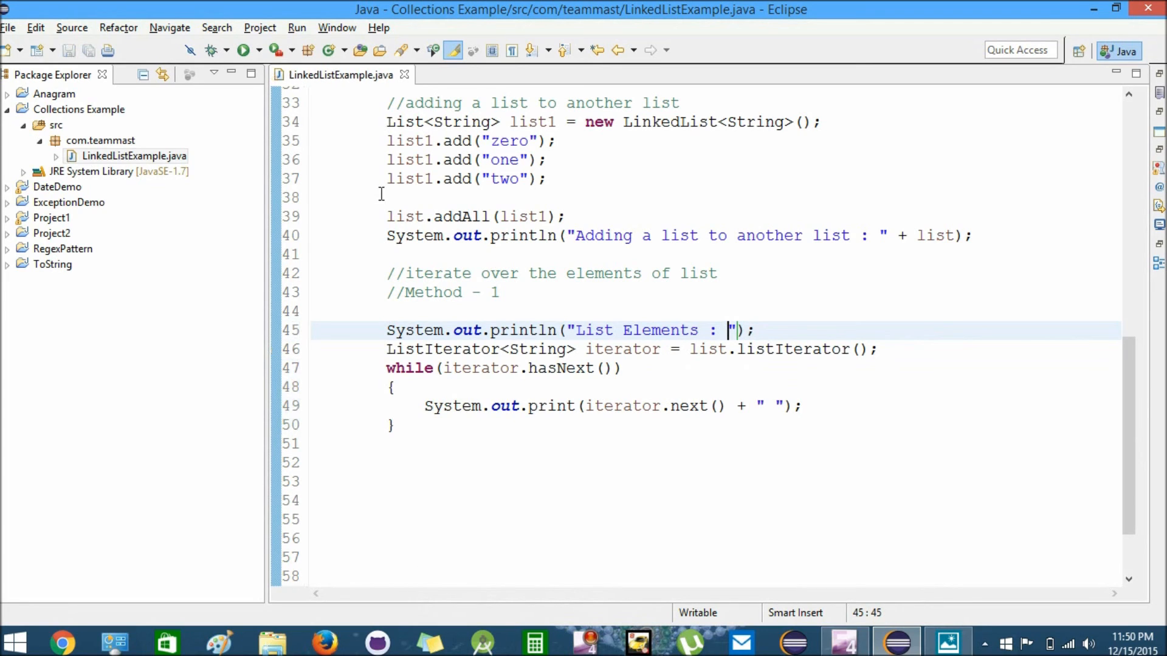
Step: Run the program to see 1 2 zero one two printed, then hide the Console
click(241, 50)
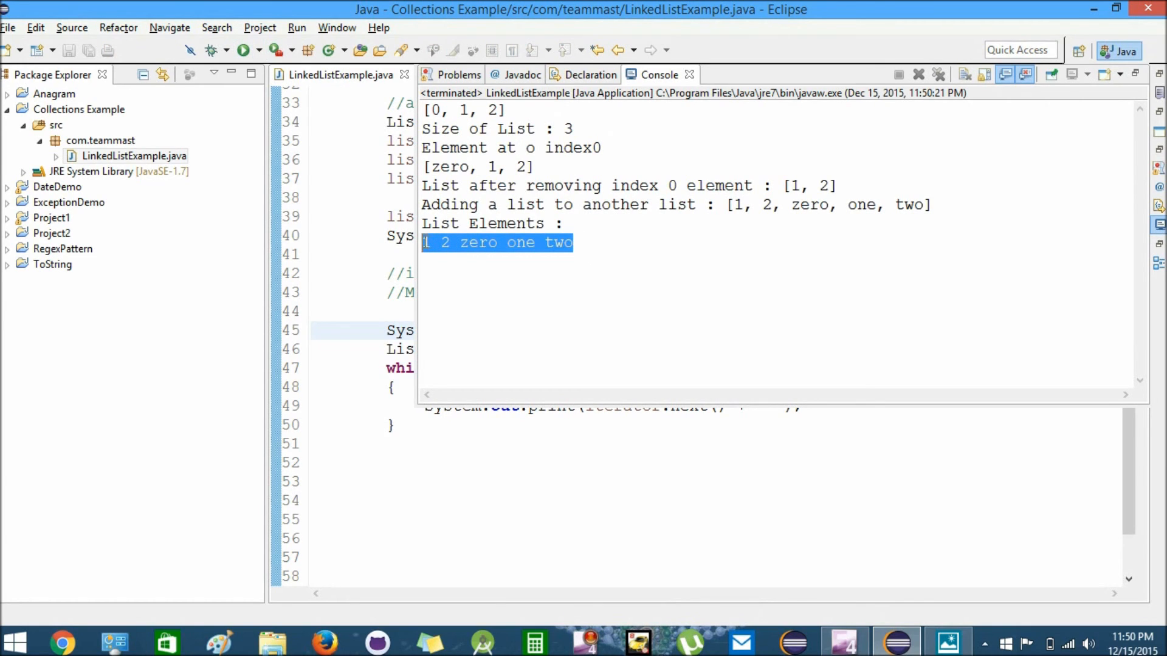
click(606, 242)
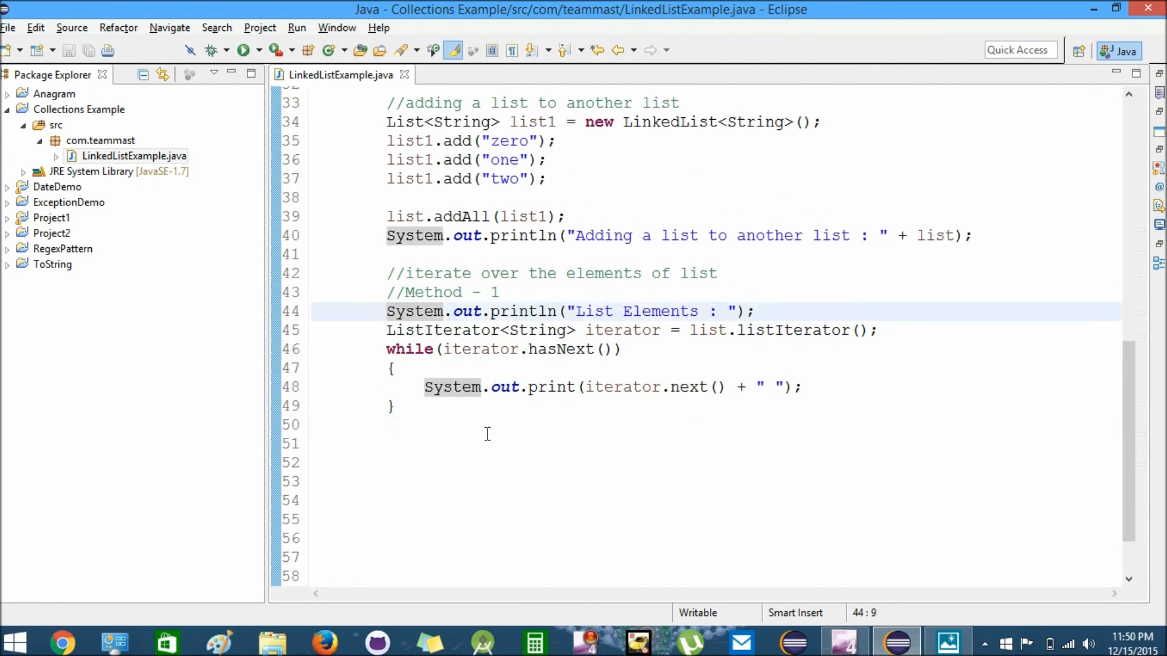
Step: Add a //Method - 2 comment and a for loop from i = 0 to list.size()
text(//)
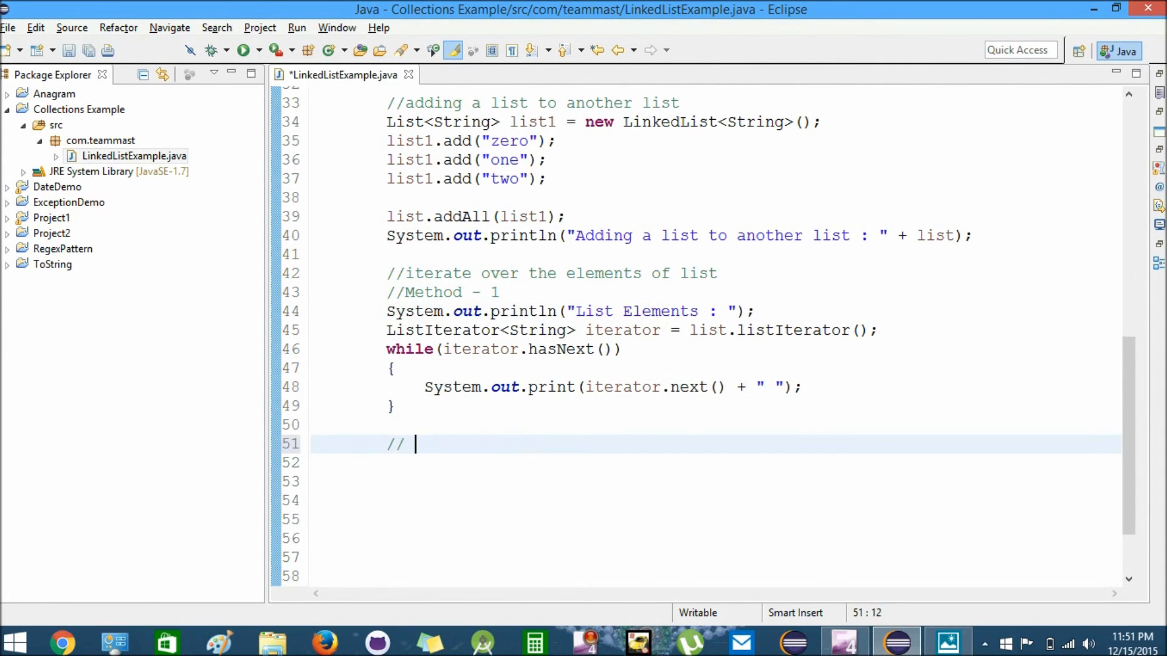
text(2nd)
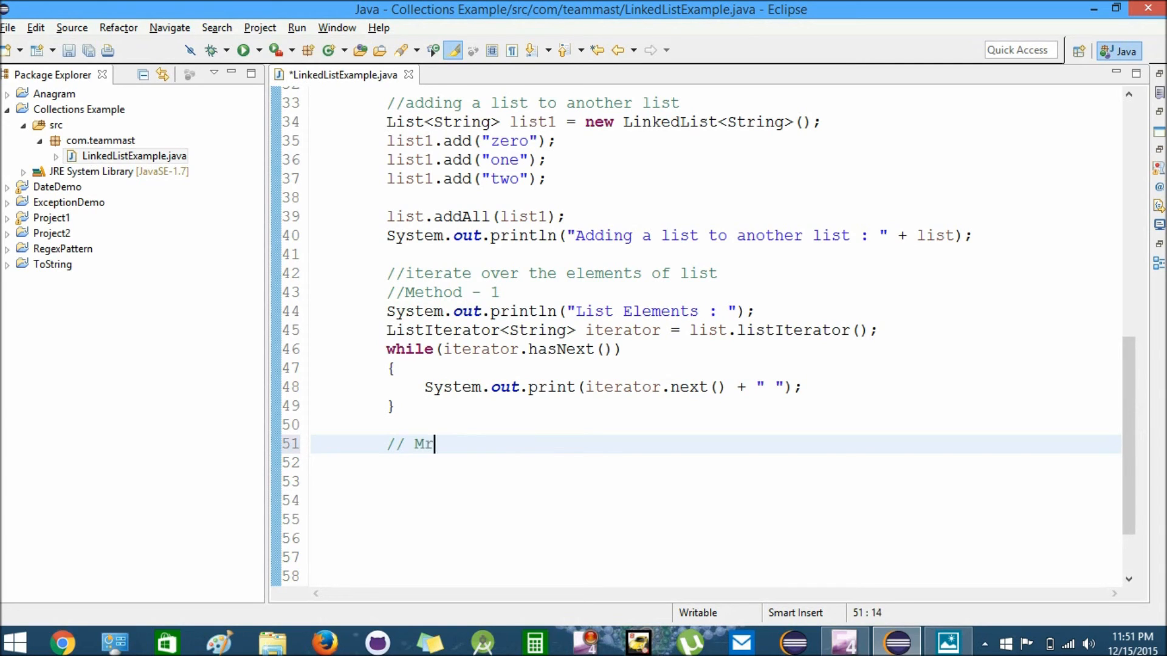
text(ethod - 2)
click(715, 463)
text(for()
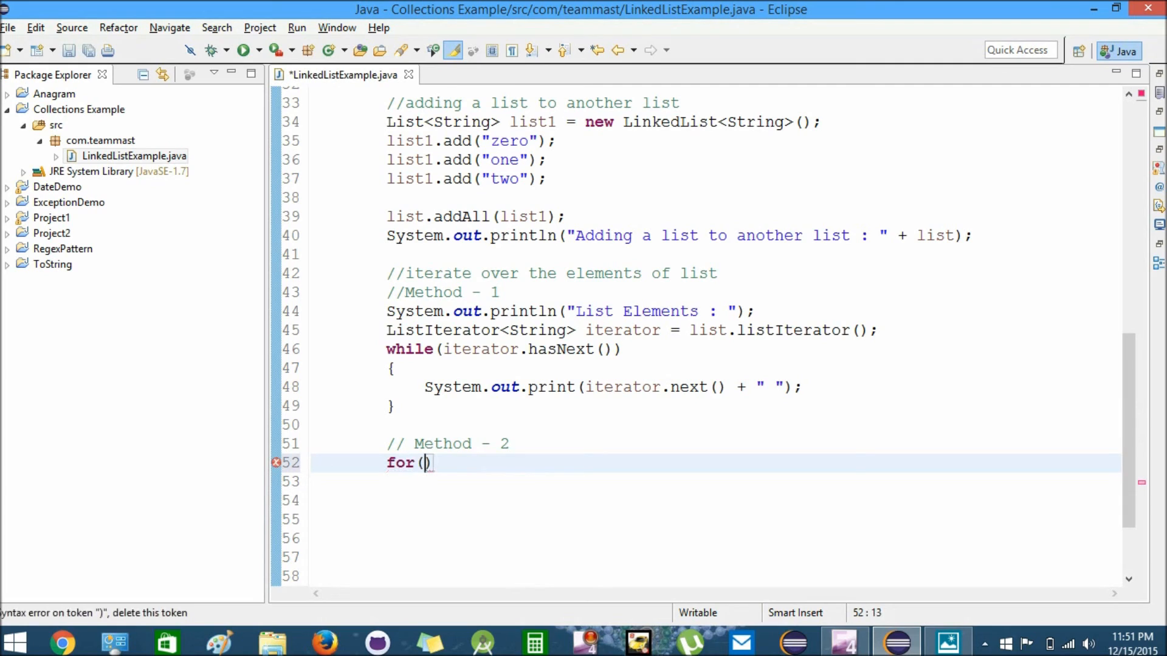
text(int i =)
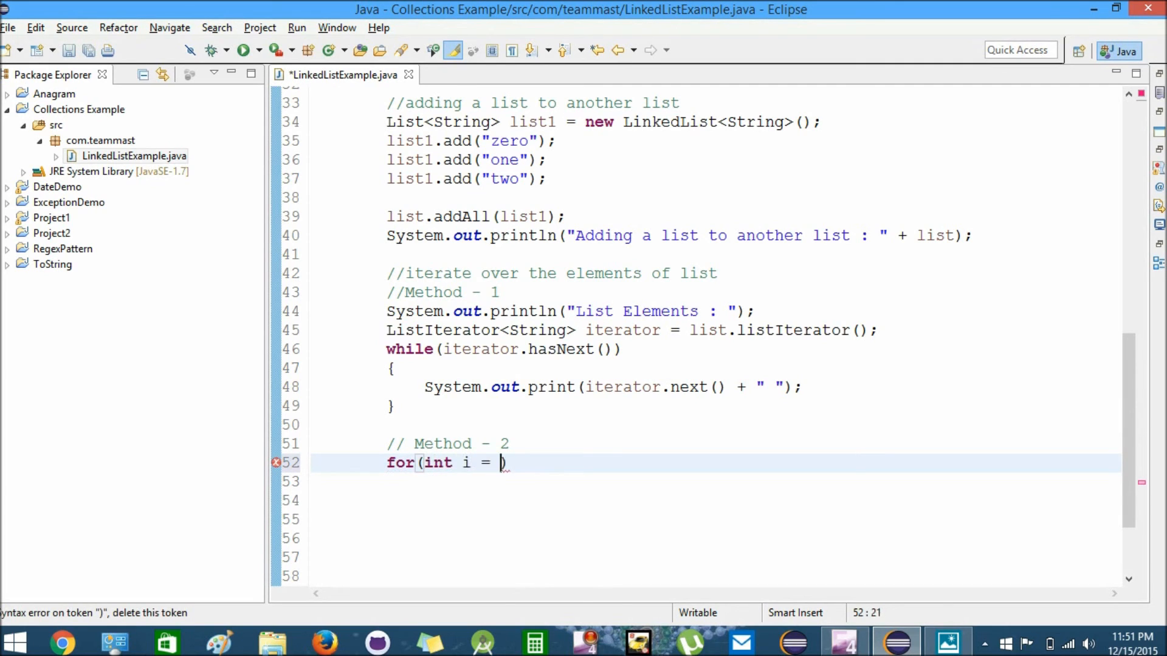
text(0; i)
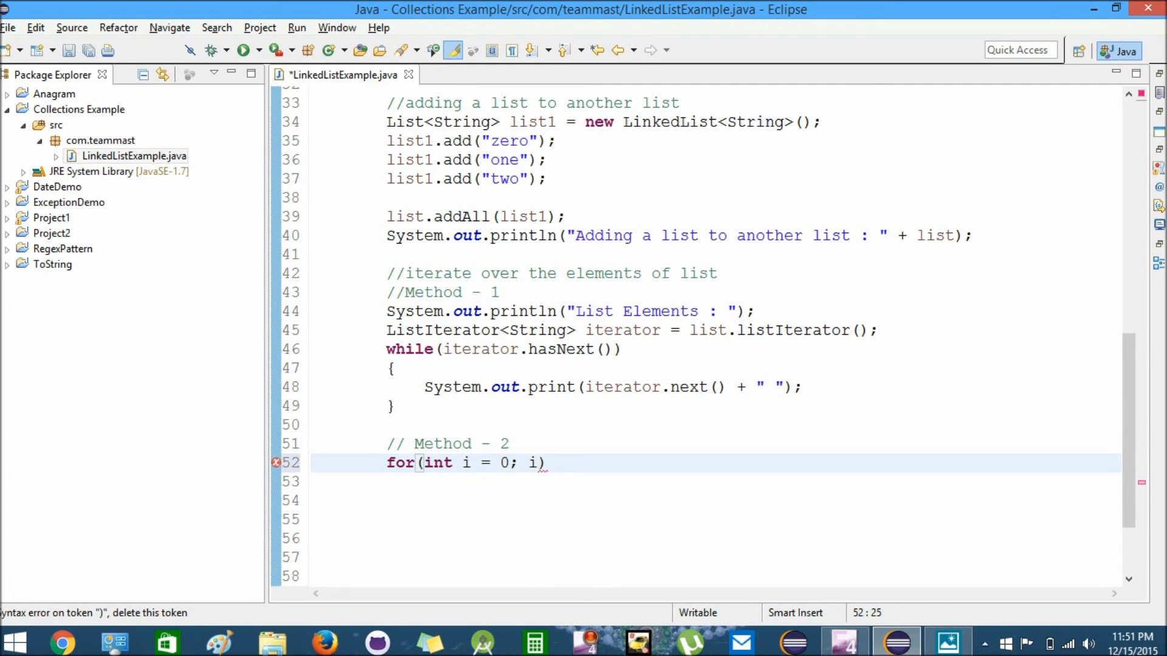
text(<)
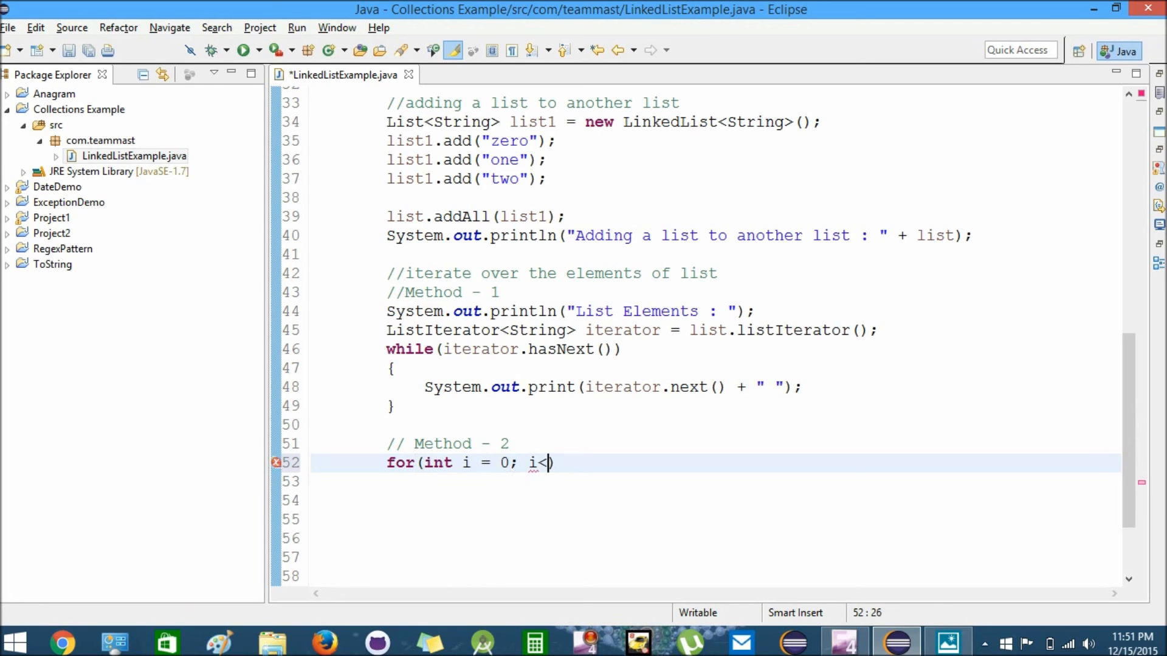
text(list.s)
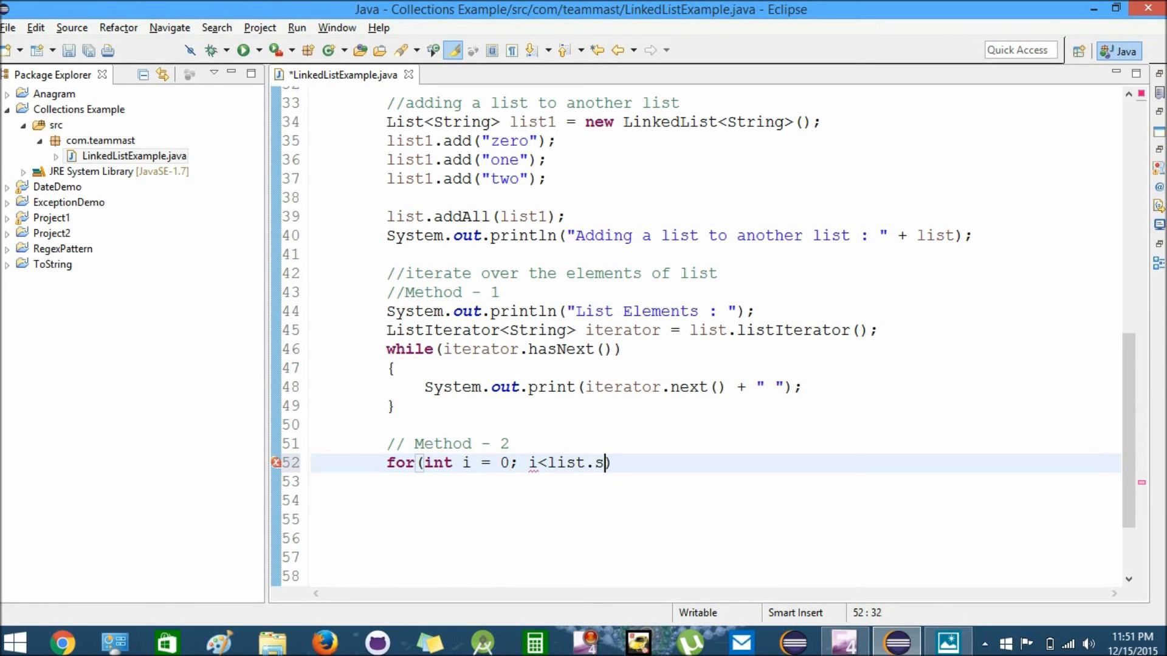
text(ize()))
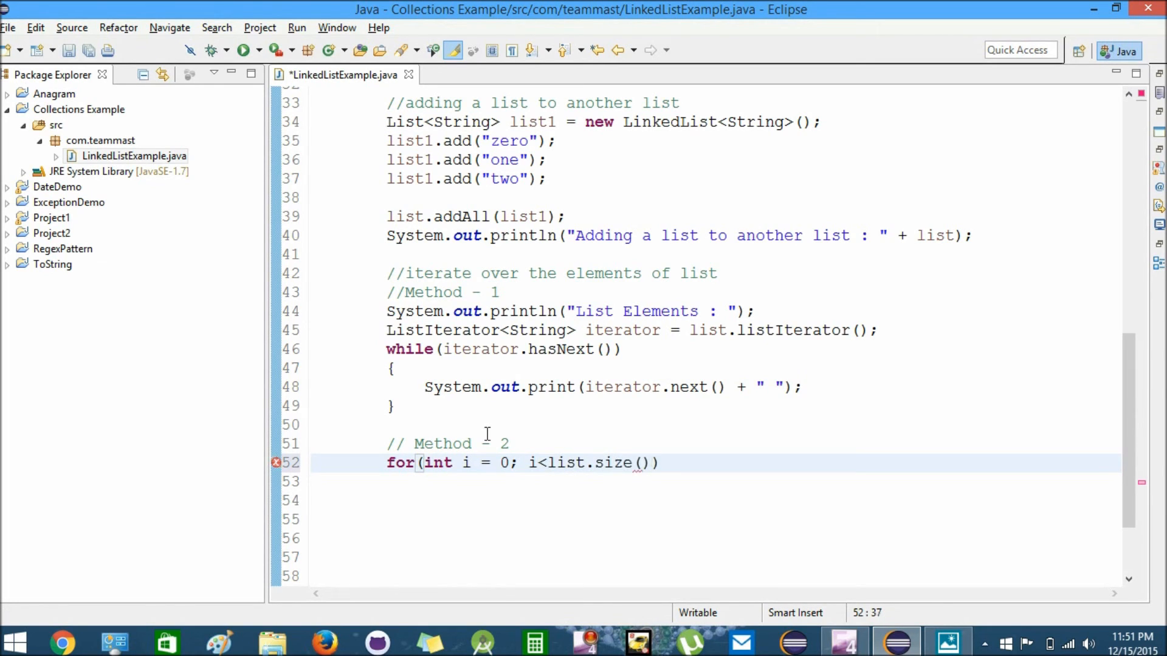
text(; i++))
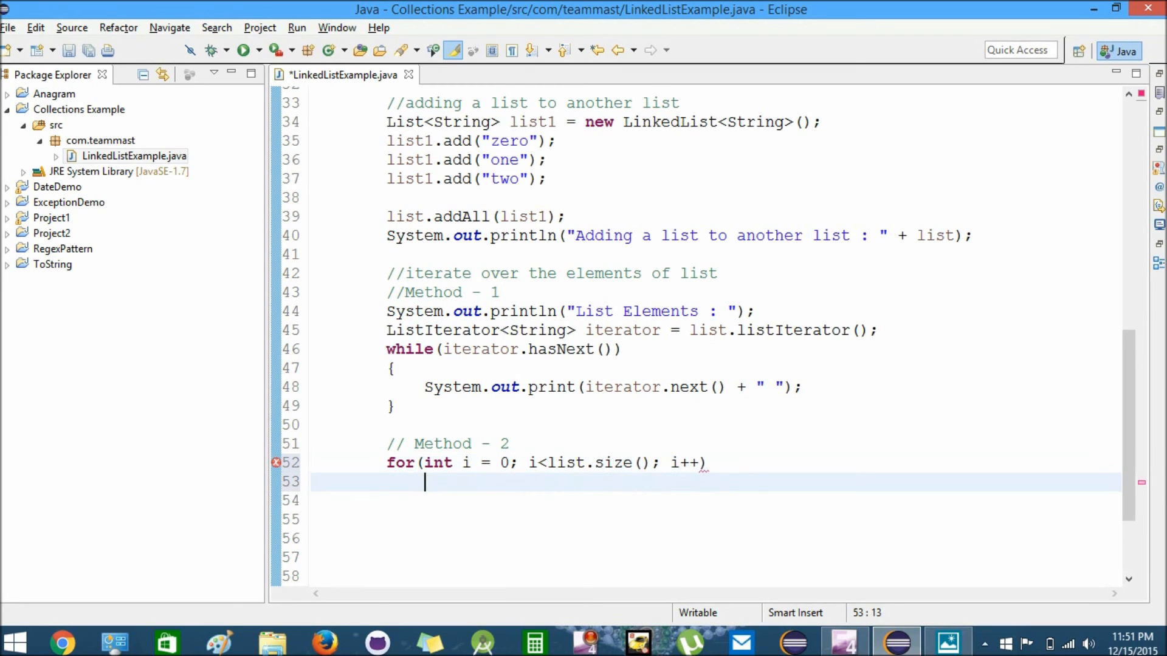
text({)
click(715, 500)
text(Sys)
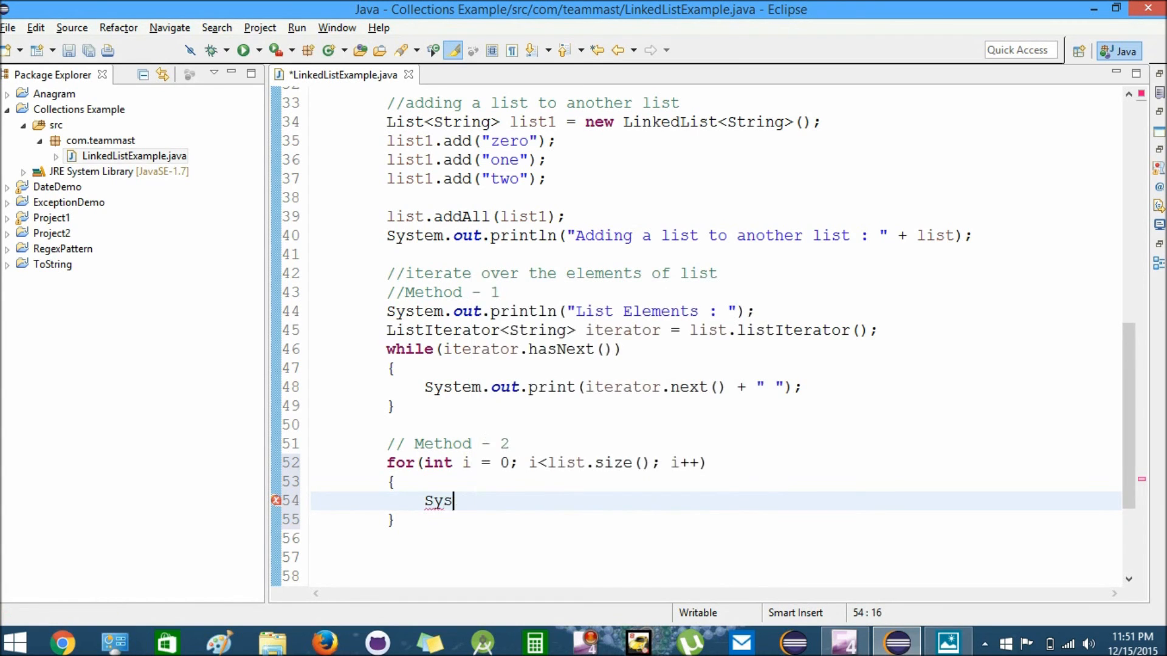
Step: Print list.get(i) on one line inside the for loop
text(tem.out.println();)
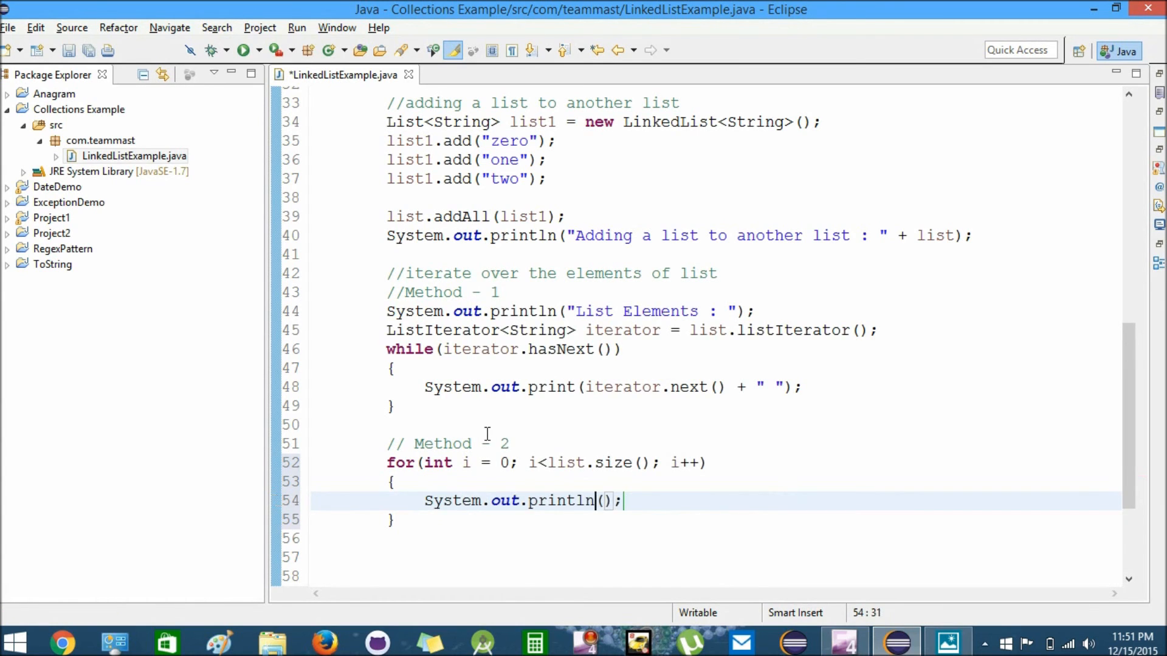
key(BackSpace)
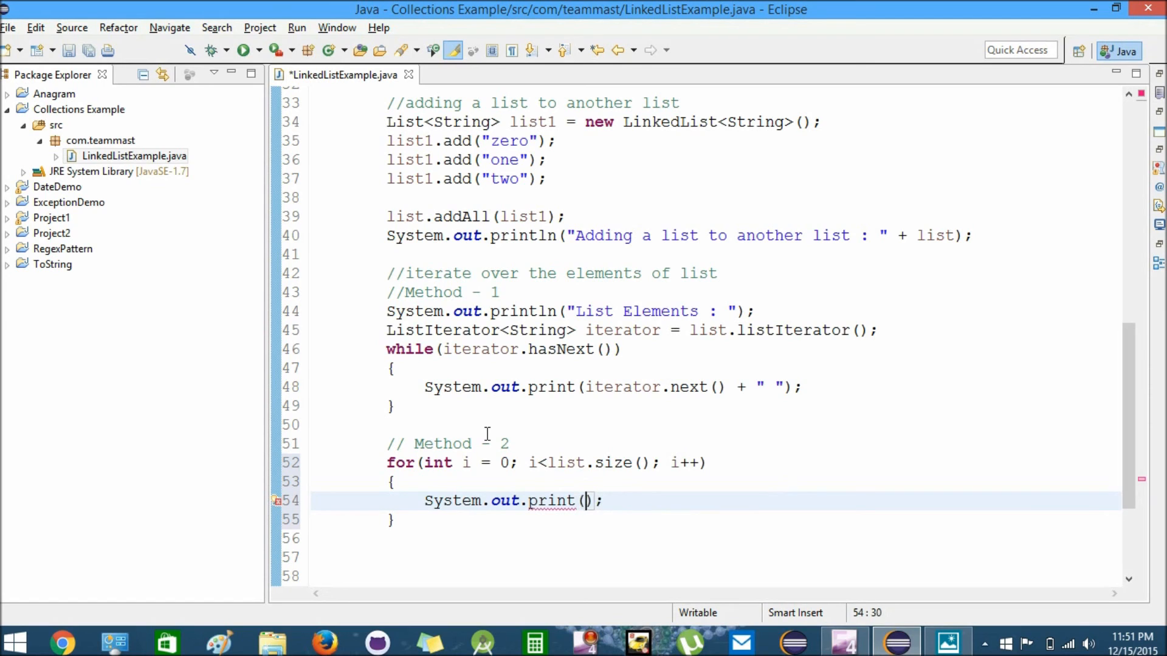
text(list.get)
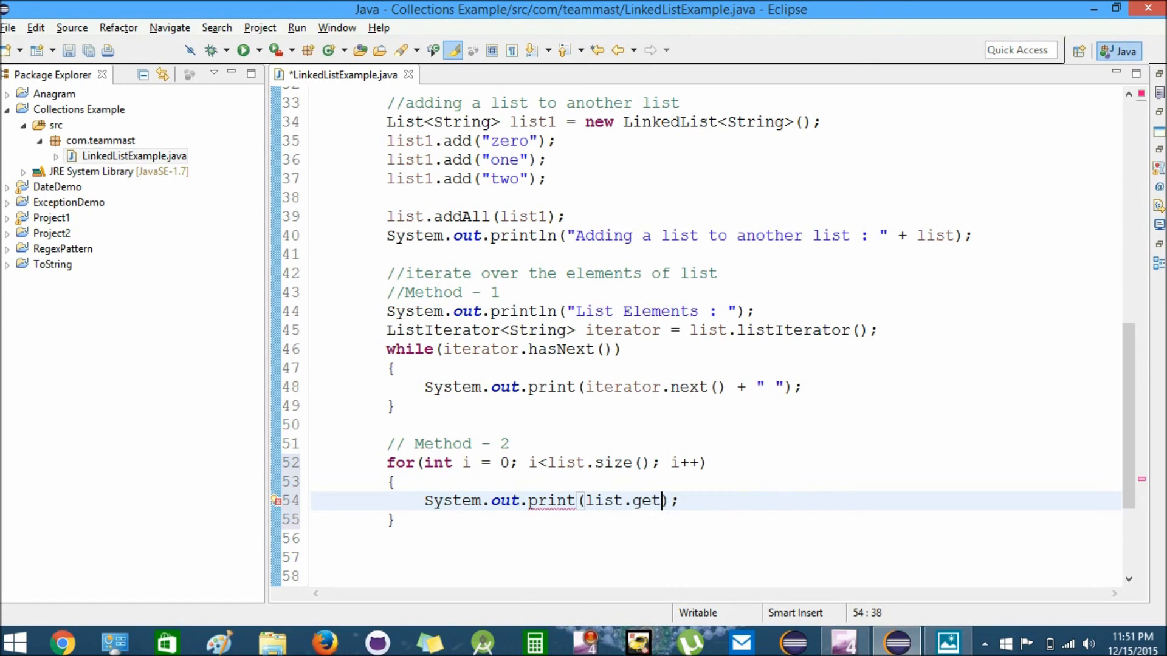
text((i) + ")
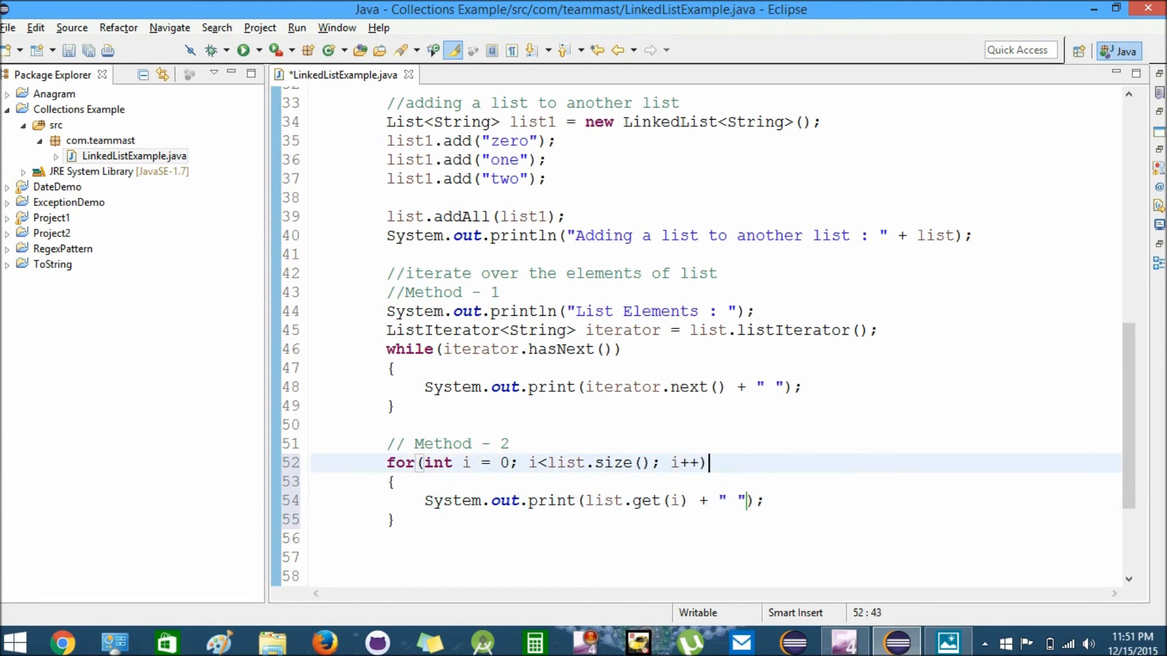
Step: Add a println of "\nList : " heading before the loop via the sysout template
text(Sysoou)
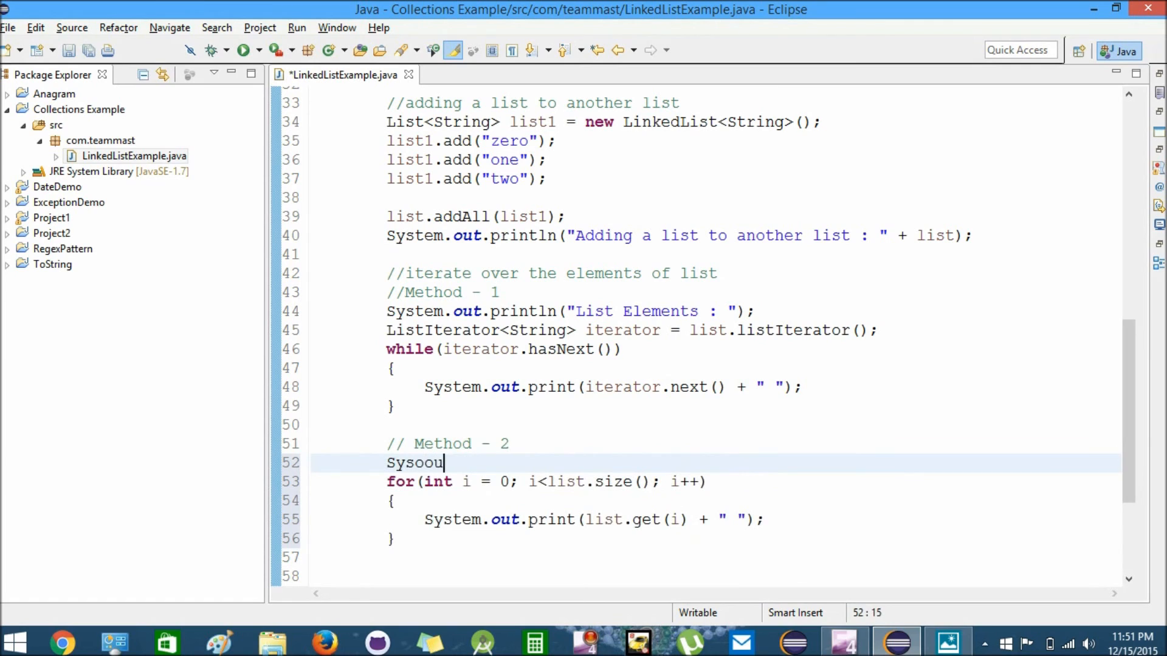
key(BackSpace)
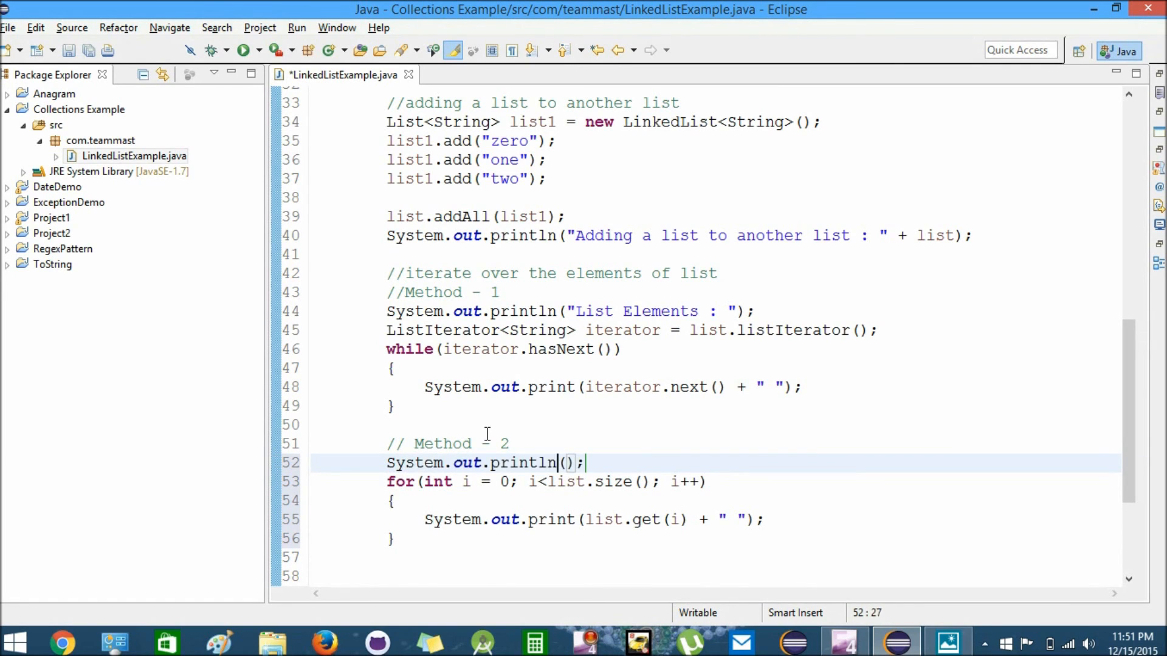
text("")
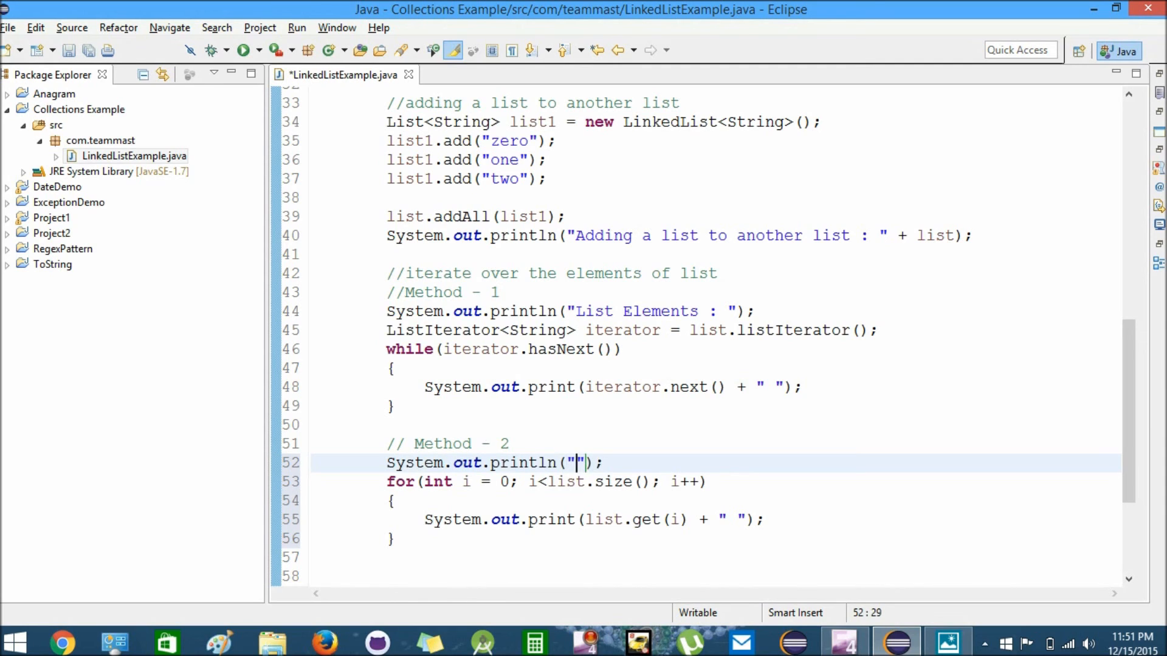
text(\nL)
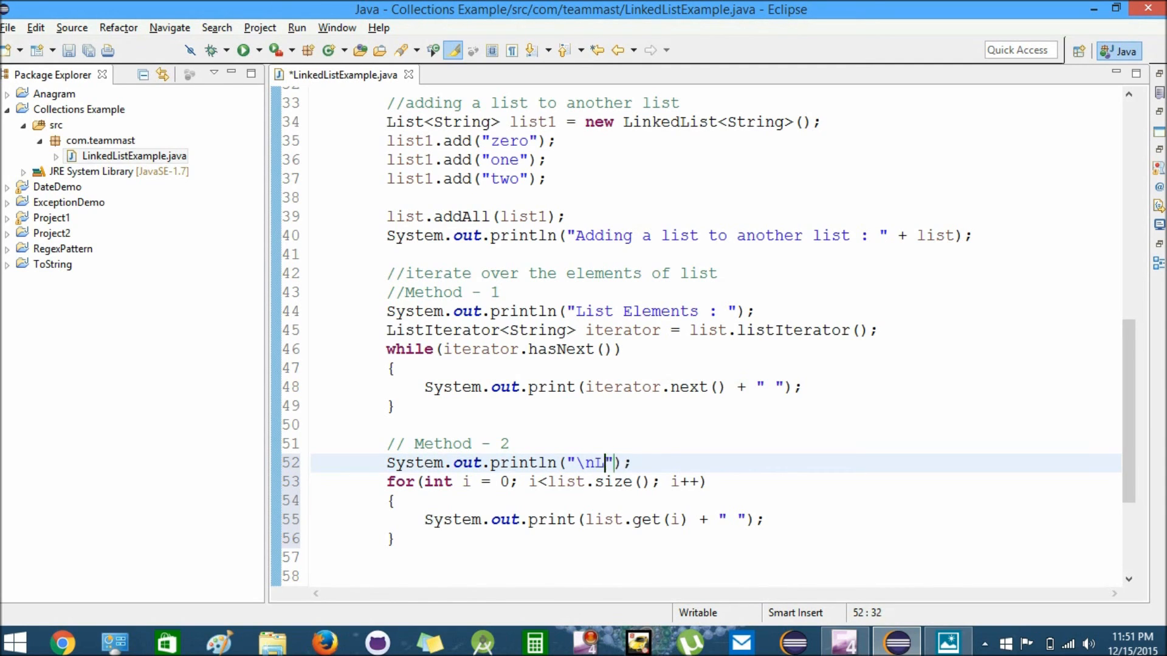
text(ist :)
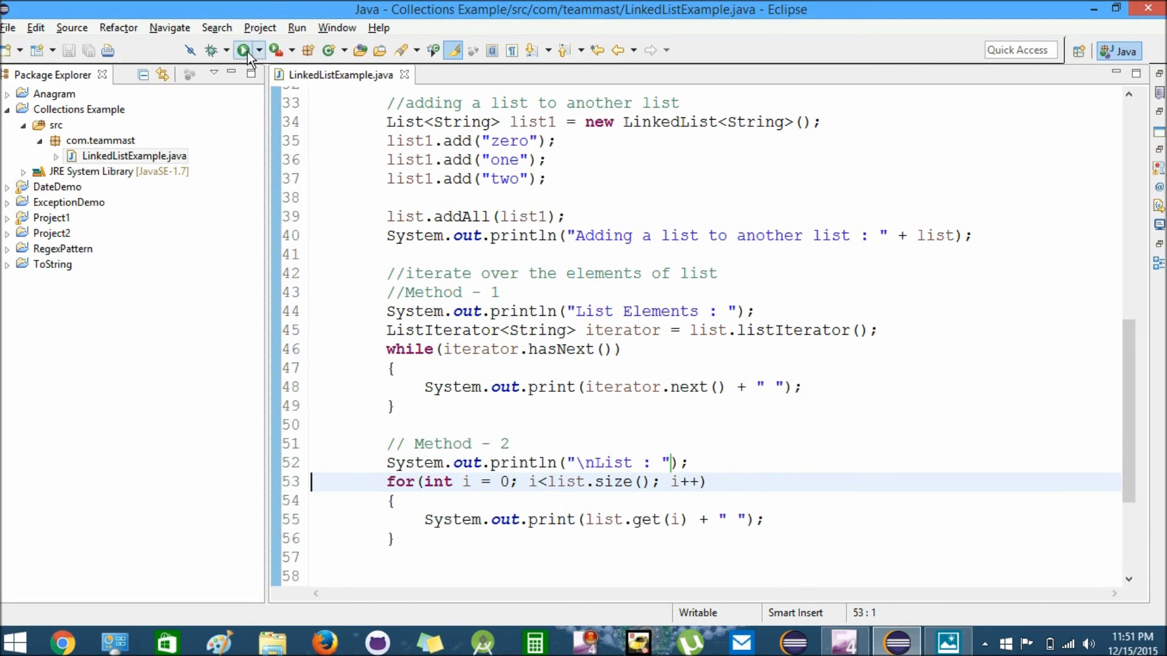
Step: Run the program, highlight the List : 1 2 zero one two output, then hide the Console
click(244, 50)
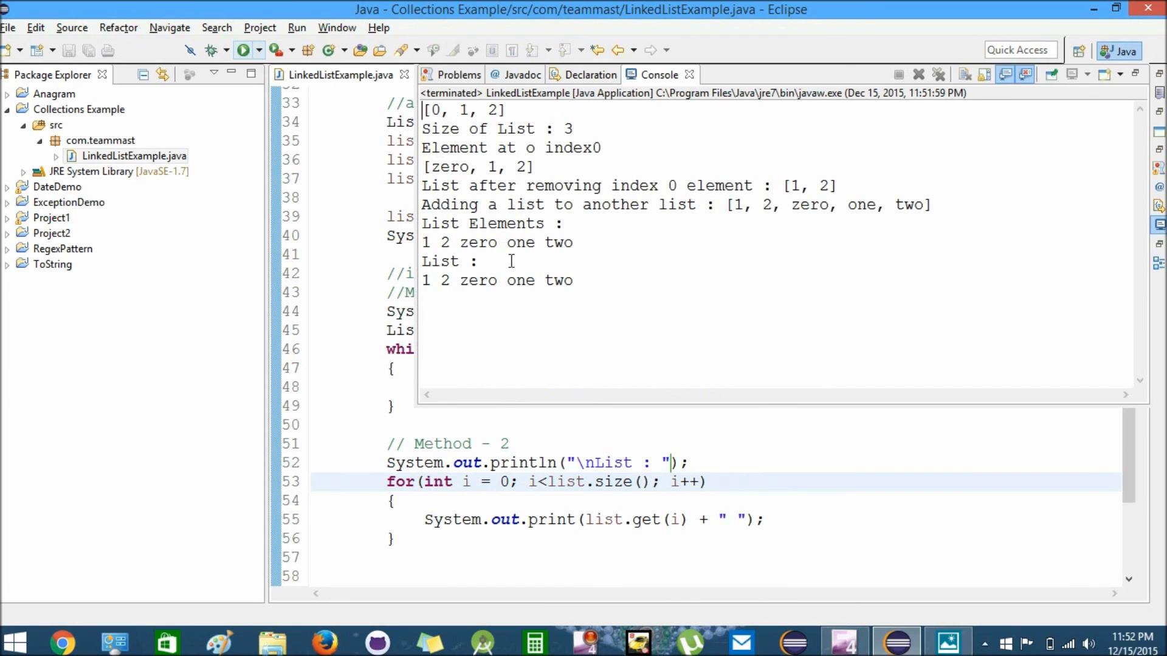
drag(422, 260, 572, 280)
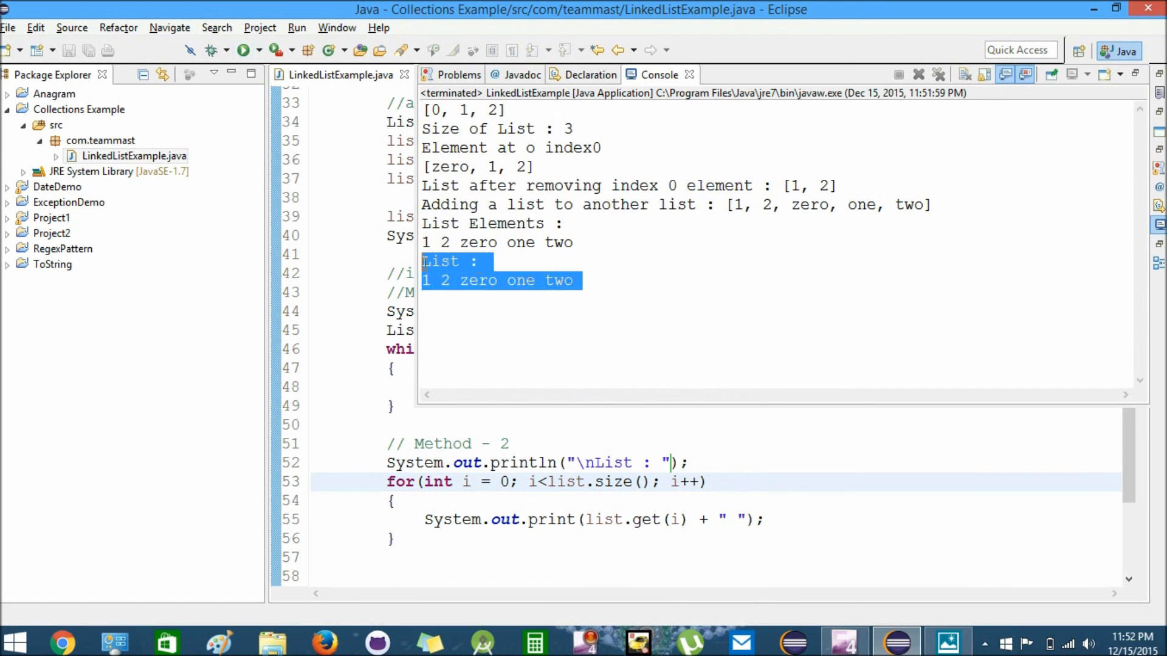
click(584, 281)
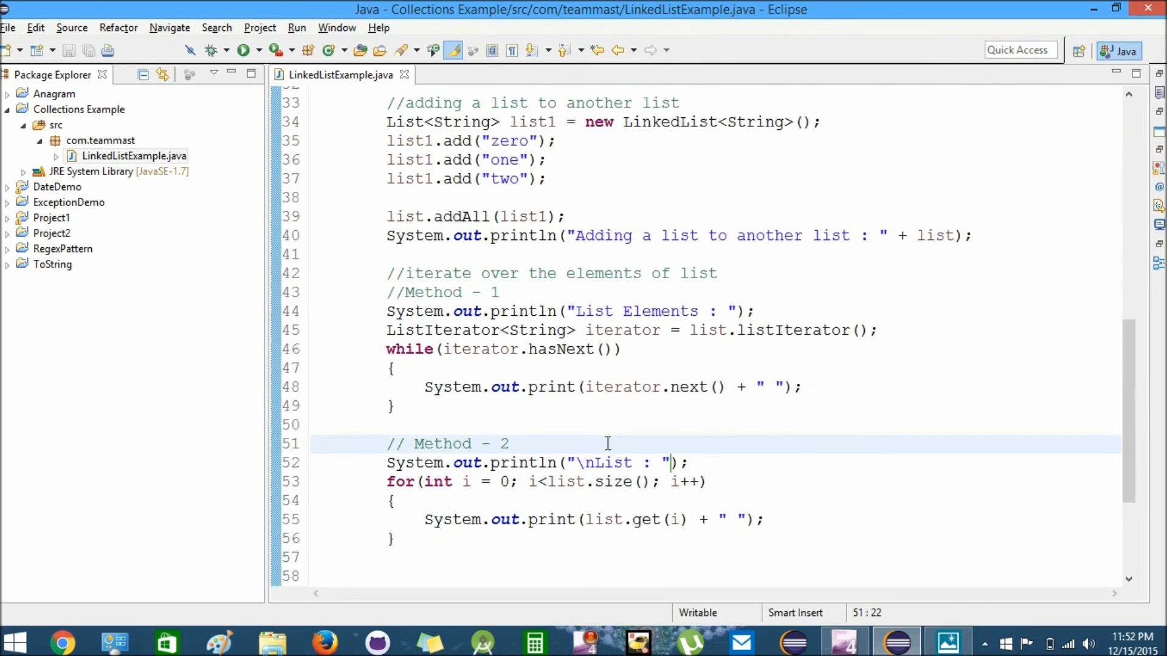
click(765, 519)
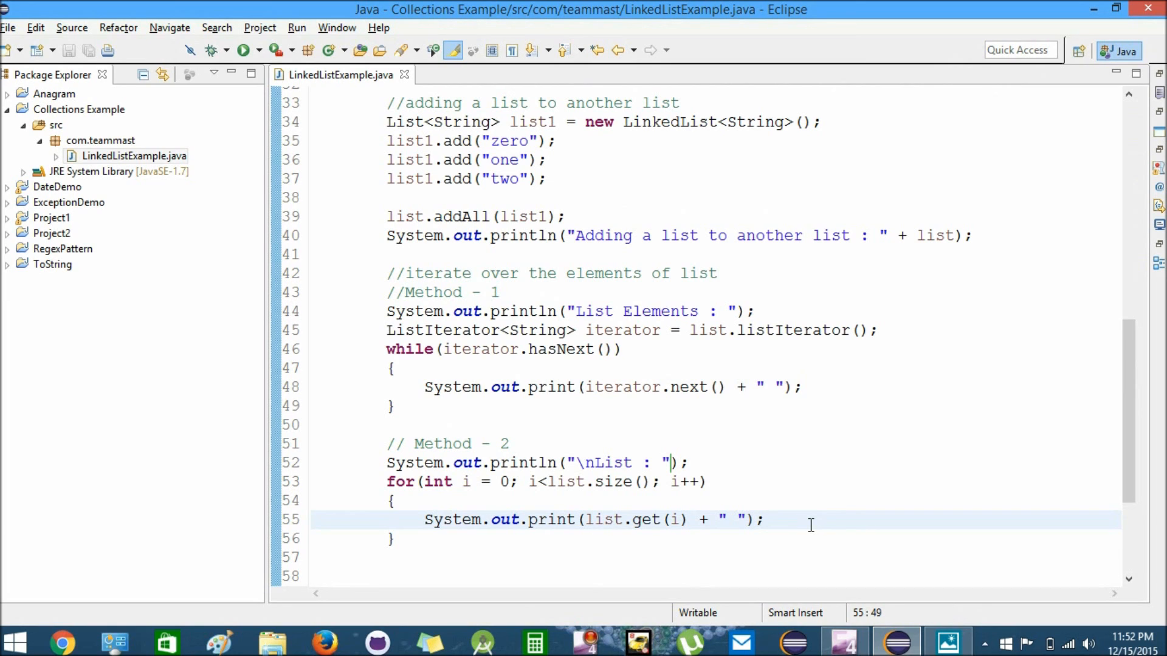
click(767, 519)
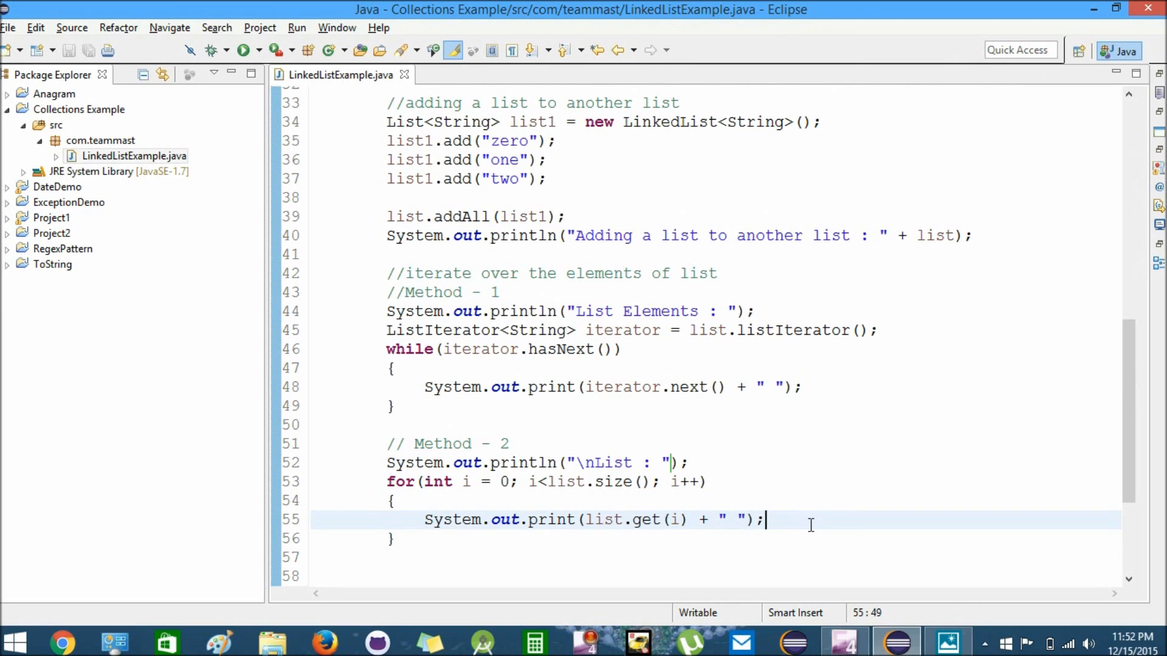